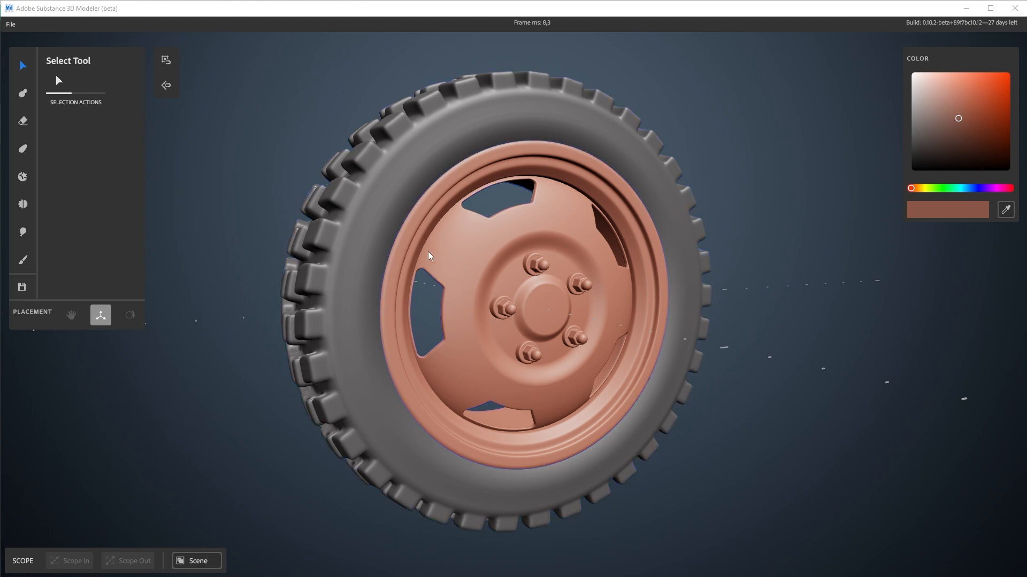
mouse_move(221, 387)
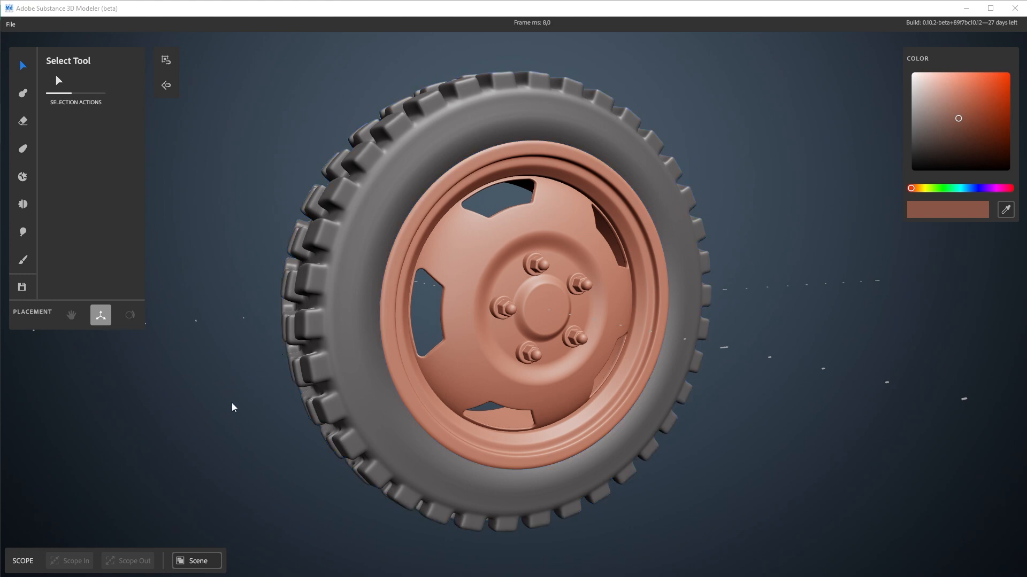
mouse_move(222, 332)
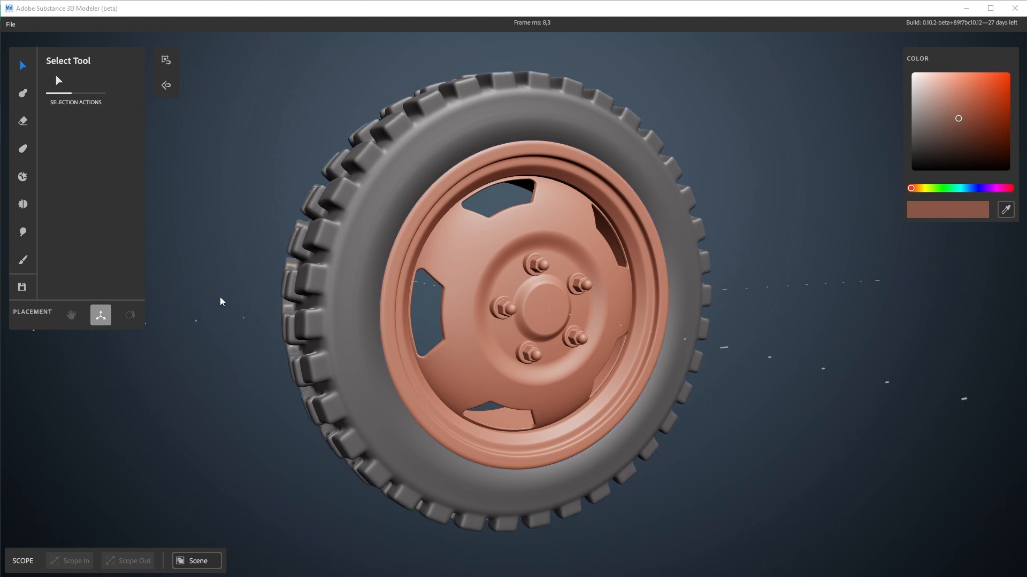
mouse_move(119, 102)
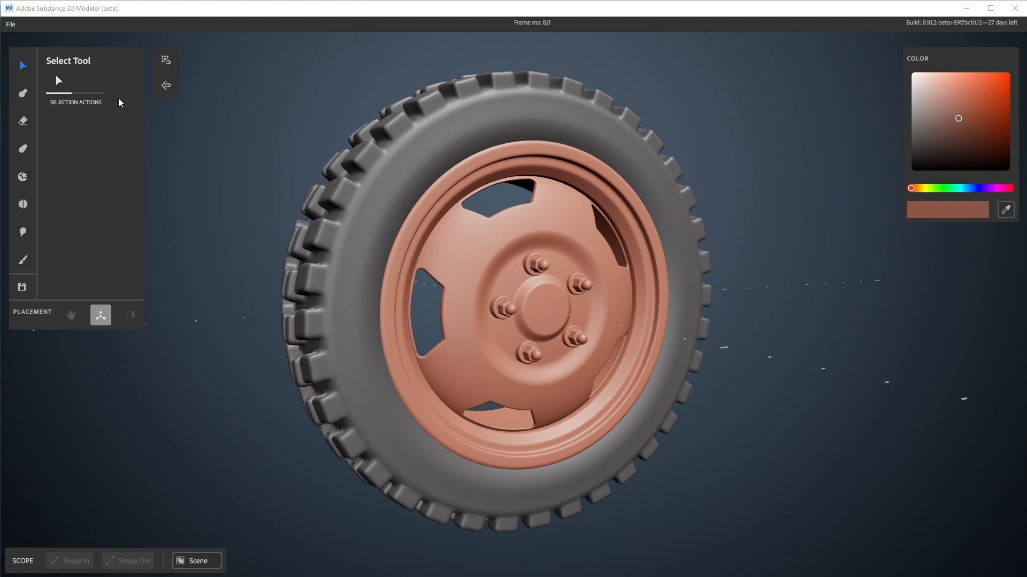
Bring up the wheel's export settings and keep .FBX as the file type.
click(11, 24)
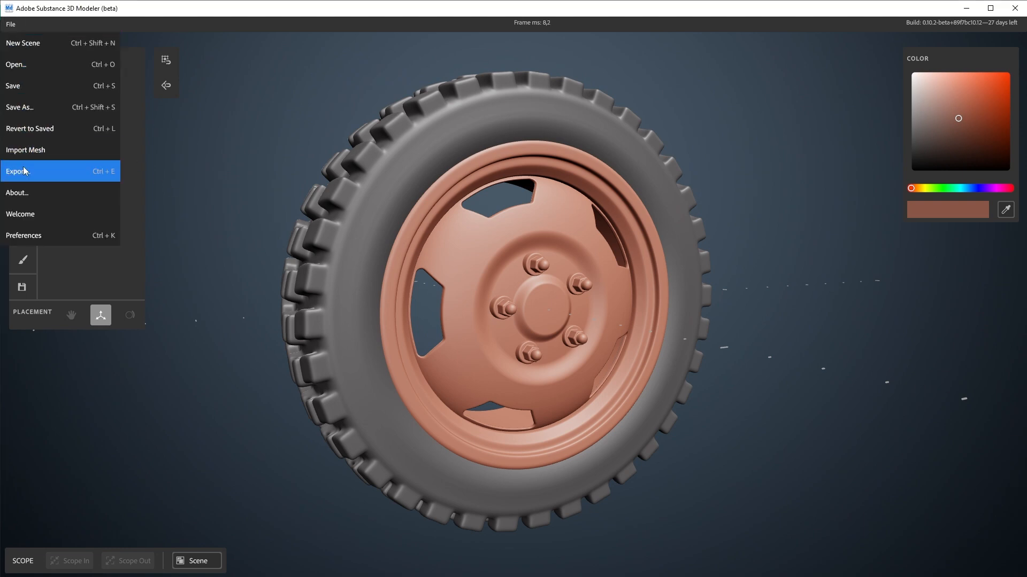
click(17, 171)
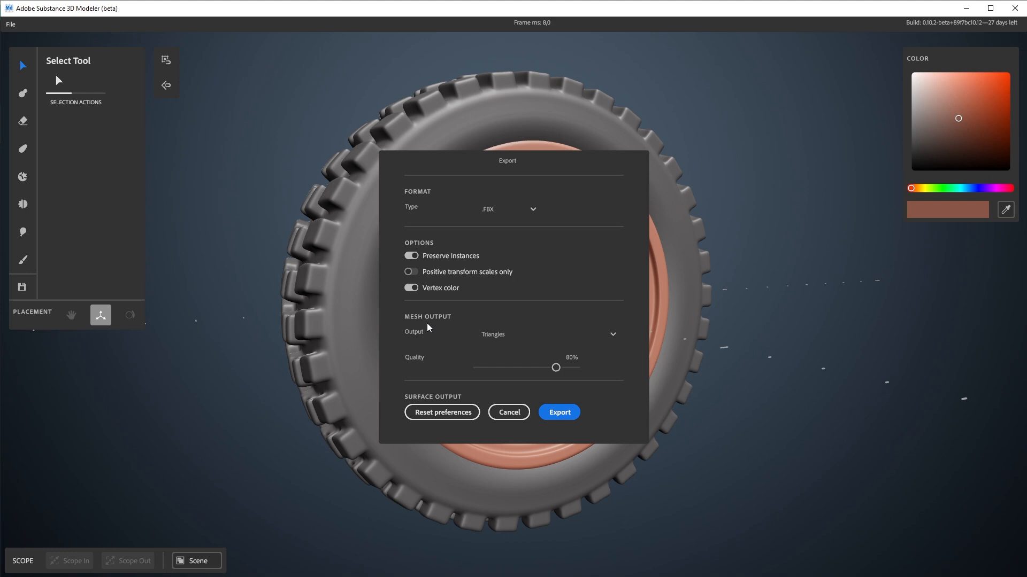
mouse_move(520, 231)
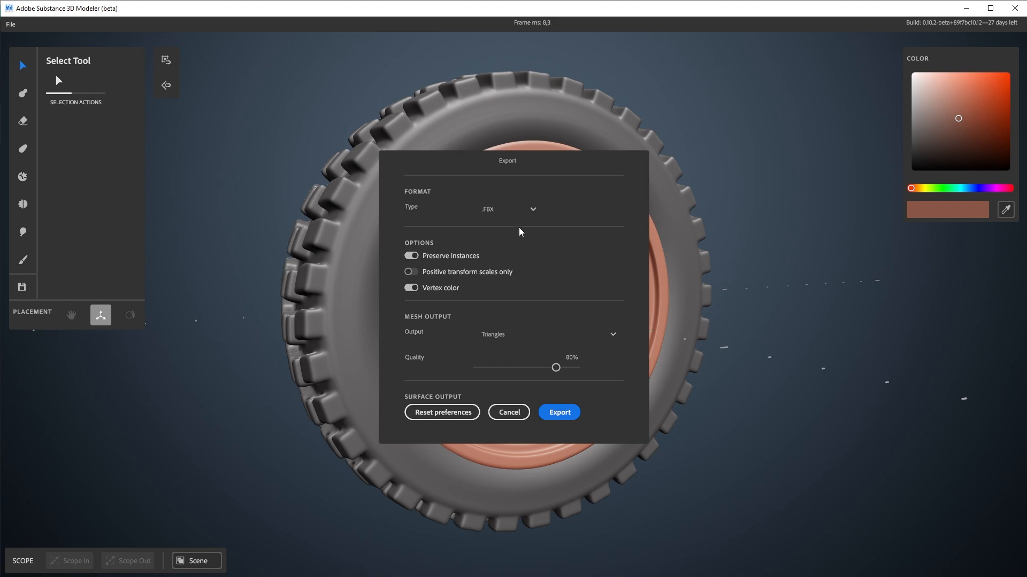
click(510, 209)
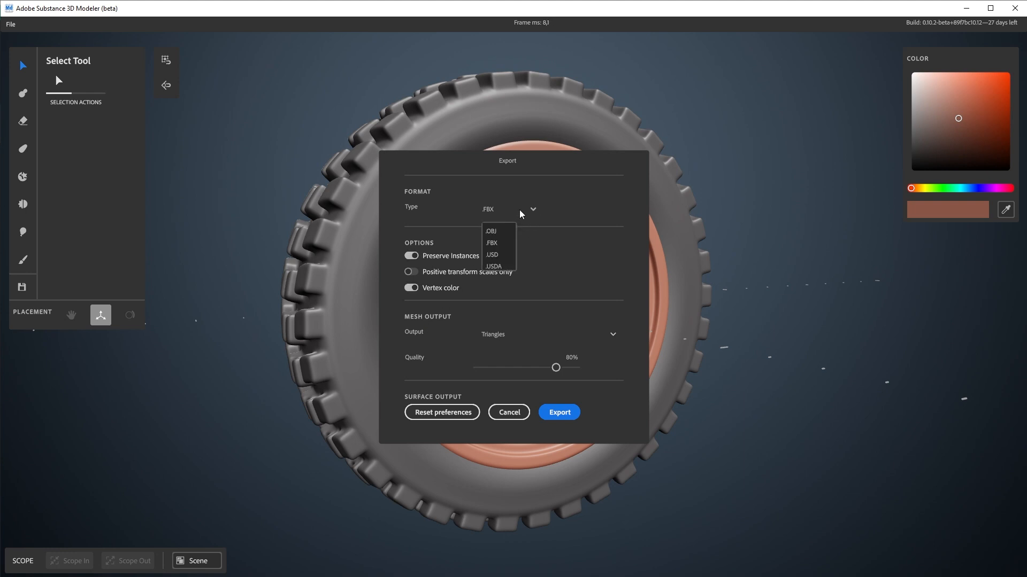
mouse_move(492, 243)
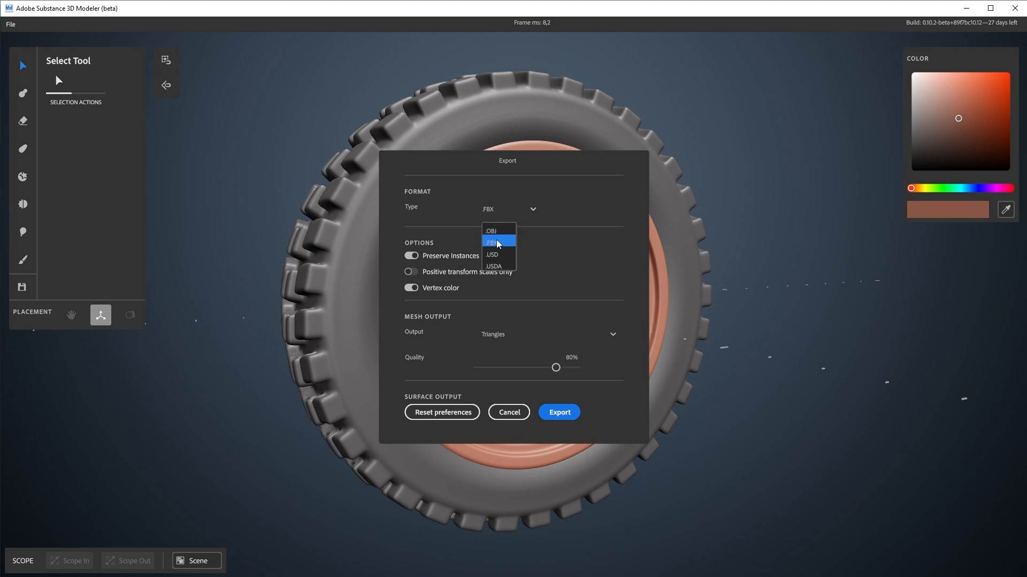
mouse_move(496, 254)
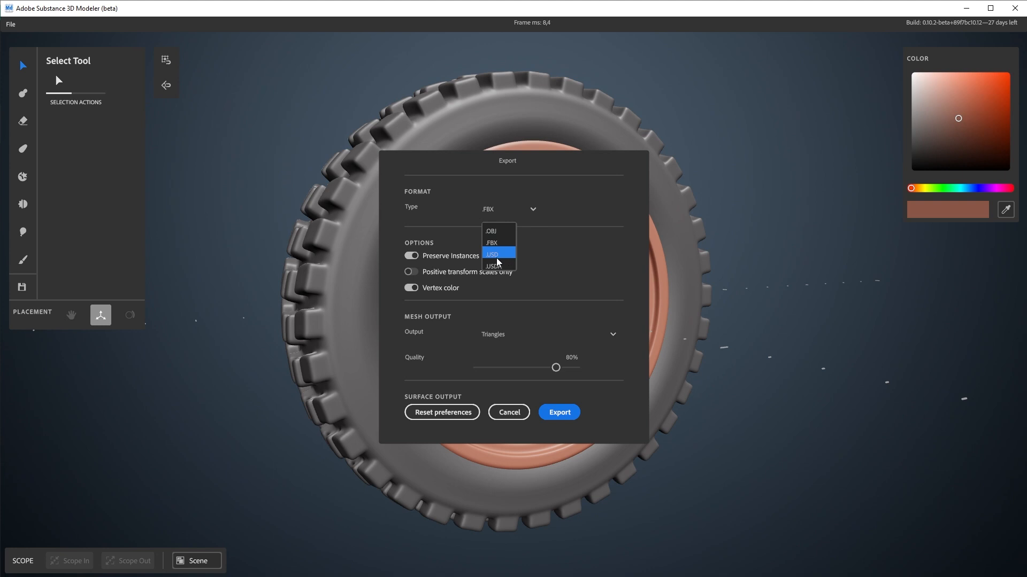
mouse_move(510, 262)
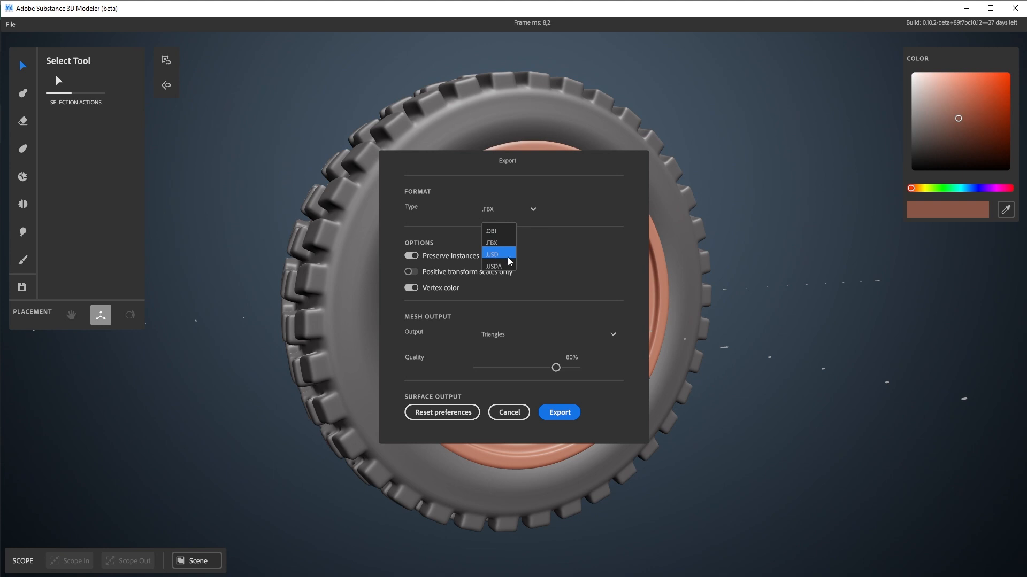
mouse_move(501, 243)
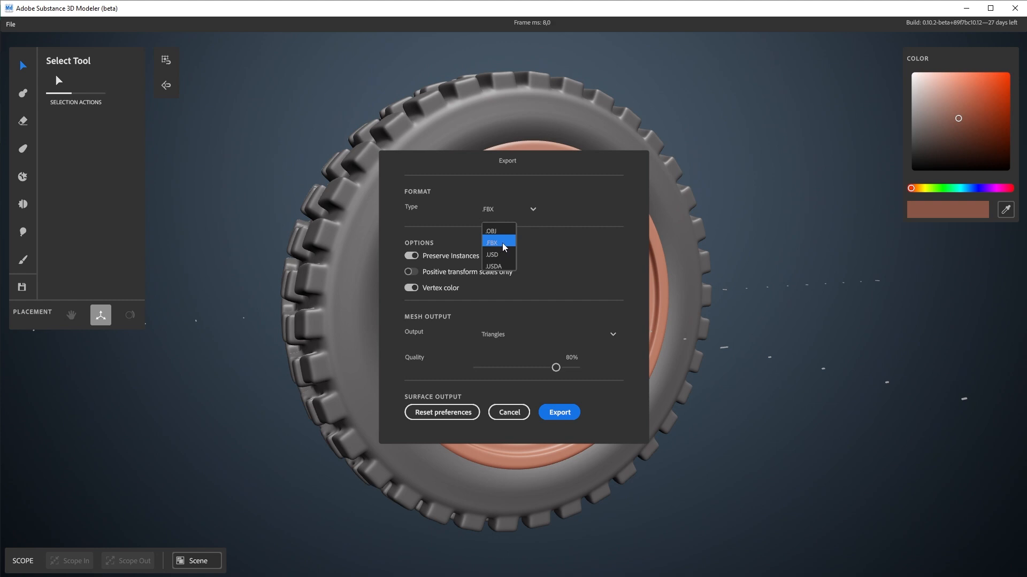
mouse_move(504, 254)
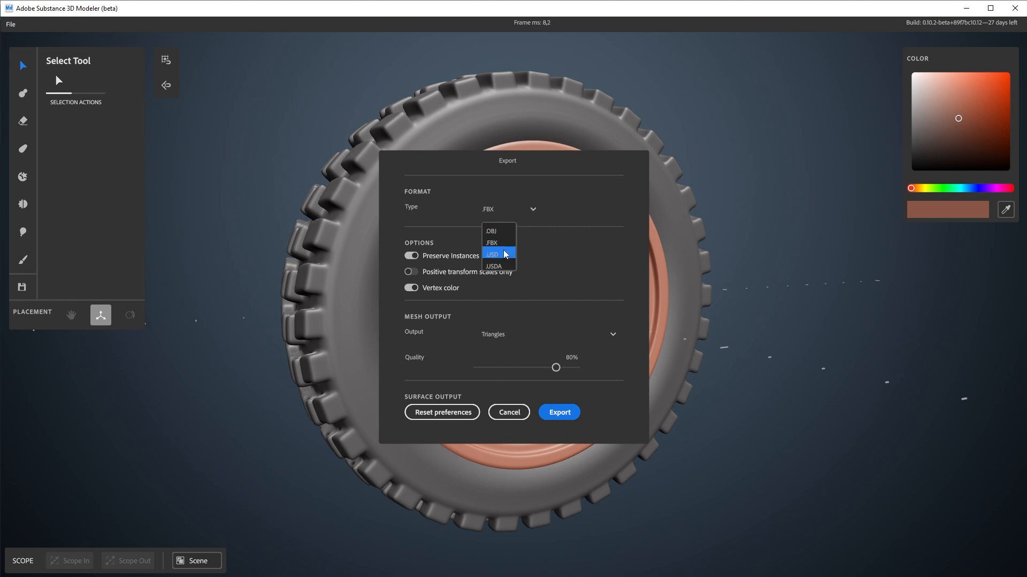
mouse_move(507, 255)
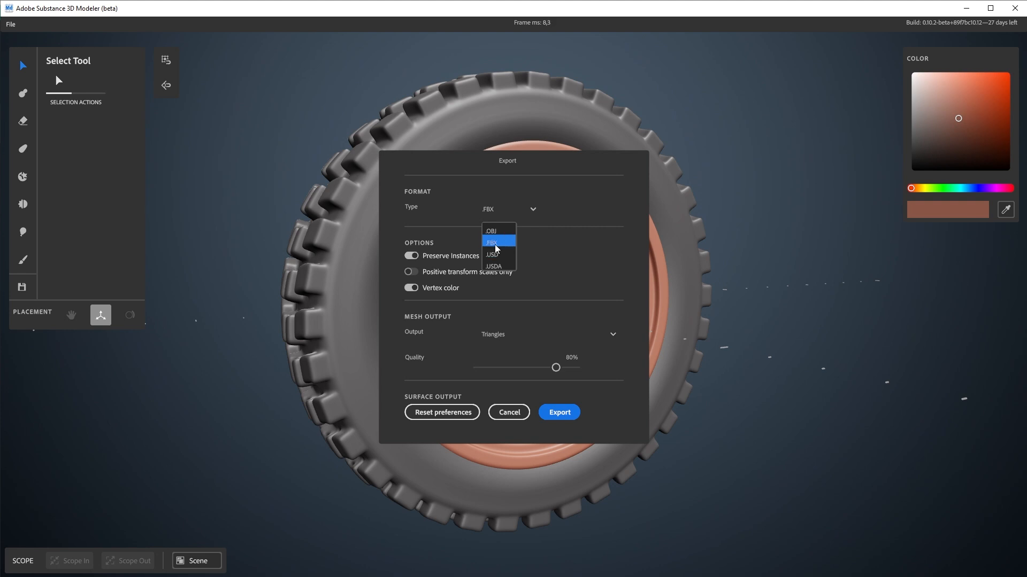
mouse_move(517, 251)
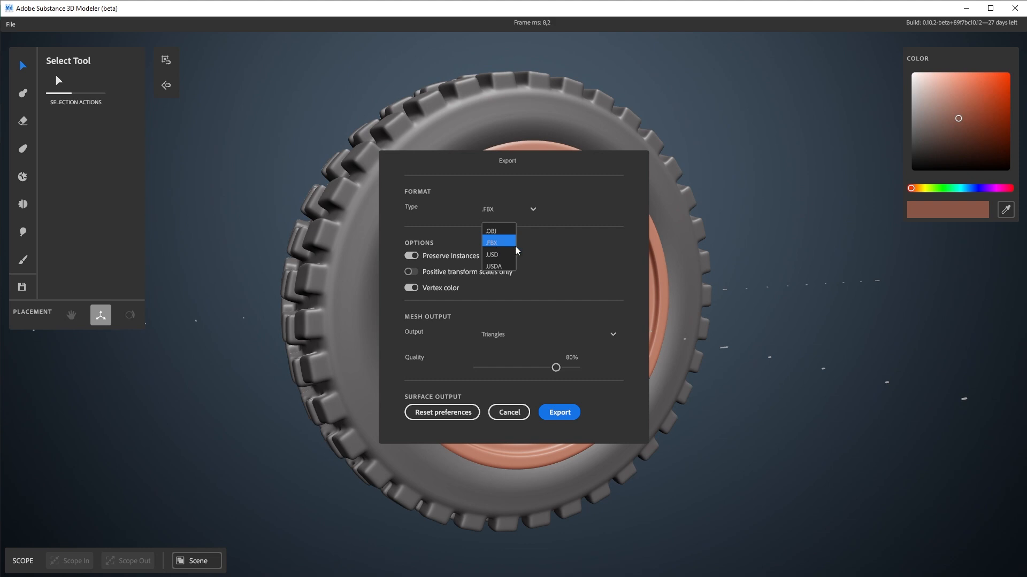
click(492, 242)
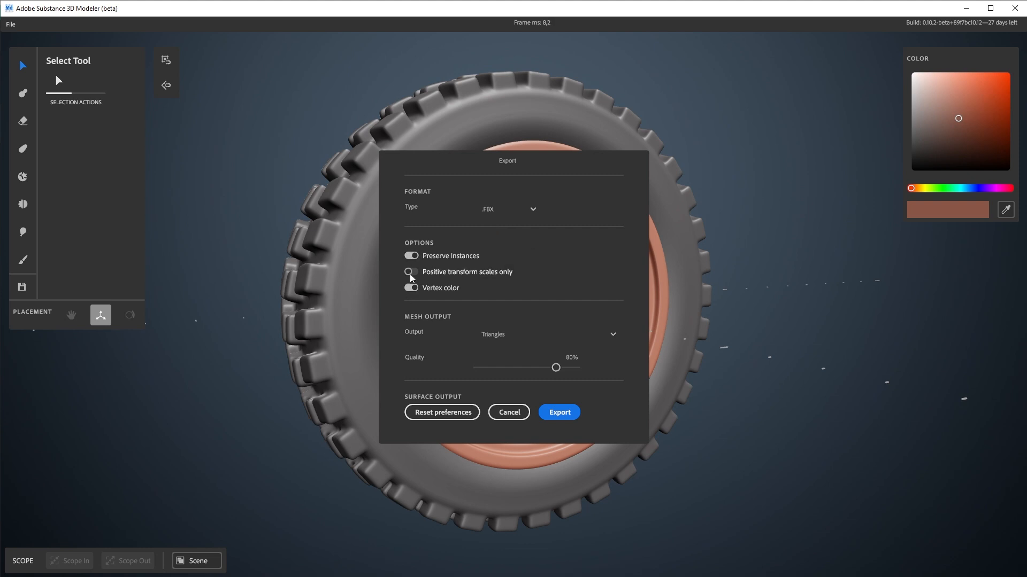
click(411, 288)
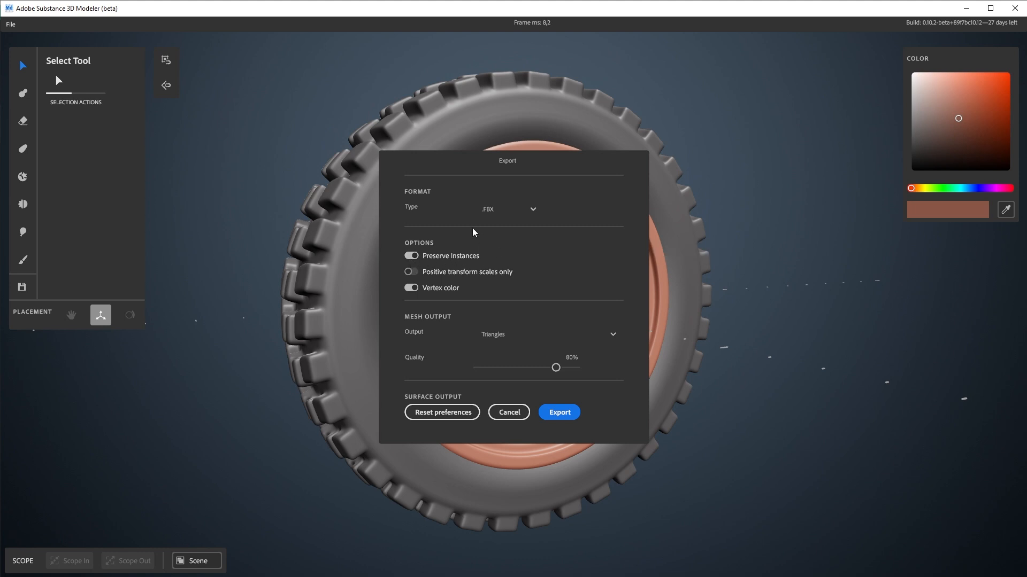
mouse_move(443, 246)
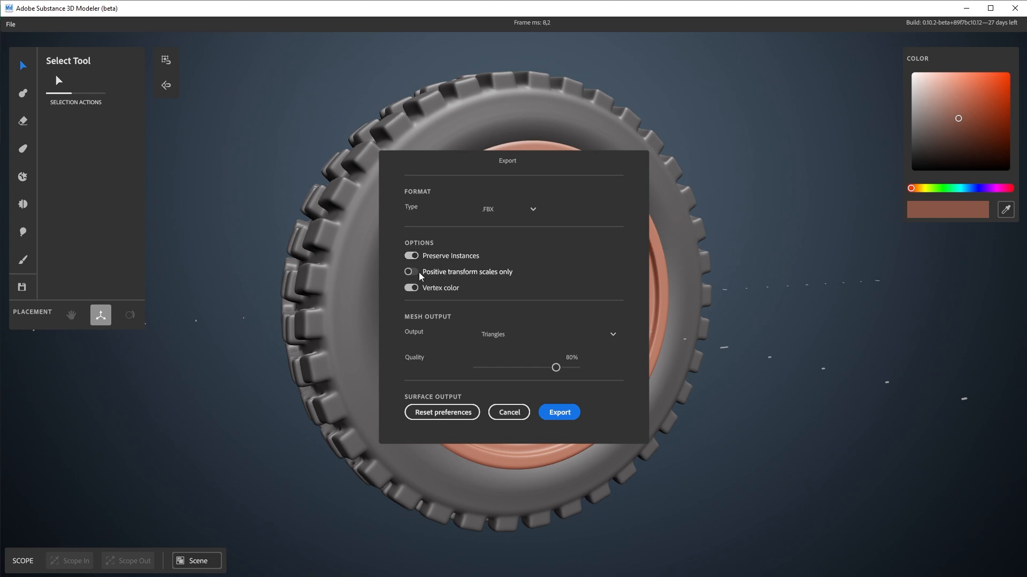
mouse_move(393, 283)
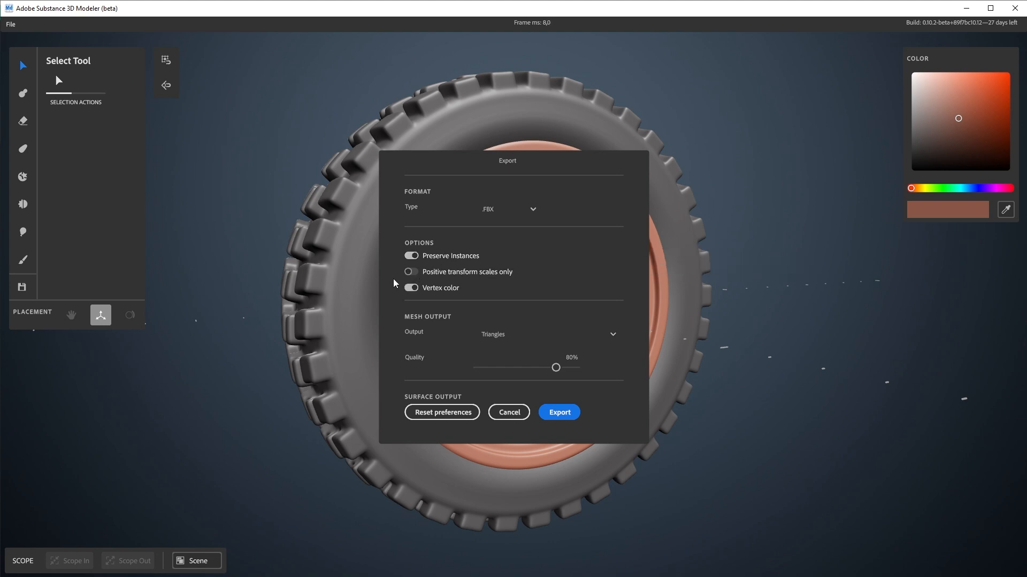
click(411, 289)
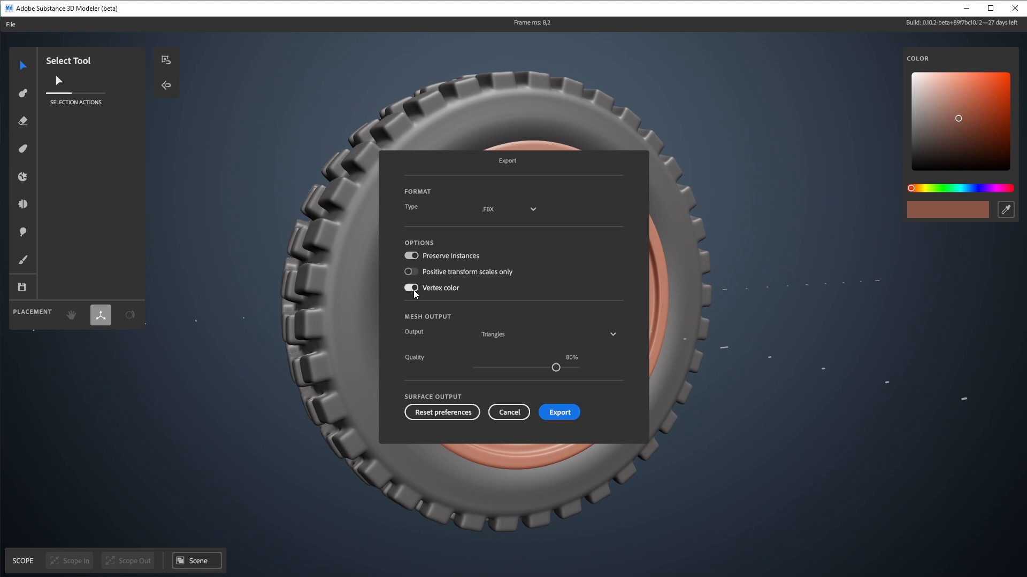
click(411, 288)
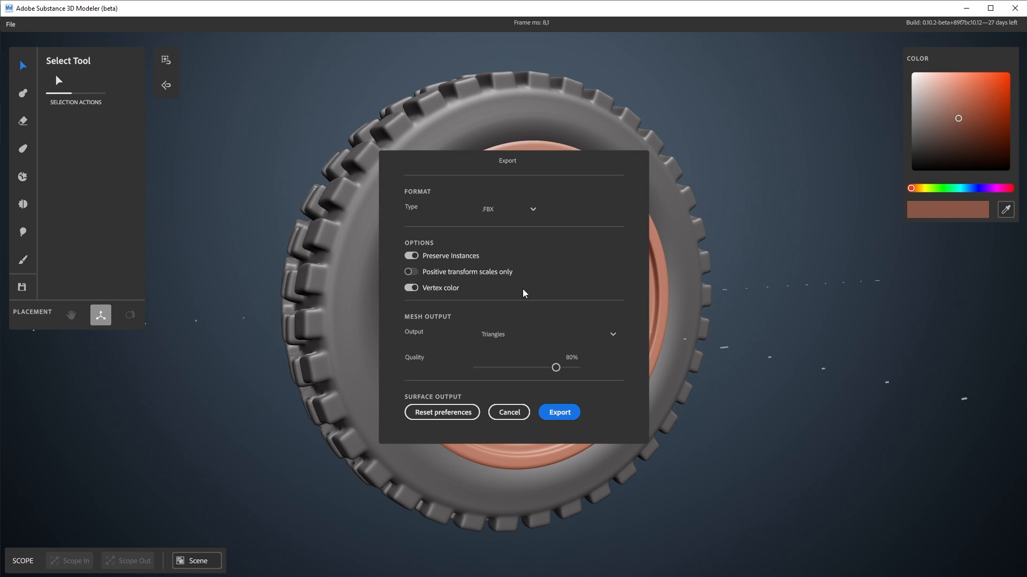
mouse_move(529, 295)
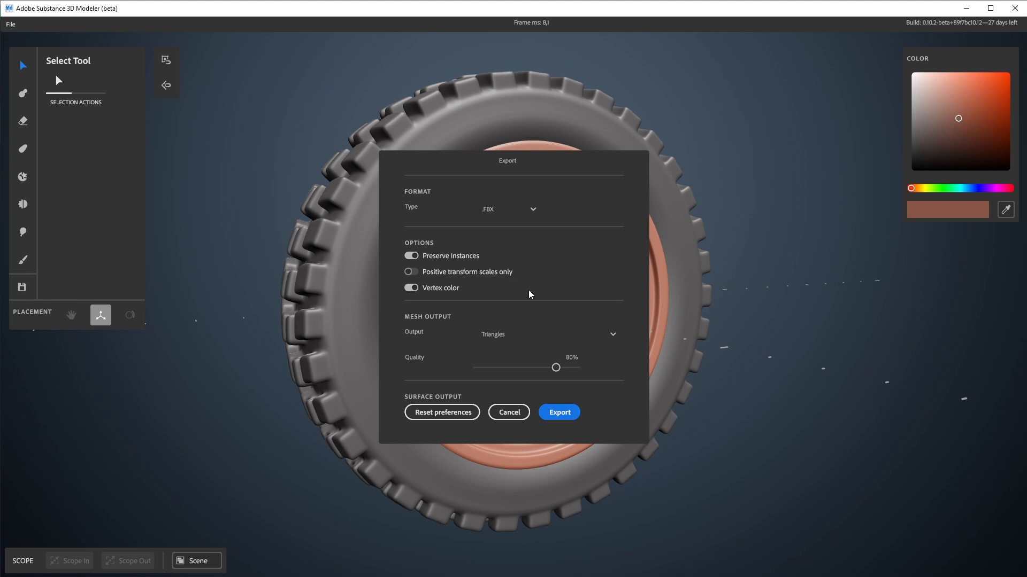
mouse_move(496, 336)
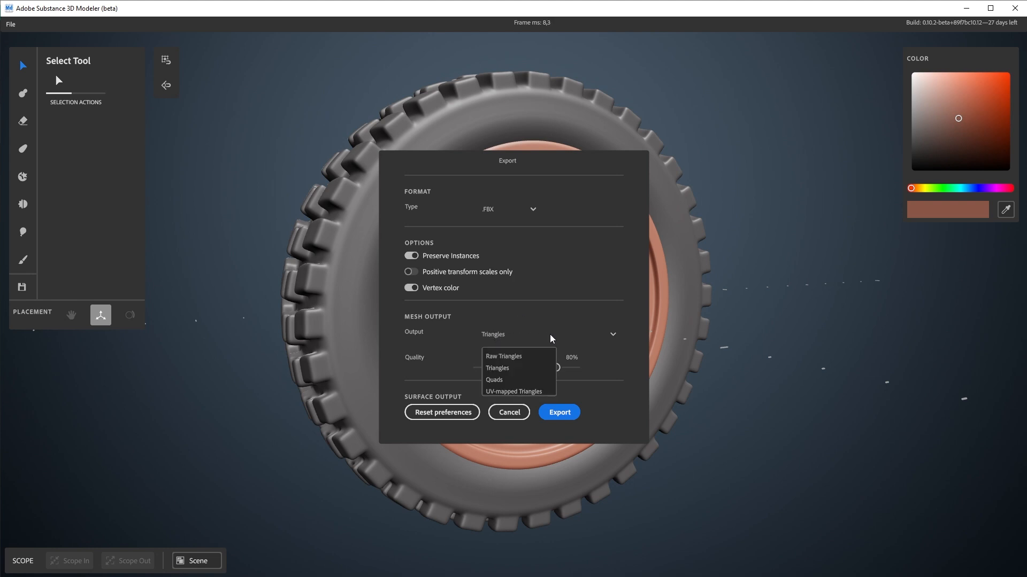
mouse_move(519, 355)
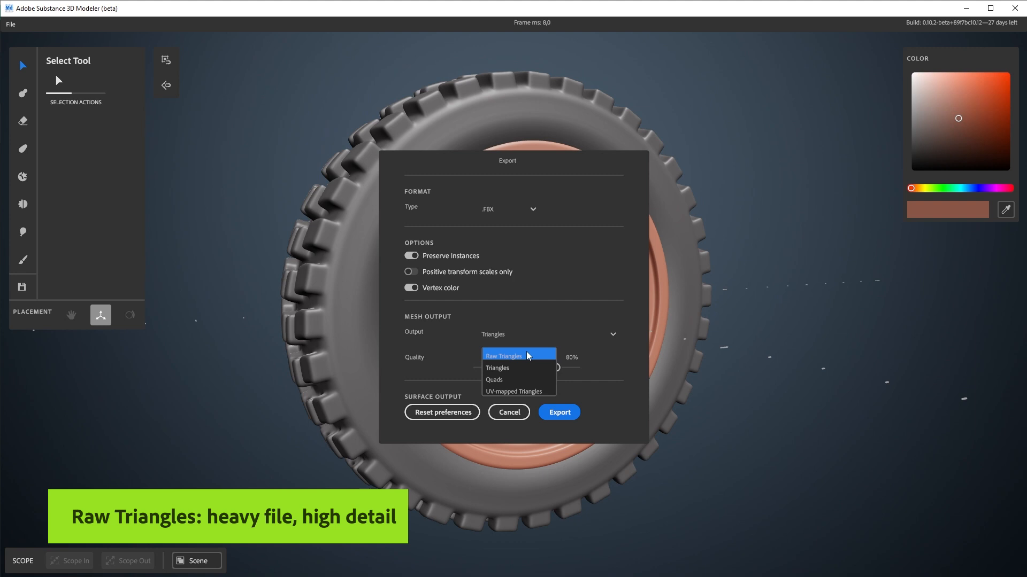
Try Raw Triangles mesh output, then return to Triangles at 80% quality.
click(504, 356)
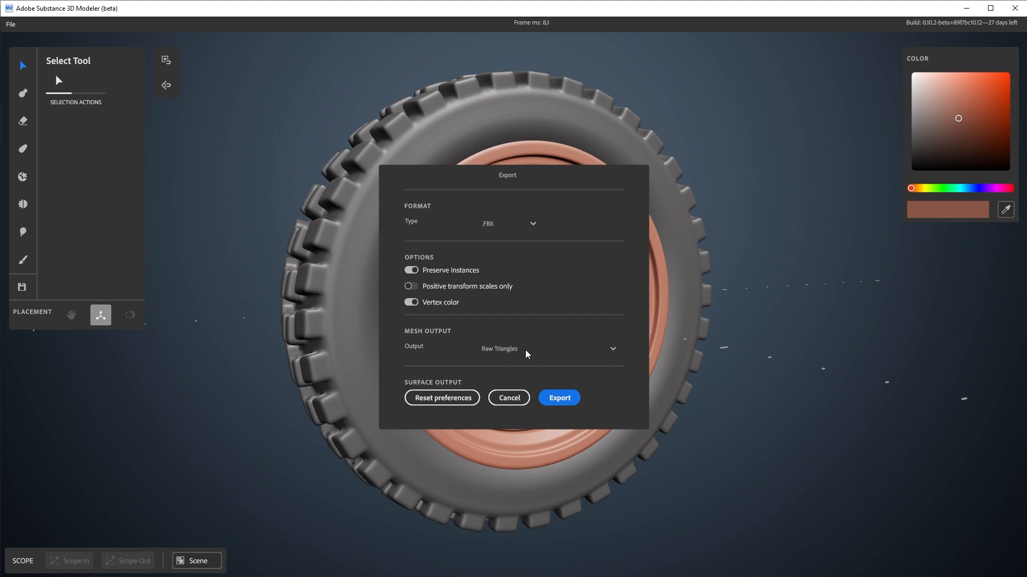
mouse_move(522, 352)
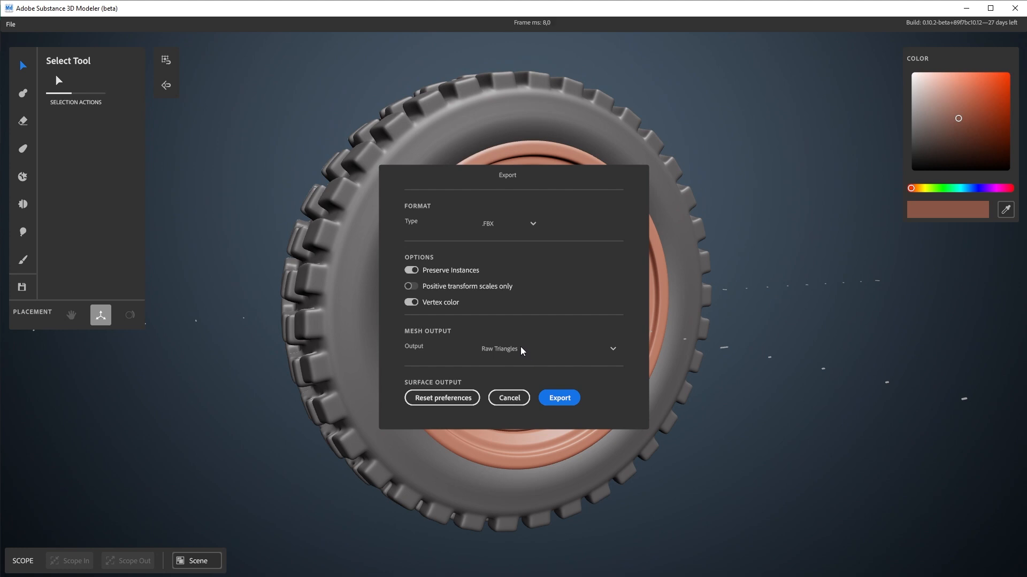
click(549, 348)
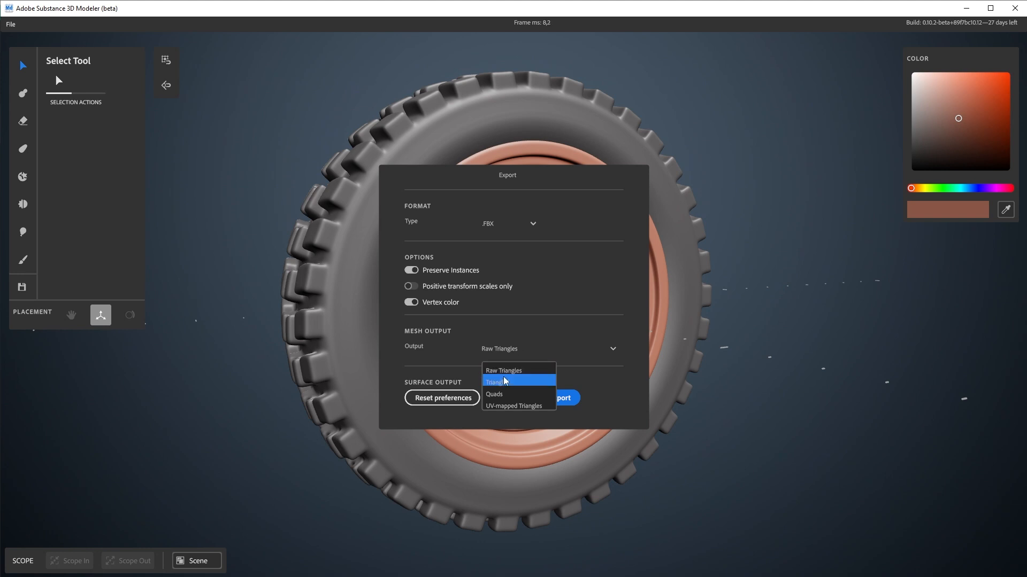
click(495, 382)
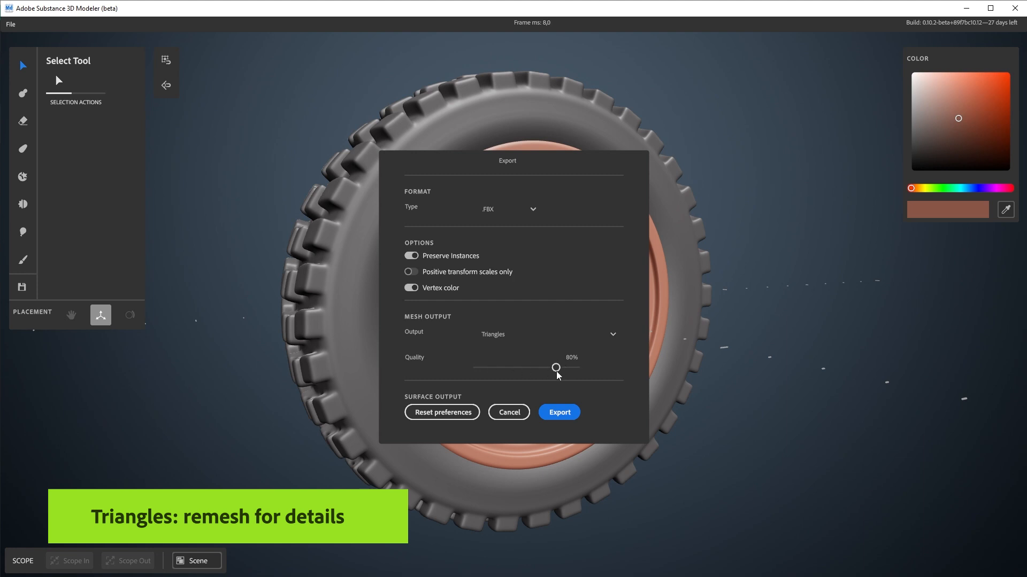
mouse_move(498, 374)
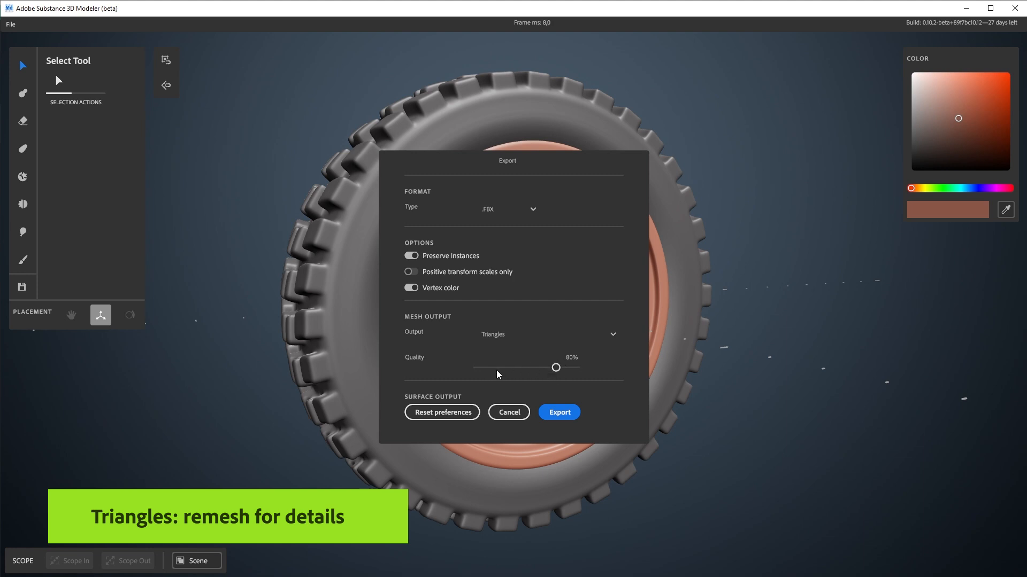
mouse_move(510, 336)
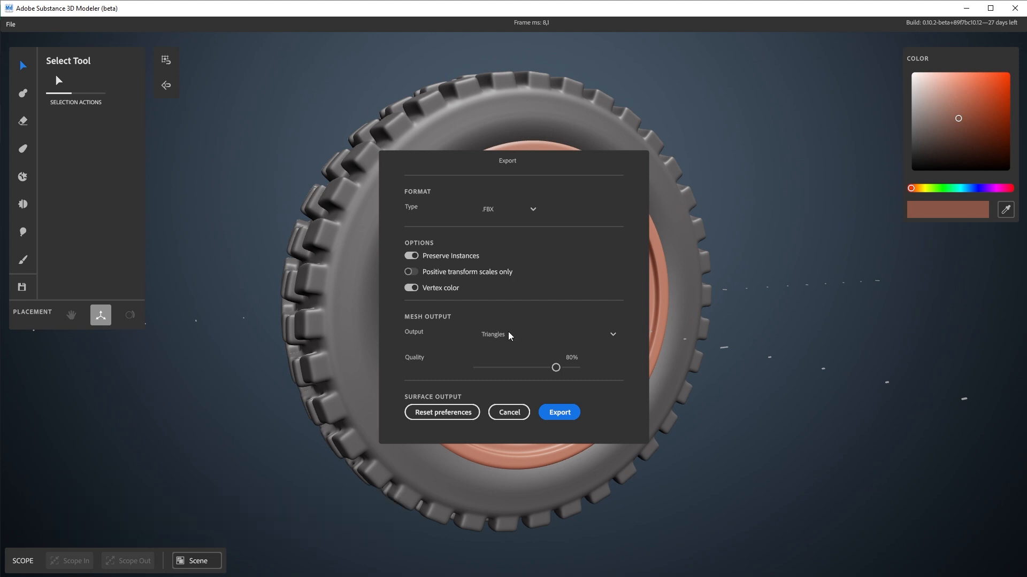
mouse_move(530, 347)
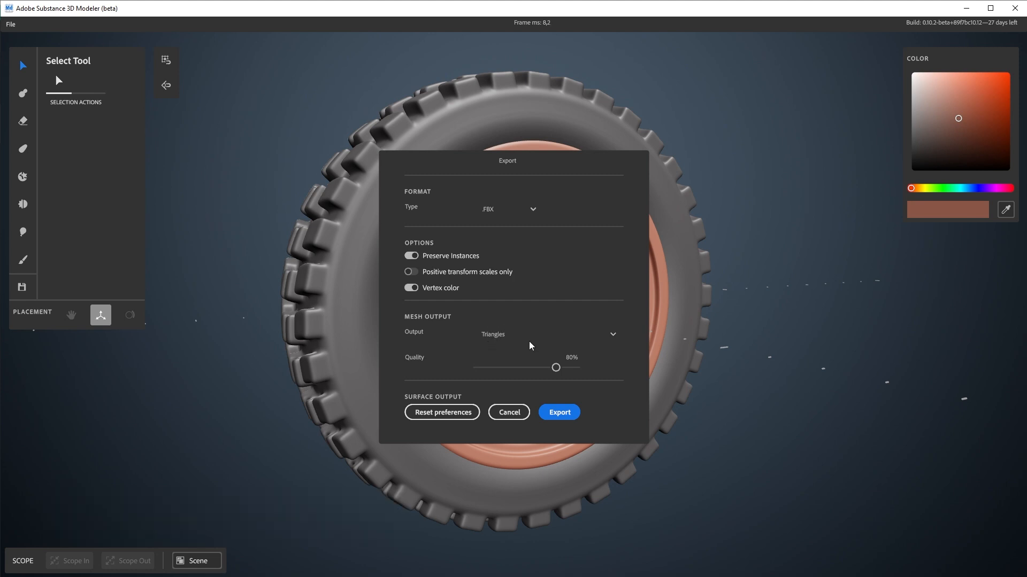
Switch mesh output to Quads, keeping a 60,000 target quad count and Adaptive off.
click(543, 333)
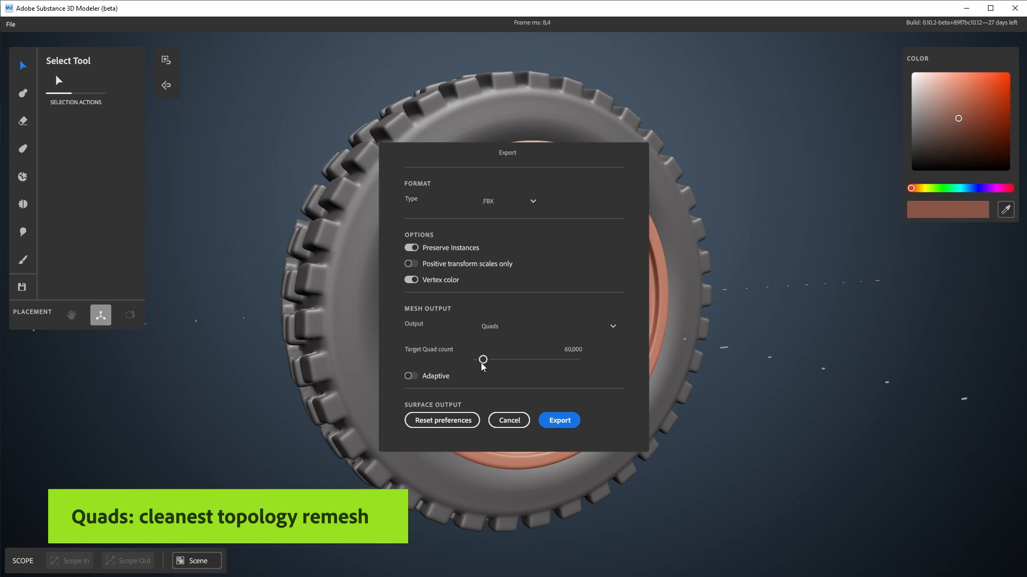
mouse_move(459, 319)
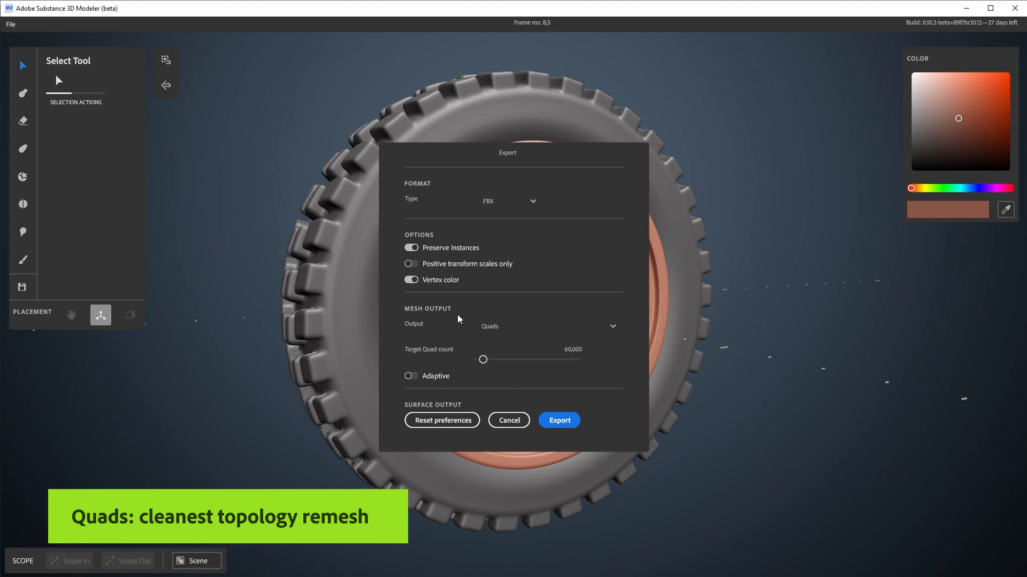
mouse_move(522, 354)
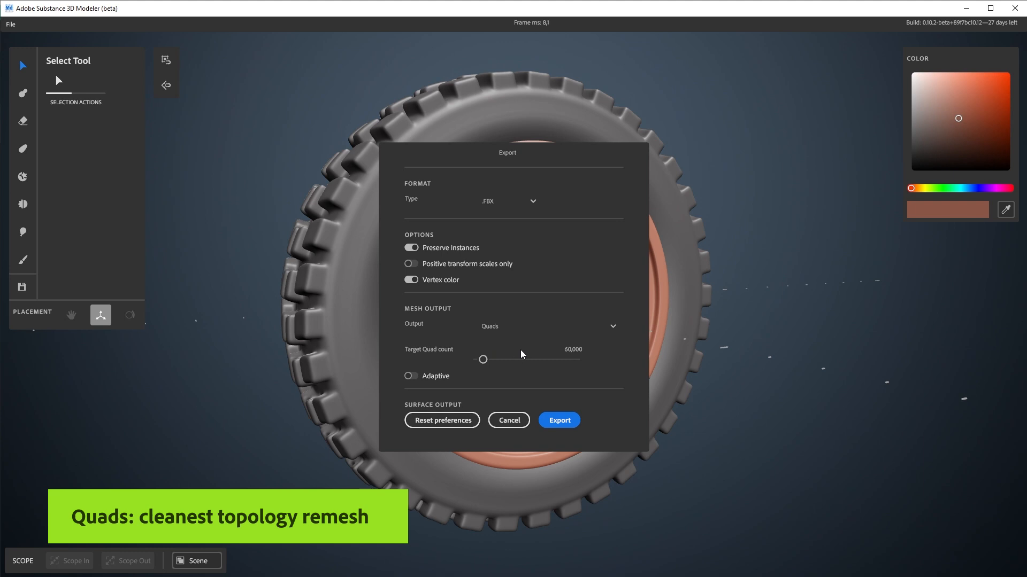
mouse_move(487, 368)
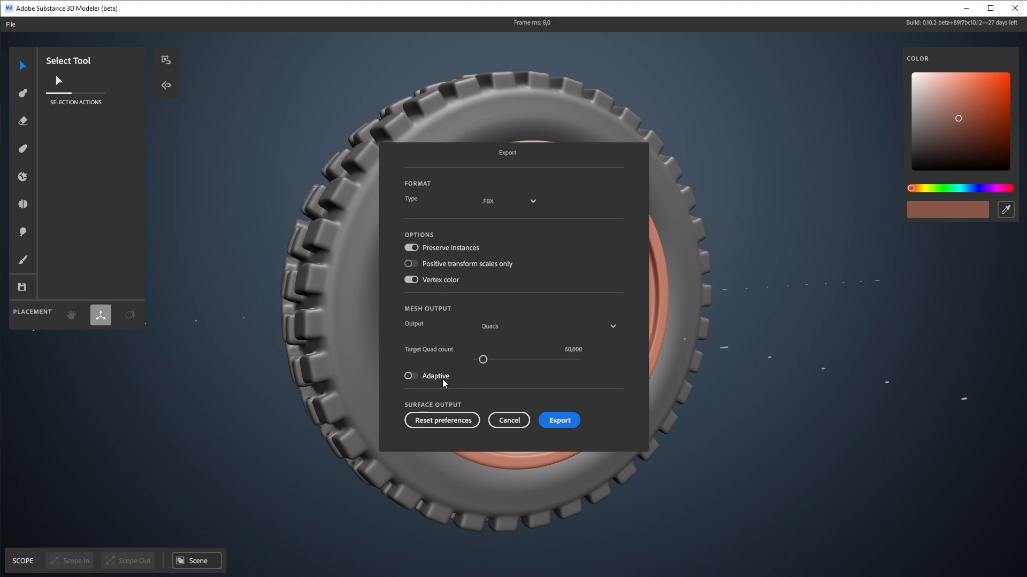
mouse_move(463, 381)
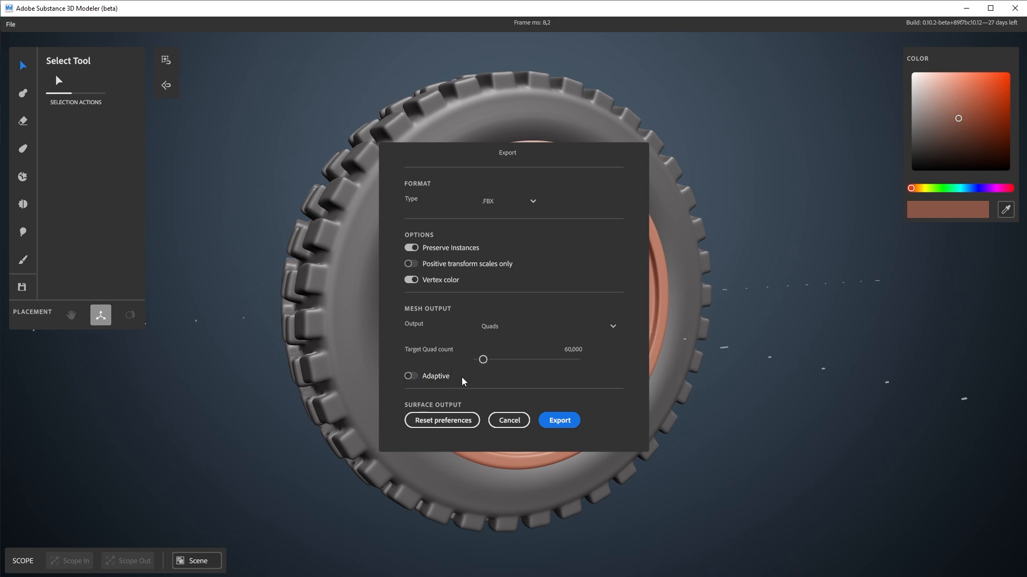
Export UV-mapped Triangles optimized for Hard Surface, saving as wheel_UV_01.fbx.
click(550, 326)
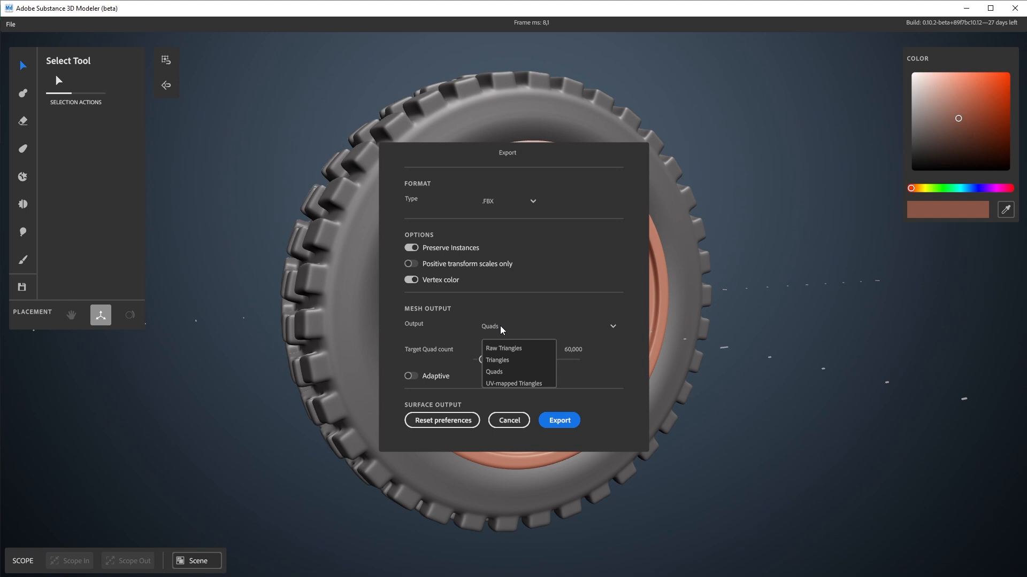
mouse_move(514, 383)
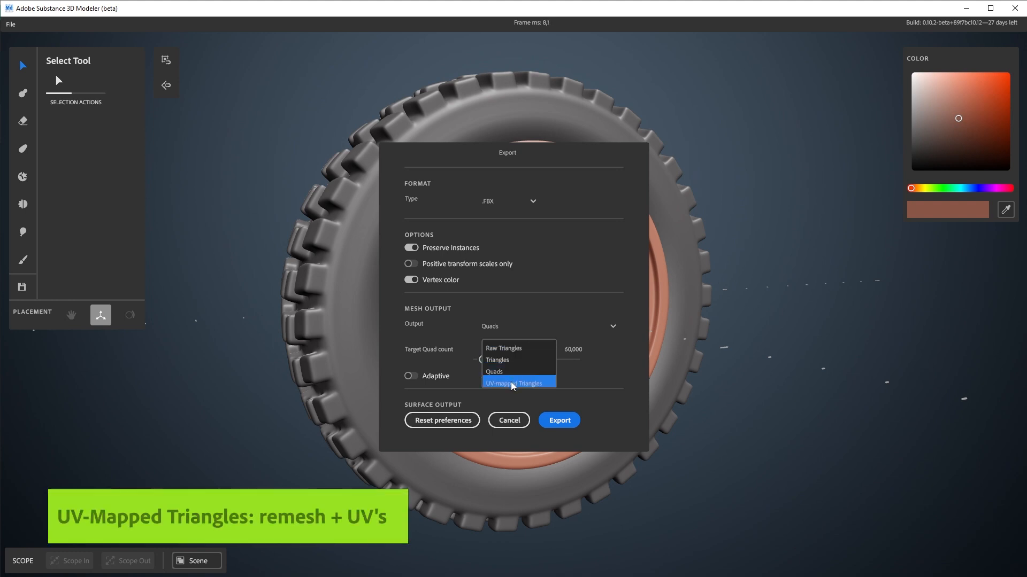
click(513, 383)
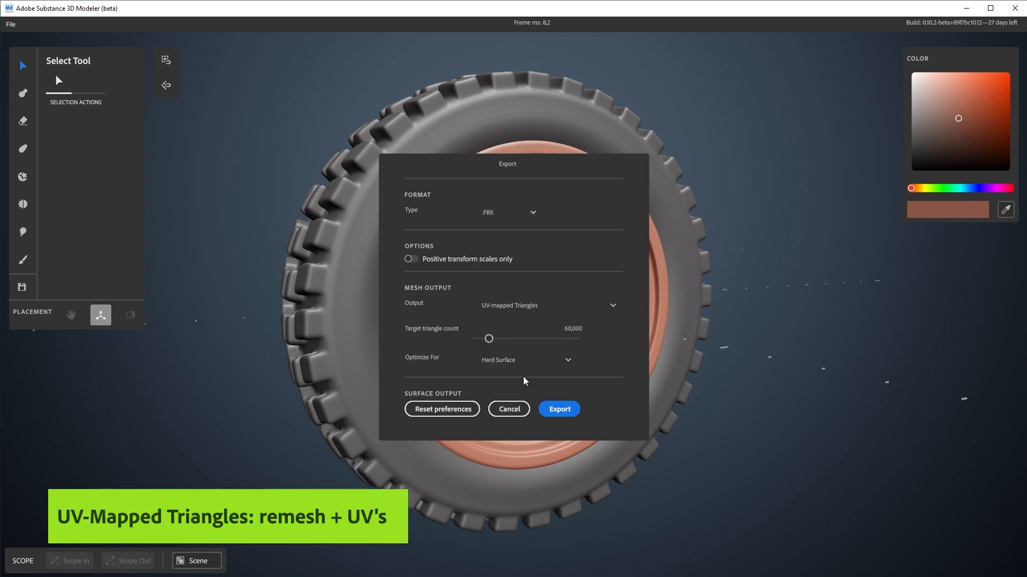
mouse_move(488, 339)
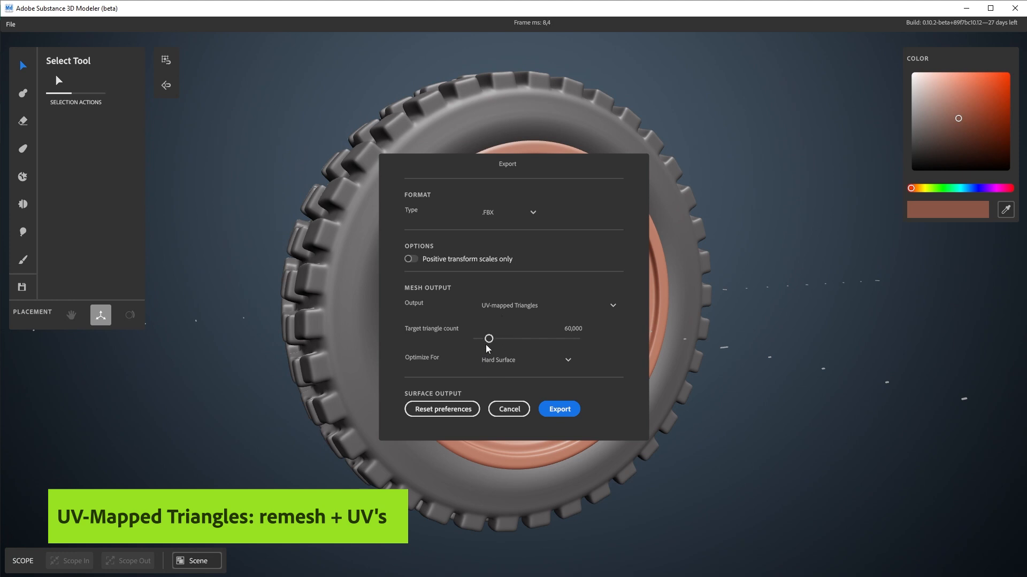
mouse_move(504, 363)
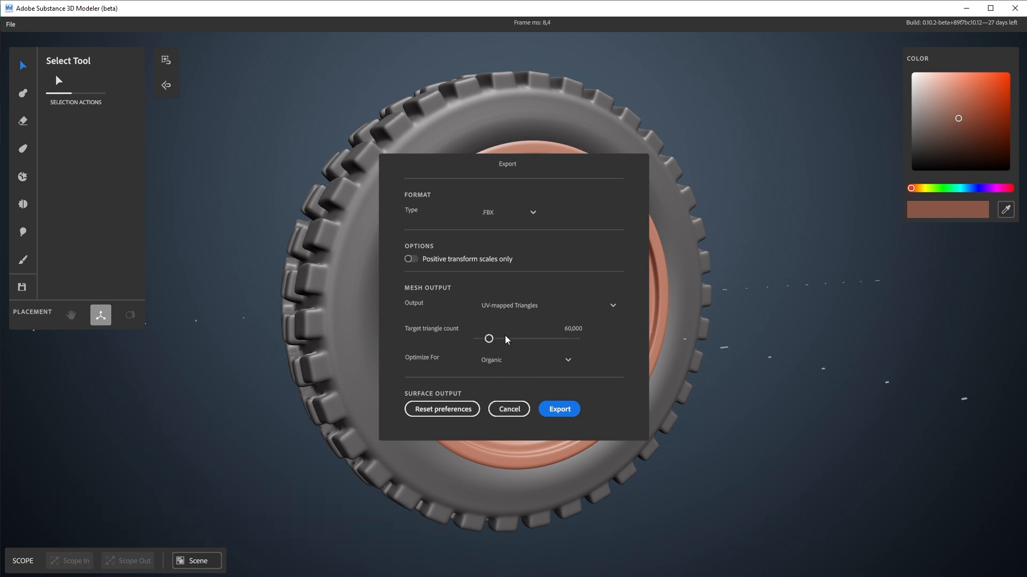
click(524, 360)
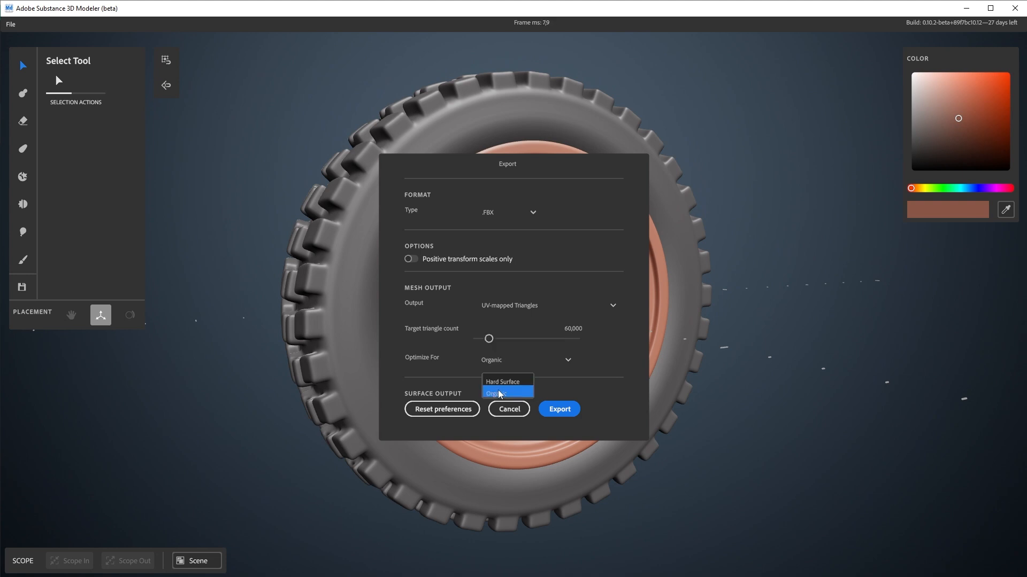
mouse_move(469, 367)
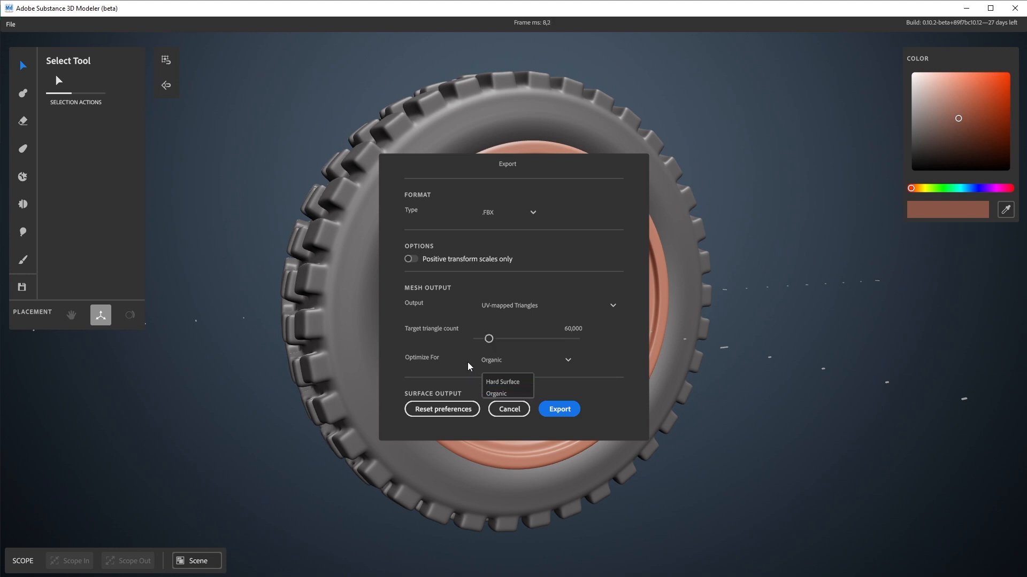
click(503, 382)
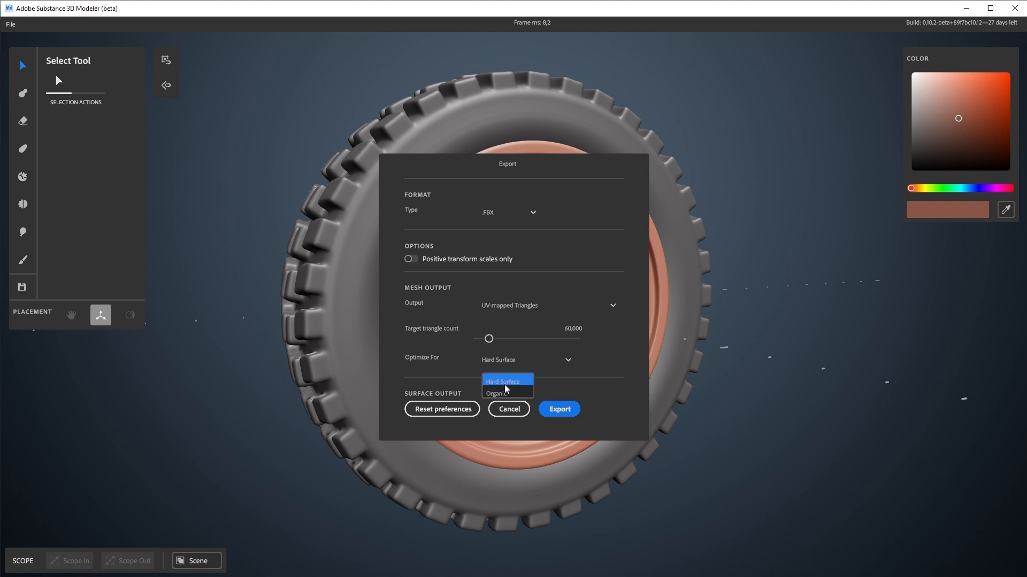
mouse_move(504, 393)
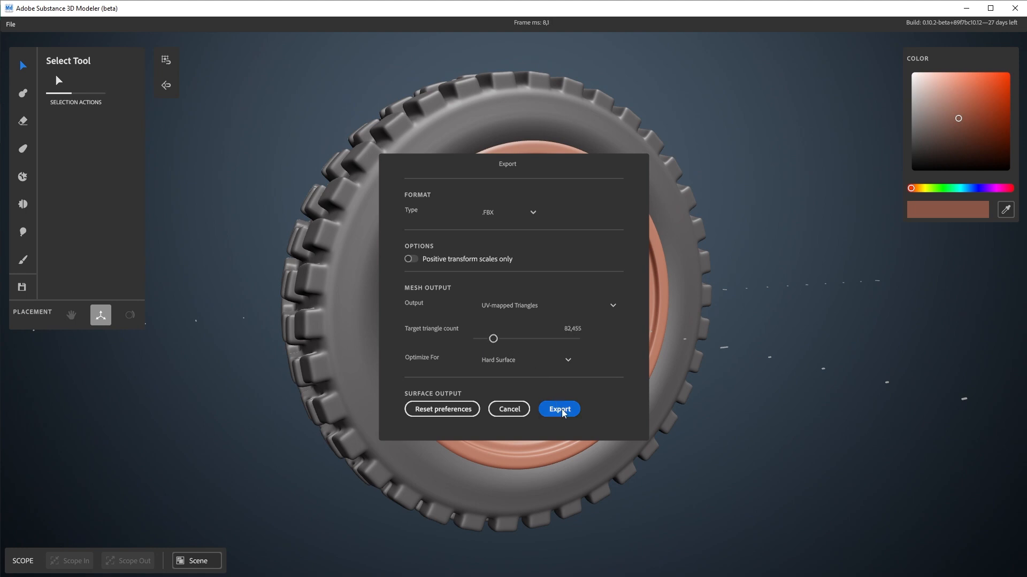
click(558, 409)
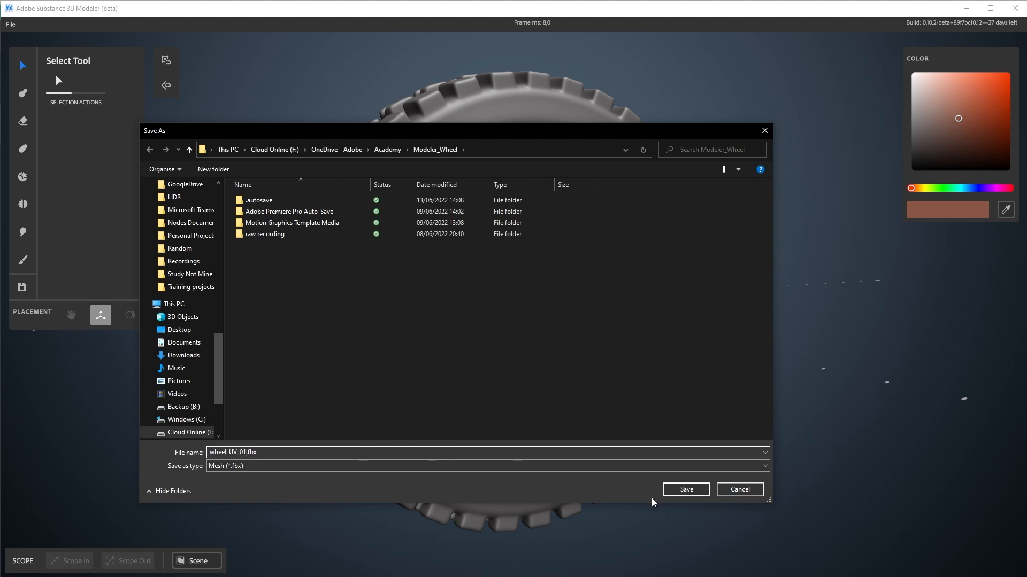
click(685, 490)
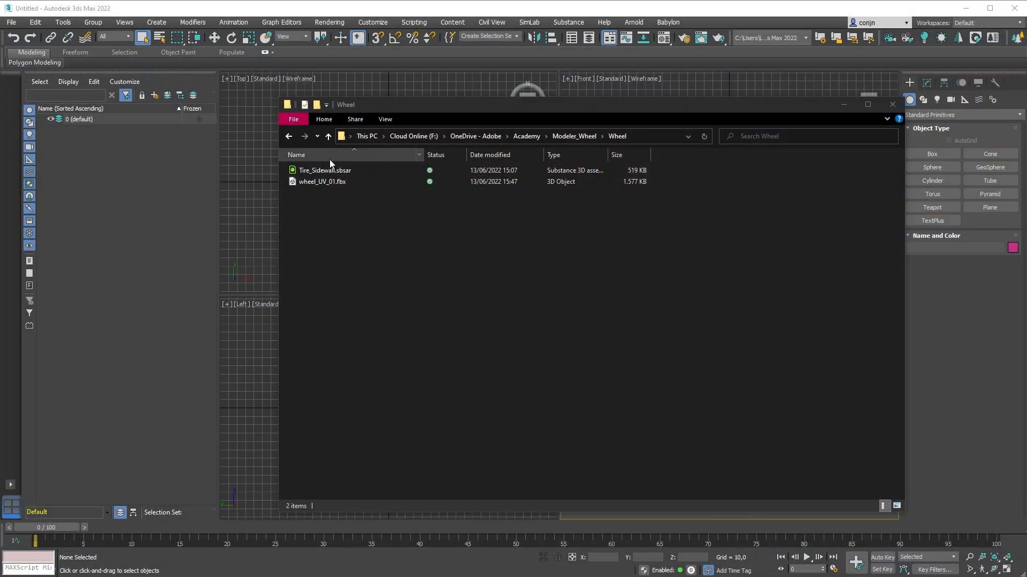
Open wheel_UV_01.fbx from the Wheel folder in 3D Viewer.
click(321, 181)
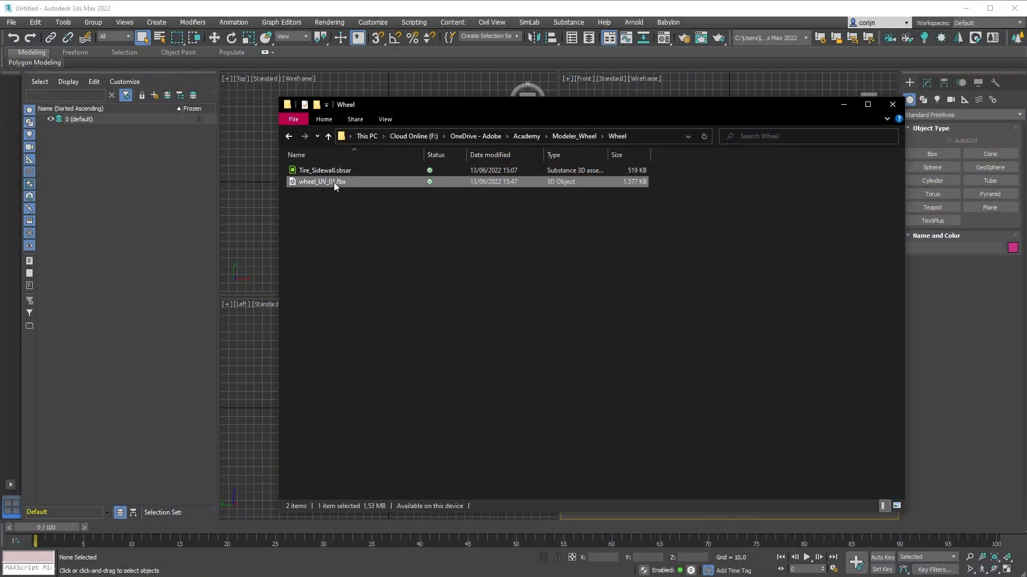
double_click(321, 181)
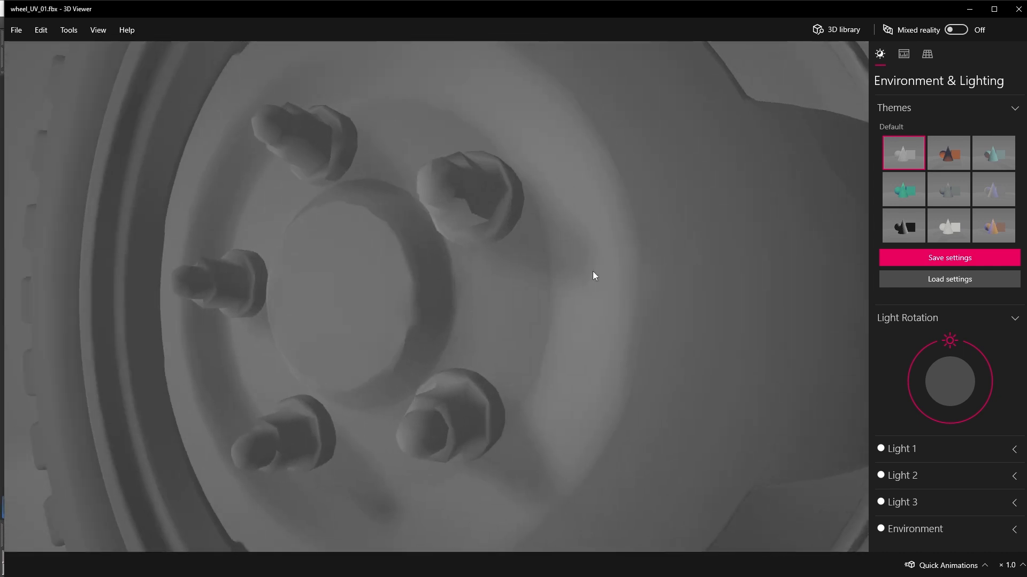
Show Stats & Shading with UV Set 0, revealing 82,450 triangles and 47,602 vertices.
click(902, 53)
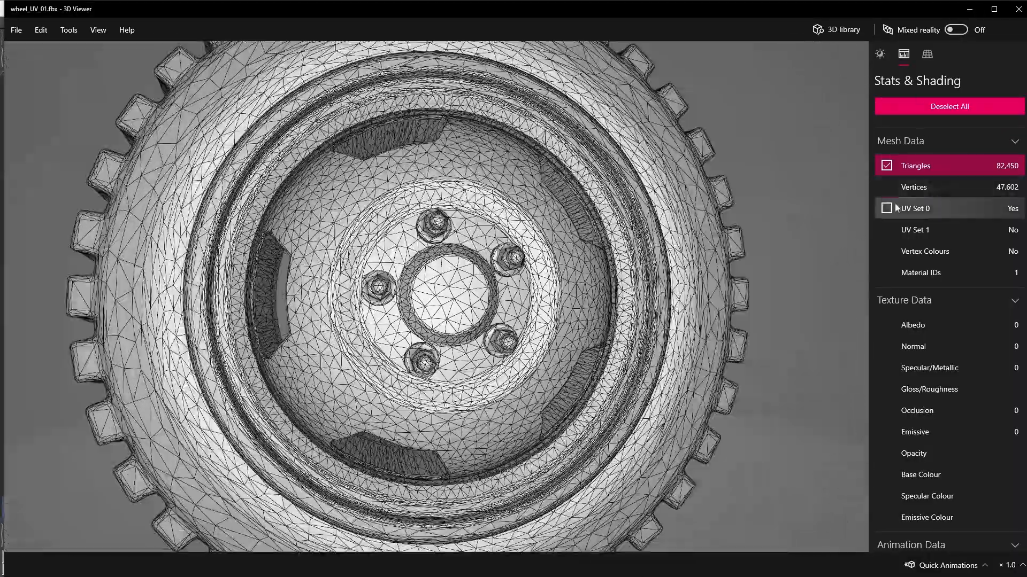
click(887, 208)
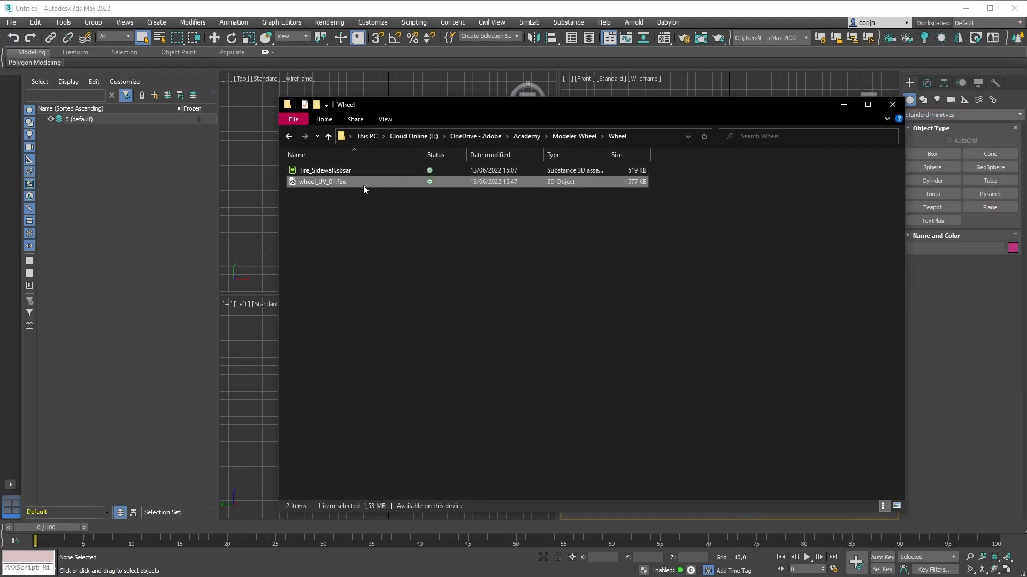
mouse_move(340, 188)
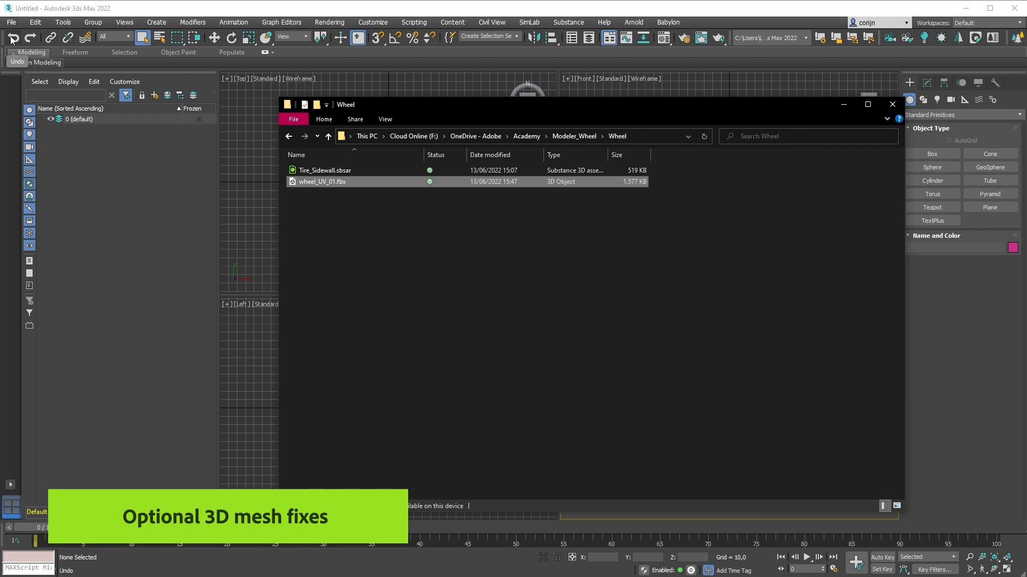
Import wheel_UV_01.fbx into 3ds Max and list its 16 objects under the default layer.
click(10, 21)
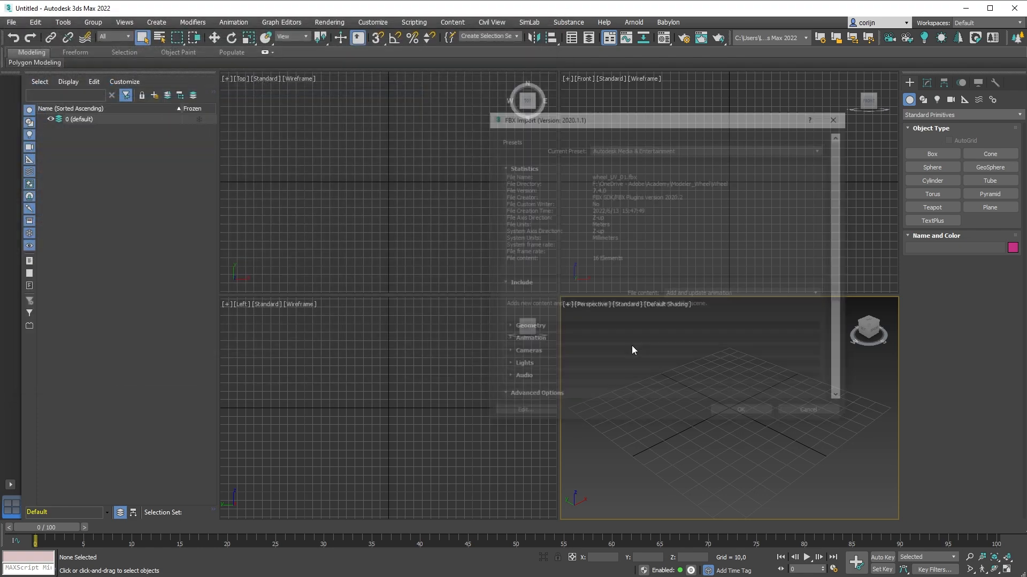
click(739, 409)
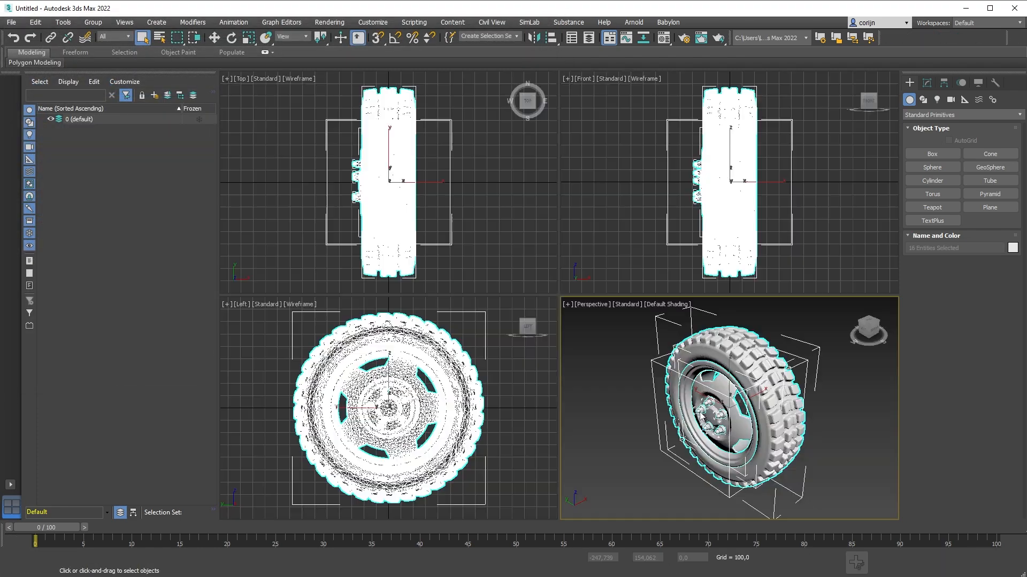
click(41, 119)
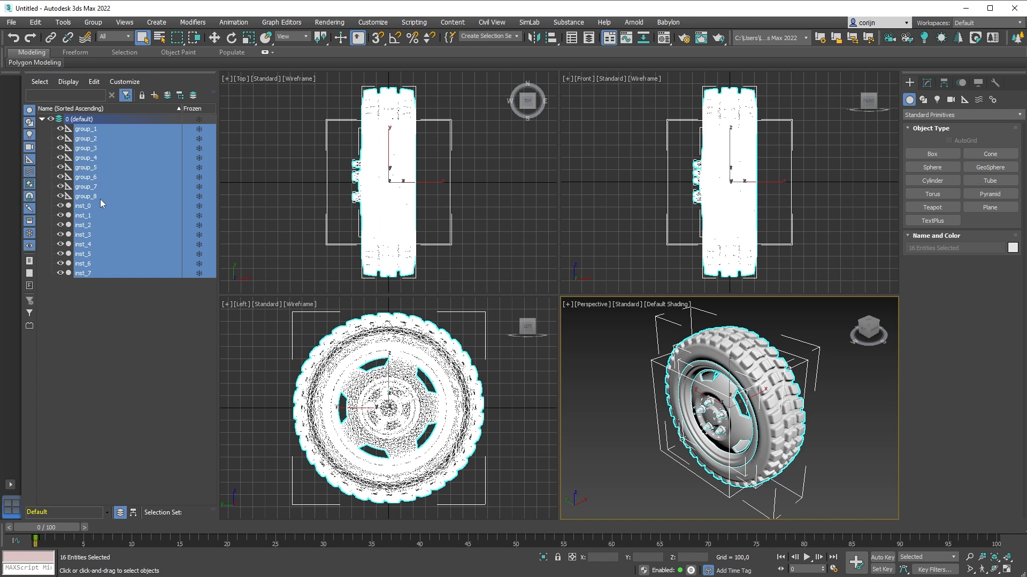
mouse_move(87, 204)
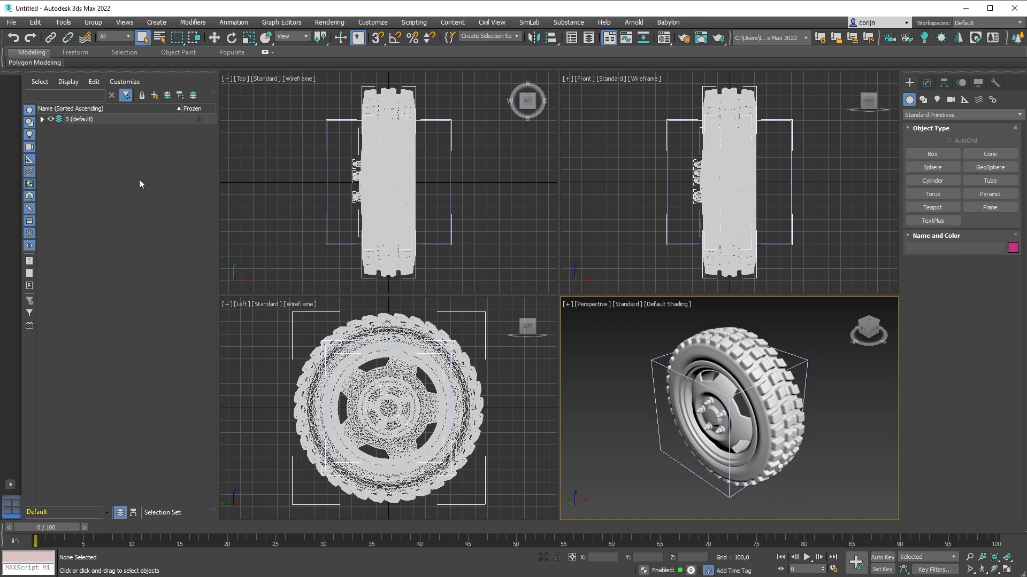
Add a Weighted Normals modifier to the selected instances inst_0 through inst_7.
click(42, 119)
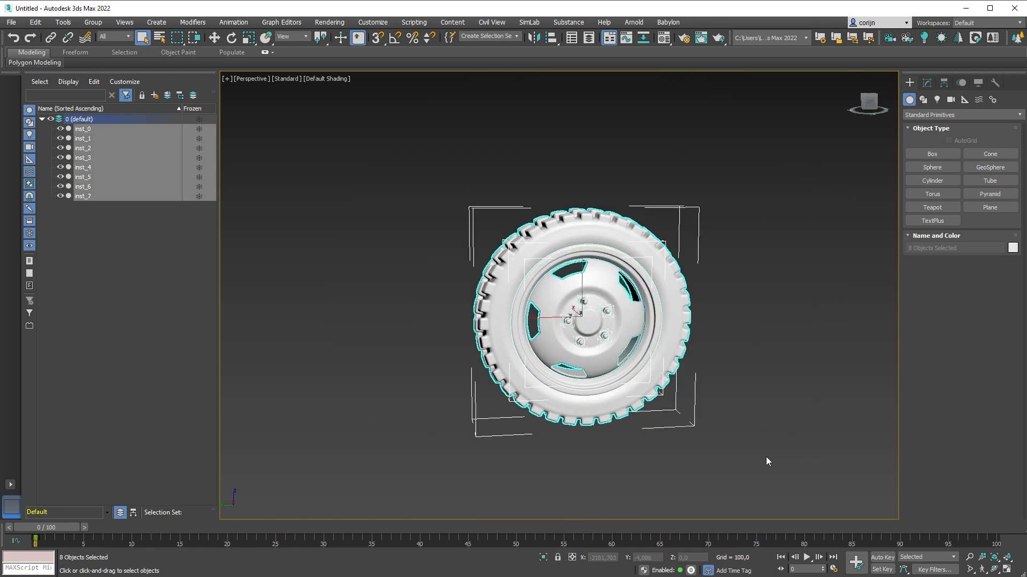
click(927, 83)
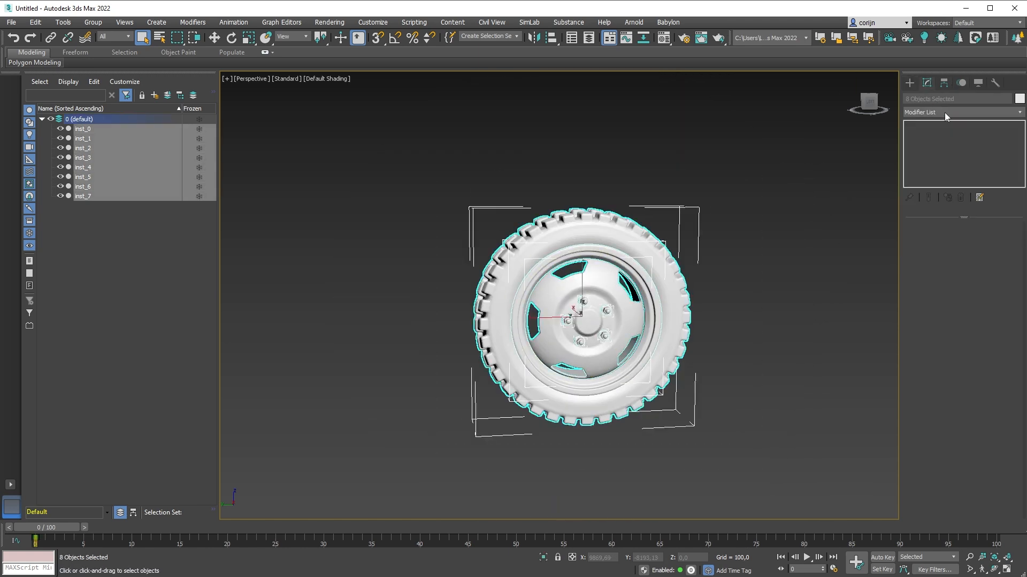
click(960, 111)
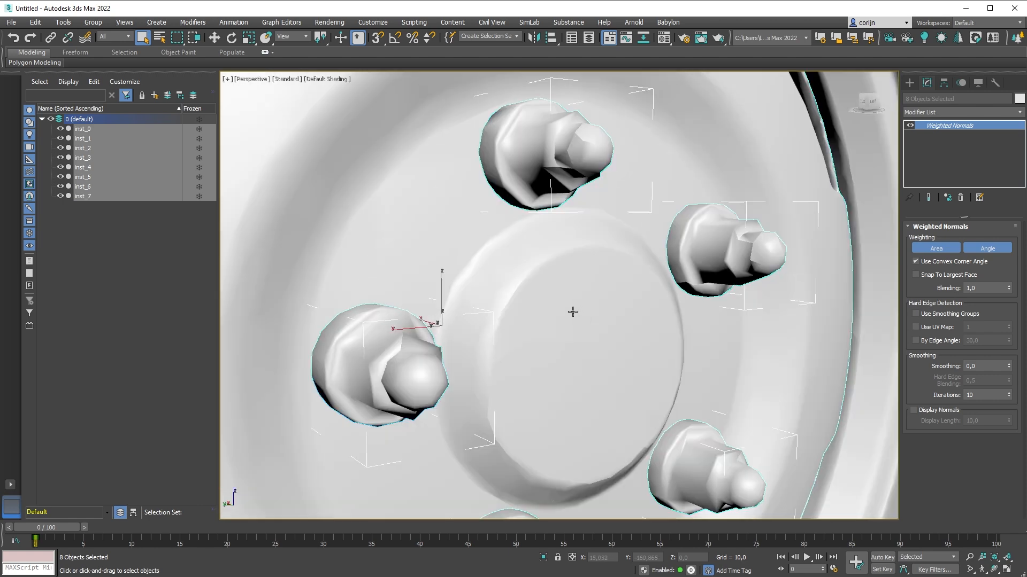
mouse_move(930, 346)
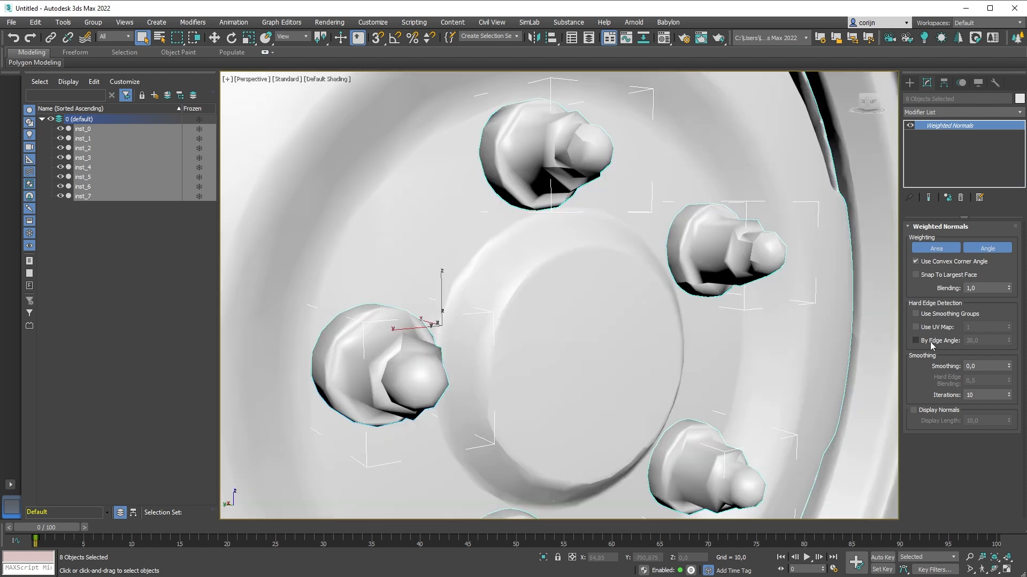
click(916, 341)
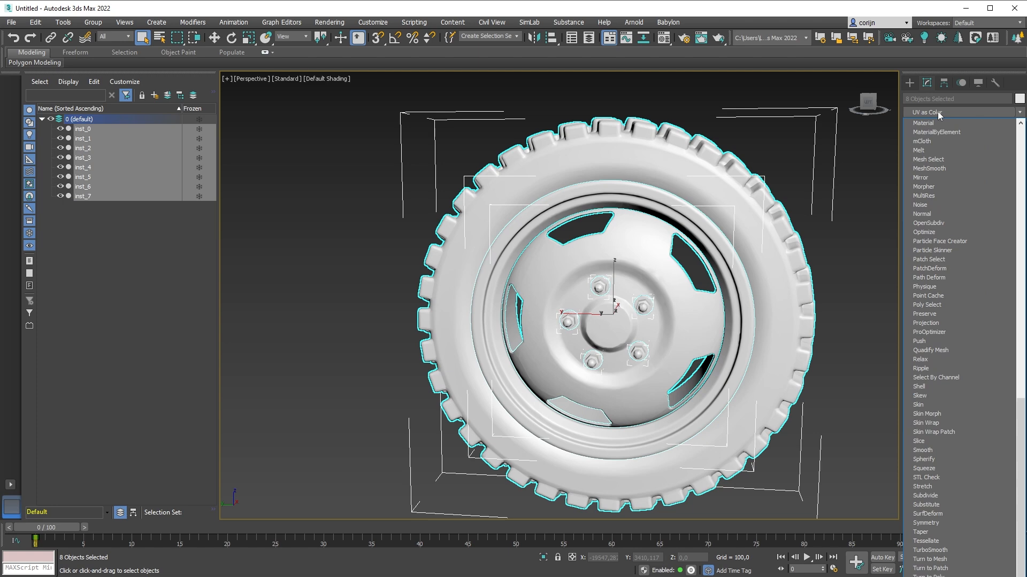
Add an Unwrap UVW modifier and view the pieces' UV islands in Edit UVWs.
click(936, 126)
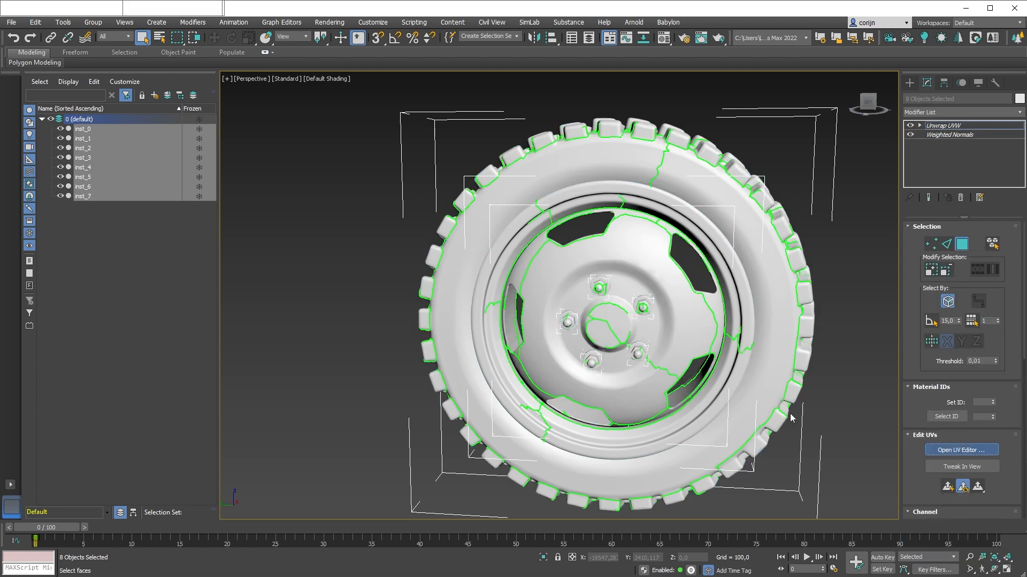
click(962, 450)
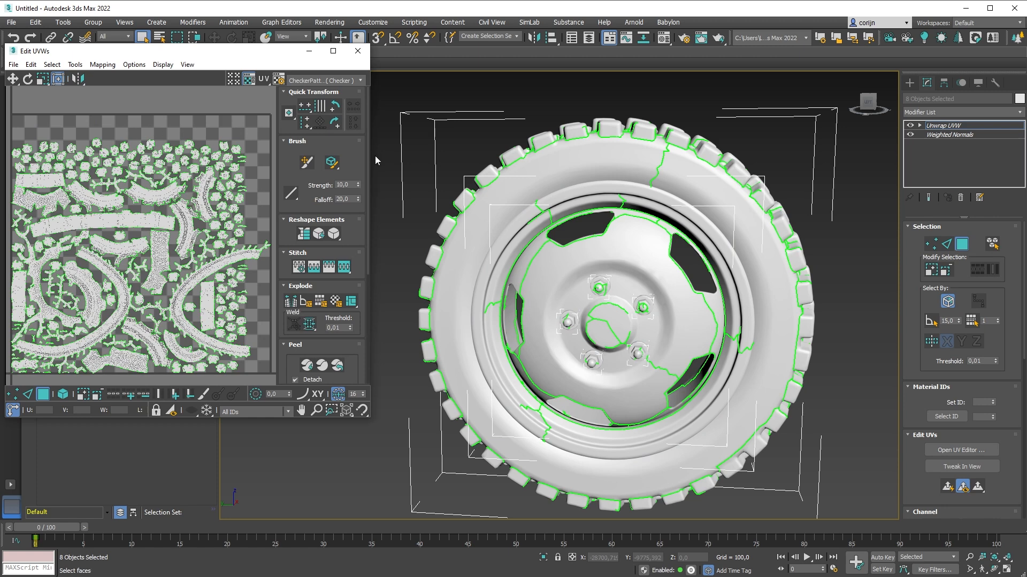
mouse_move(614, 289)
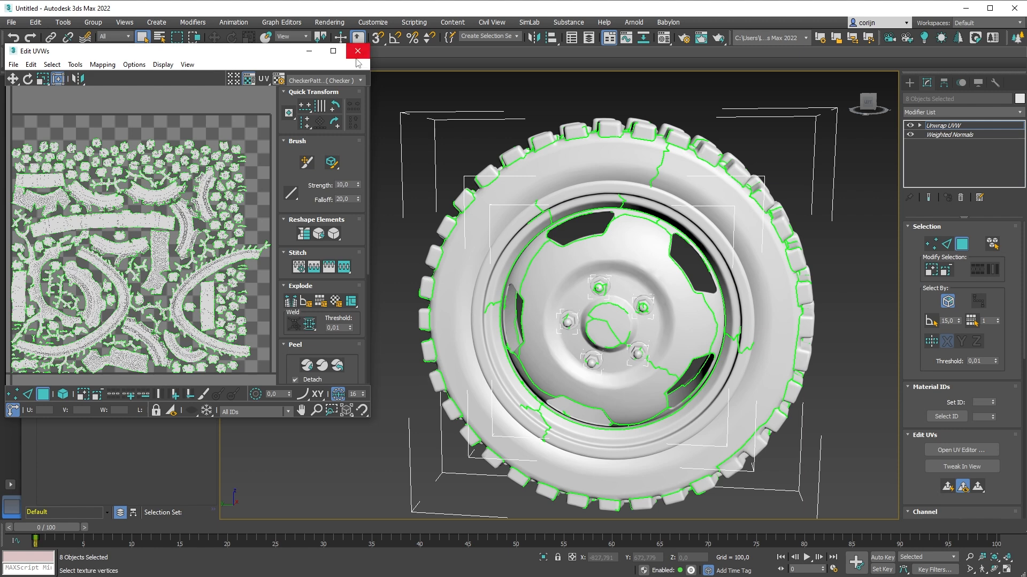
mouse_move(358, 51)
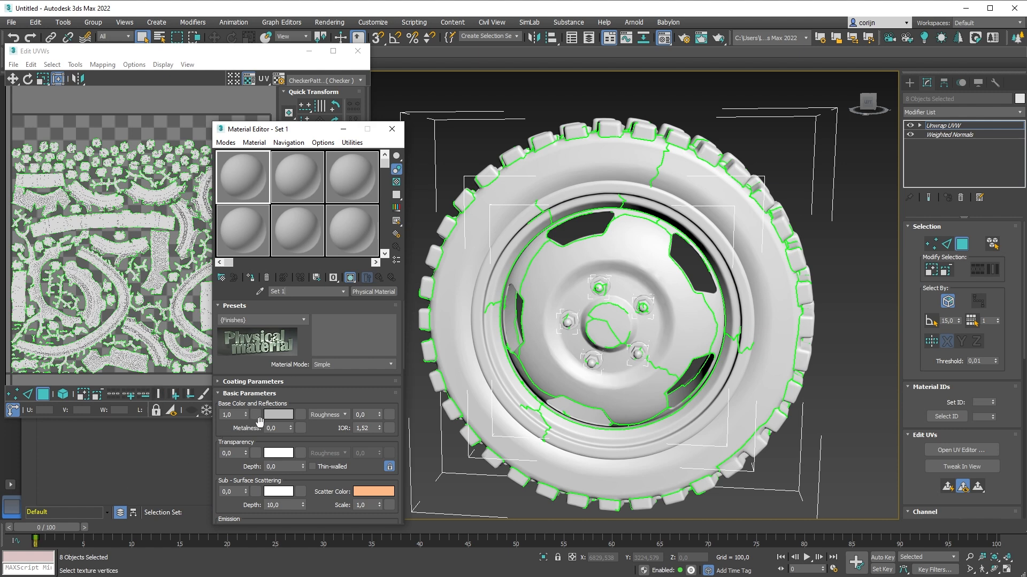
Give the material a red base color and export FBX files, including wheel_2sets, to Wheel.
click(277, 414)
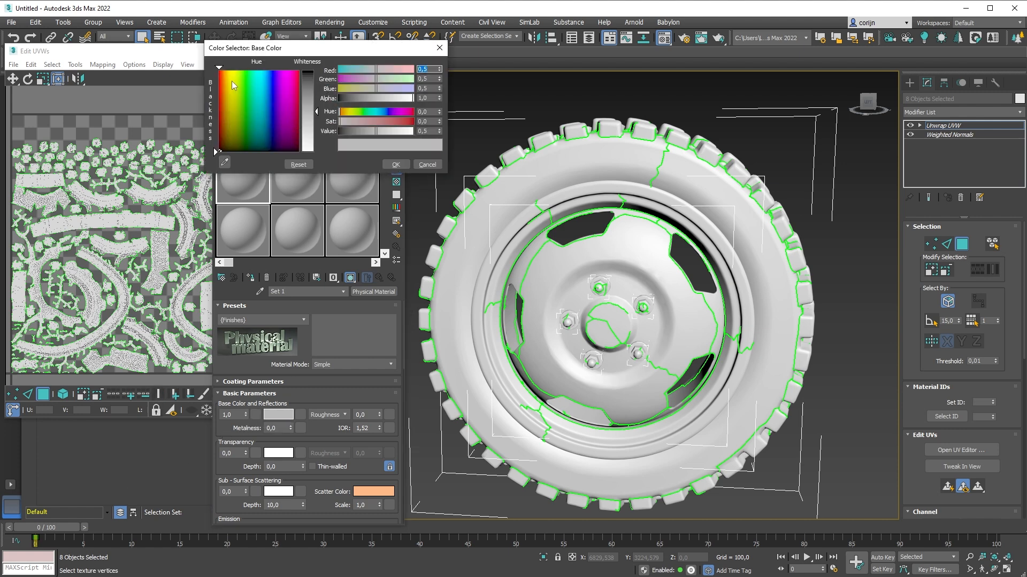
click(219, 68)
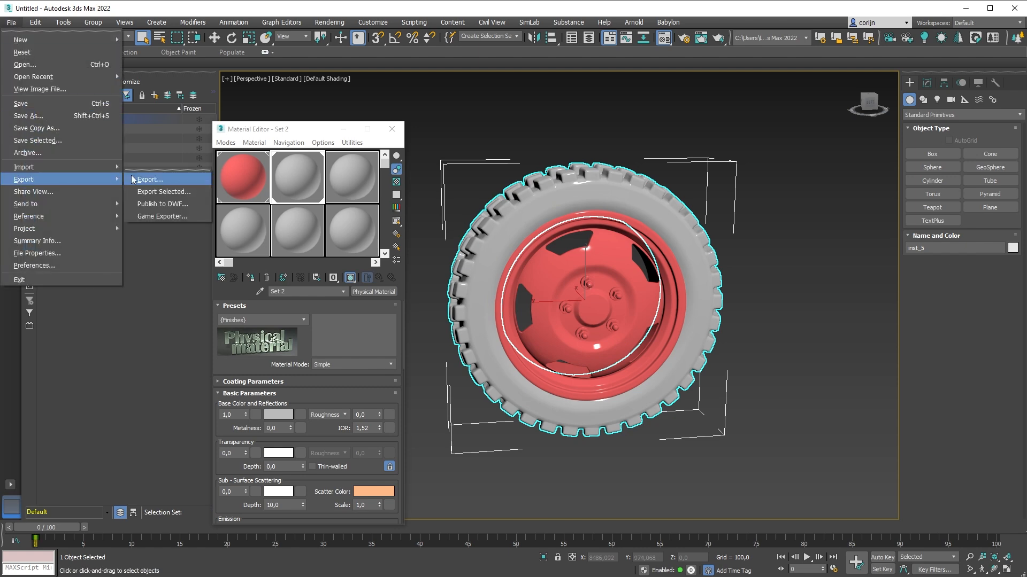
click(150, 180)
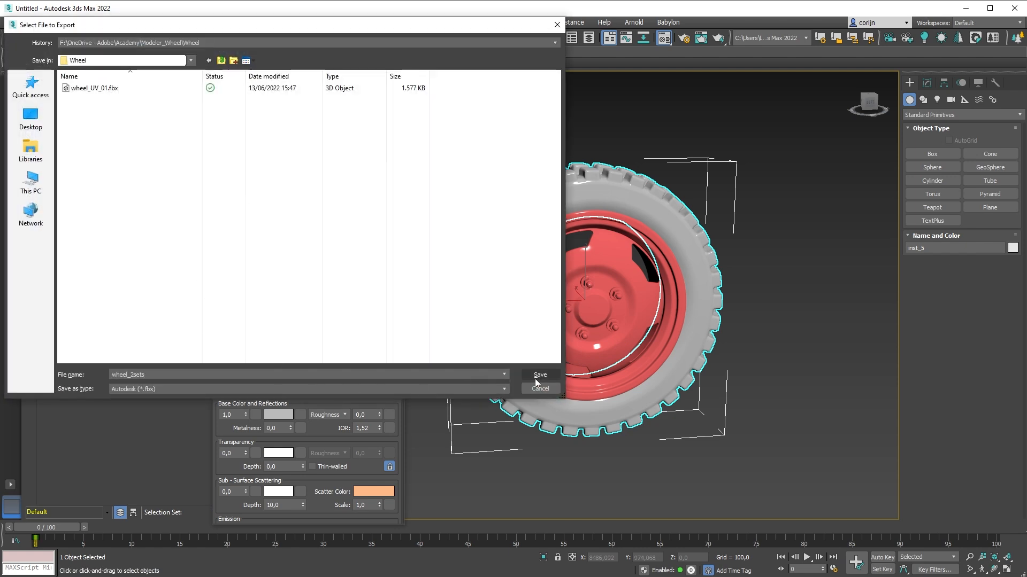
click(539, 374)
text(1)
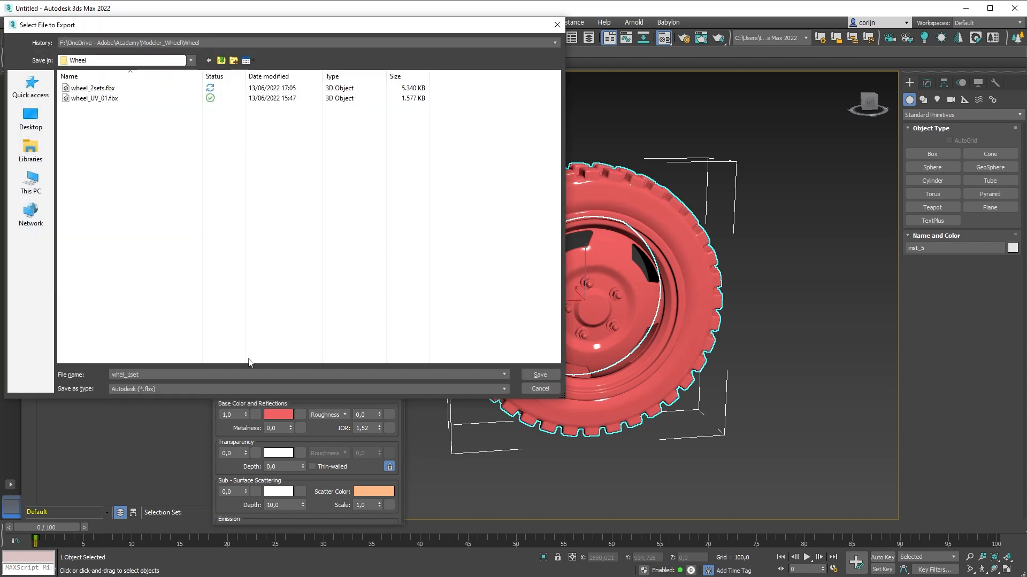
click(539, 388)
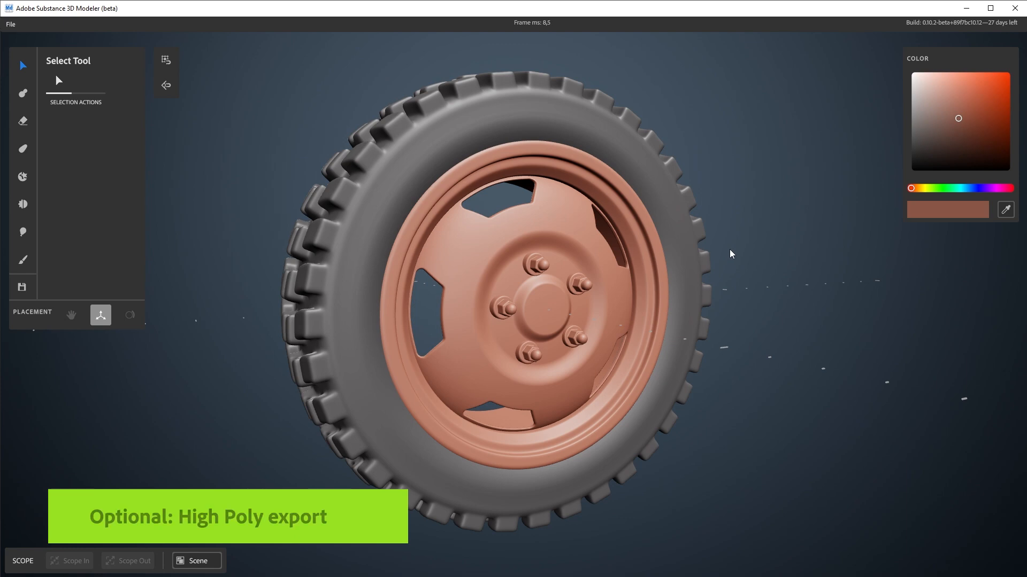
mouse_move(757, 231)
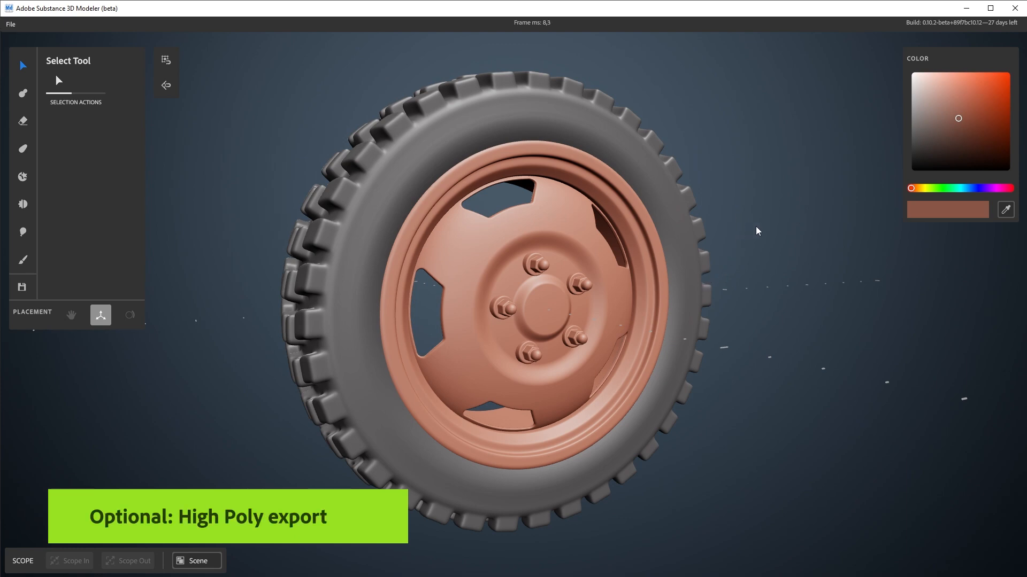
mouse_move(773, 231)
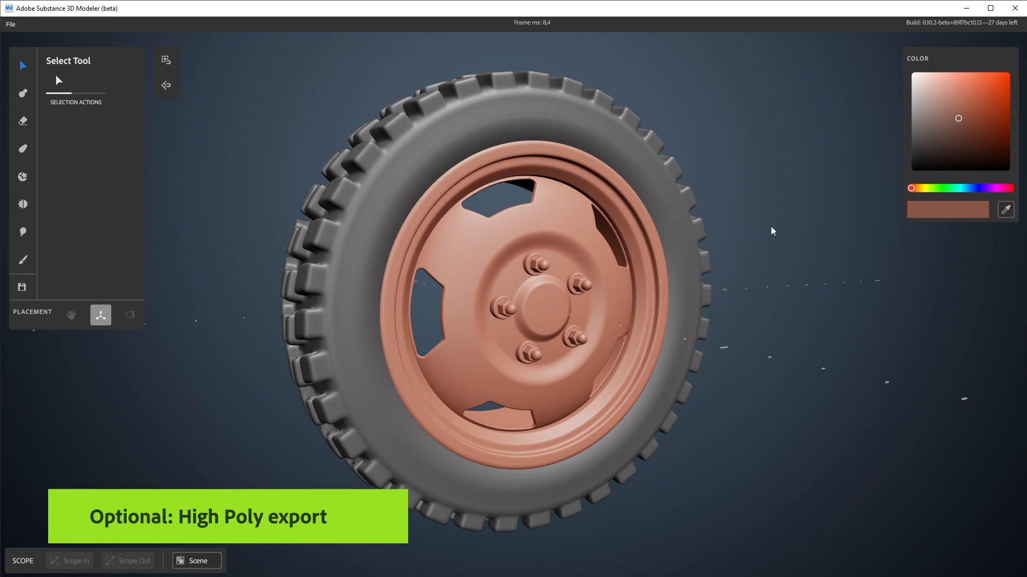
mouse_move(804, 235)
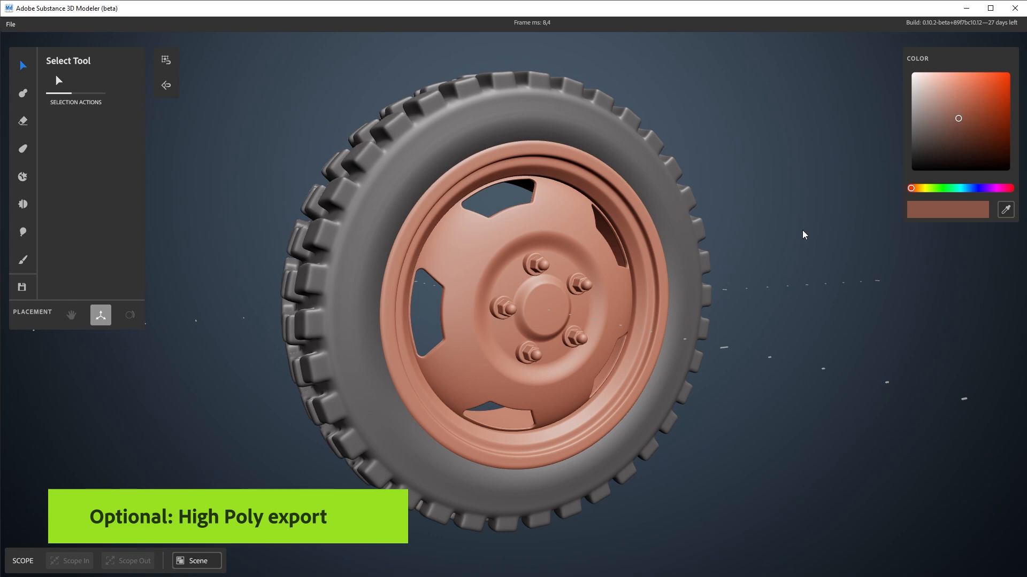
mouse_move(31, 26)
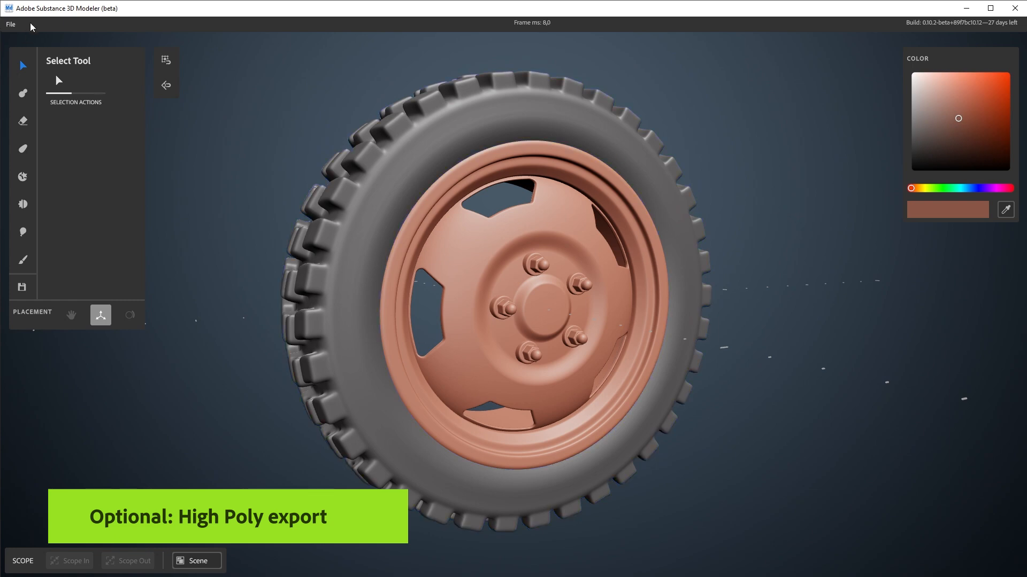
Export the wheel as a Raw Triangles FBX named wheel_raw.
click(11, 24)
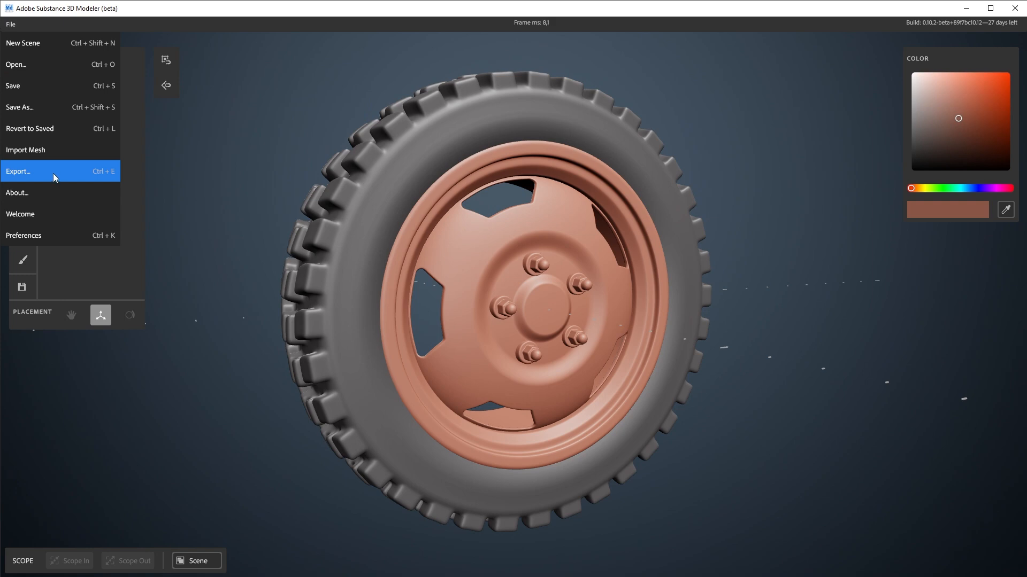
click(18, 171)
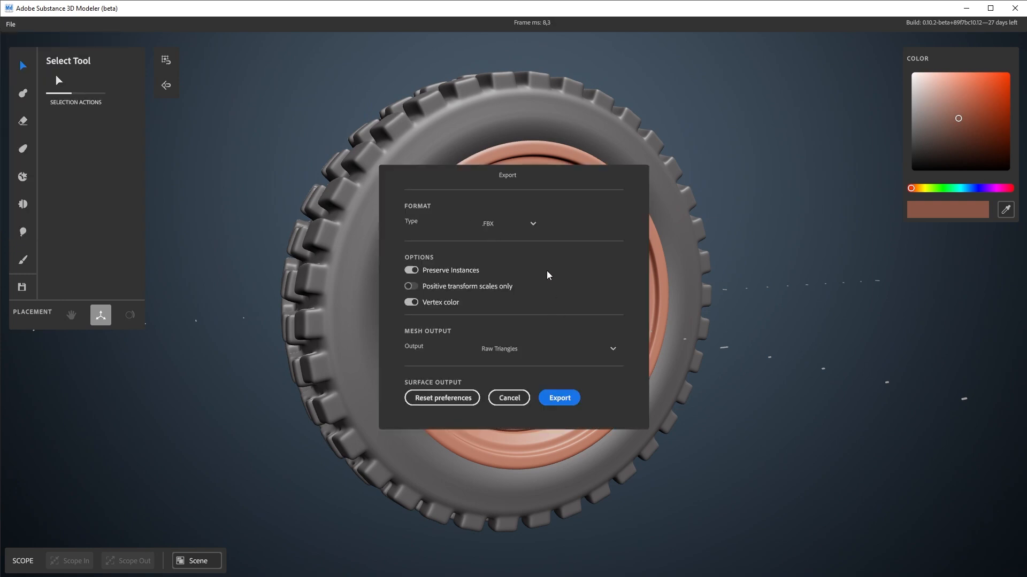
mouse_move(530, 351)
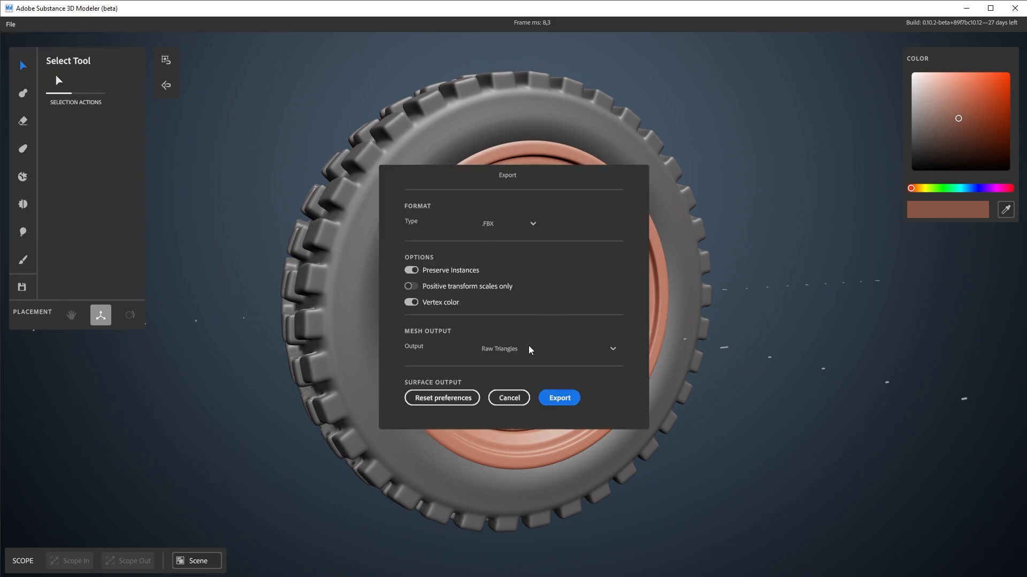
mouse_move(571, 358)
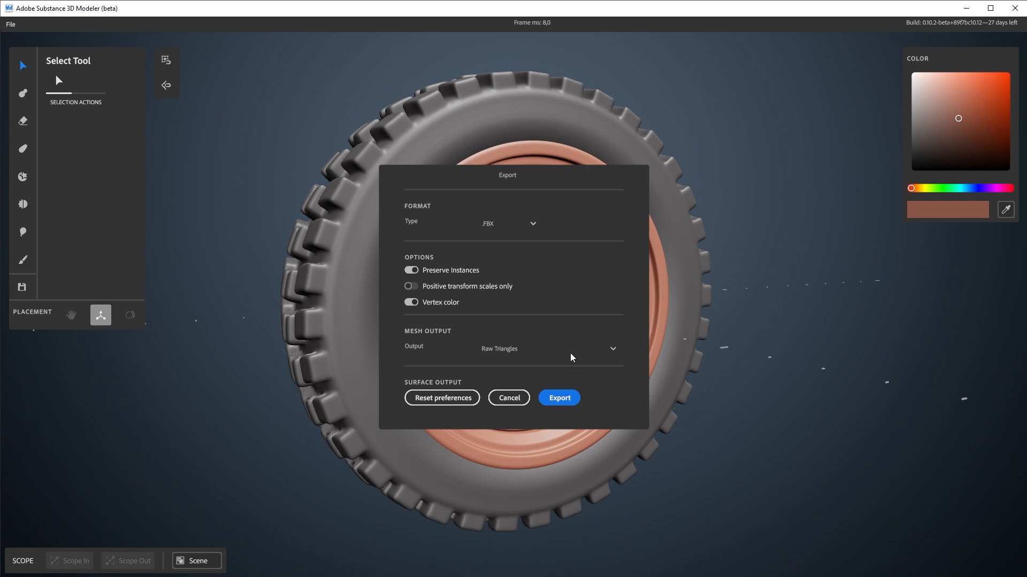
mouse_move(559, 398)
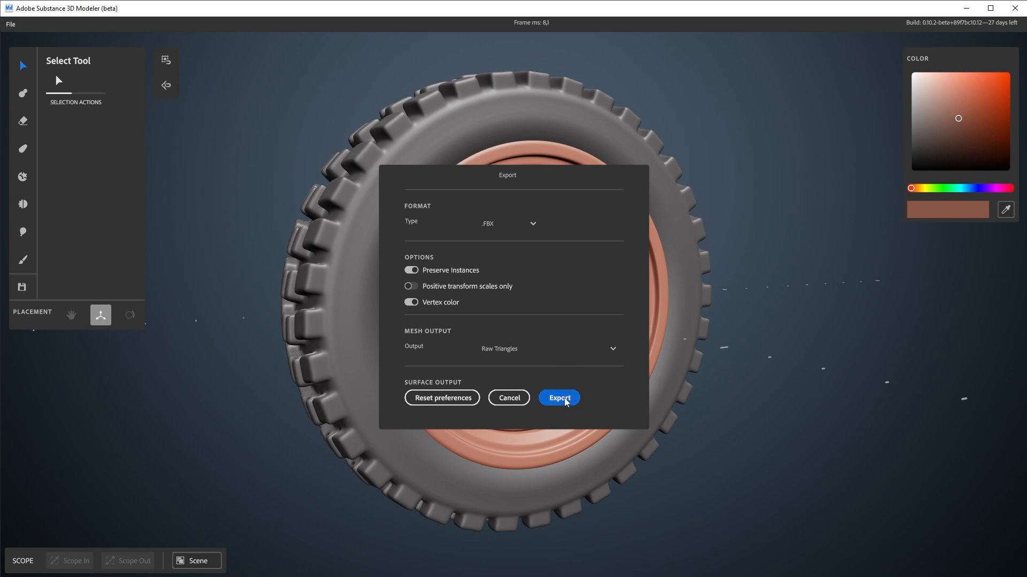
click(558, 398)
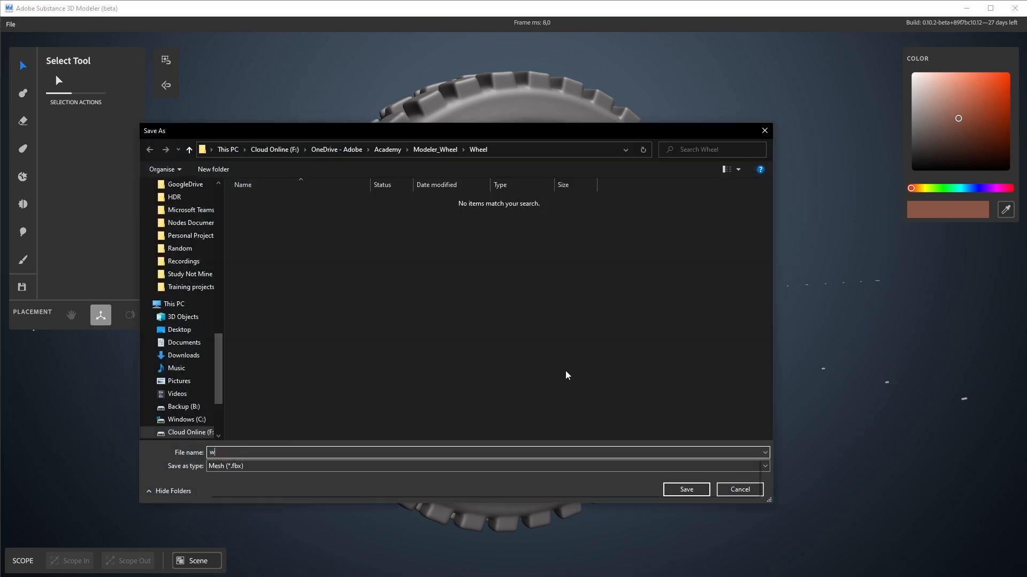
text(heel_raw)
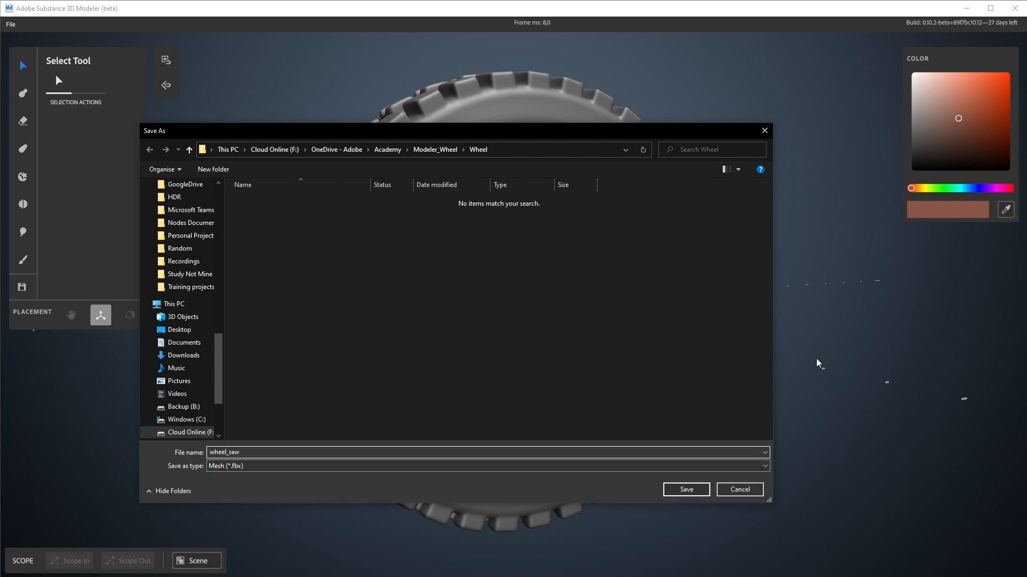
click(685, 490)
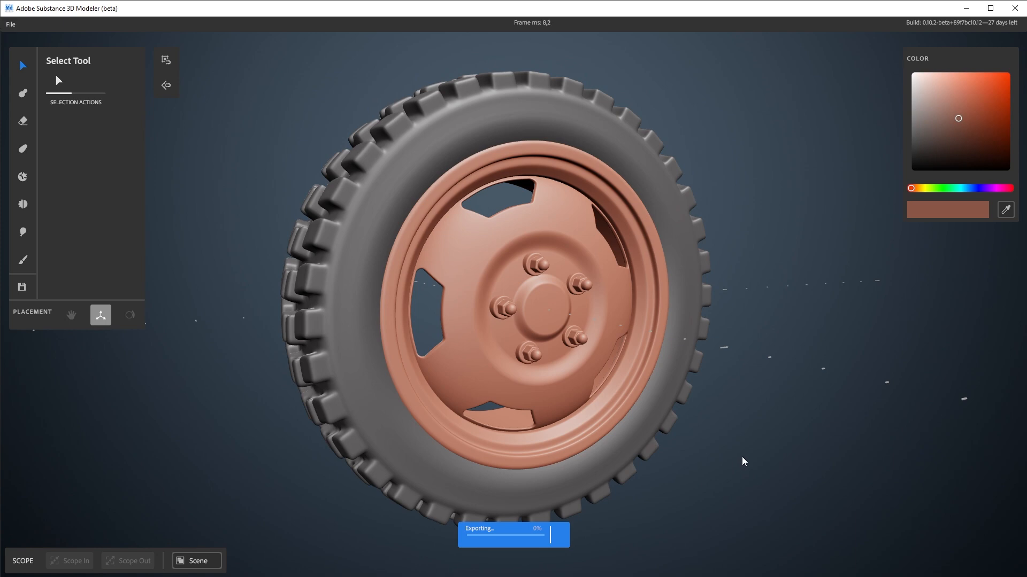
mouse_move(813, 401)
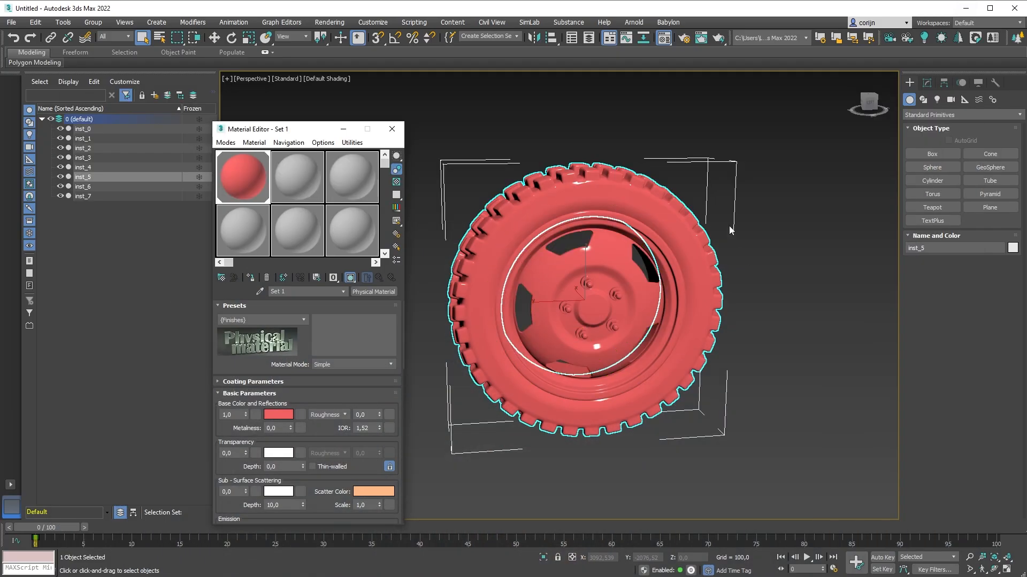
mouse_move(754, 172)
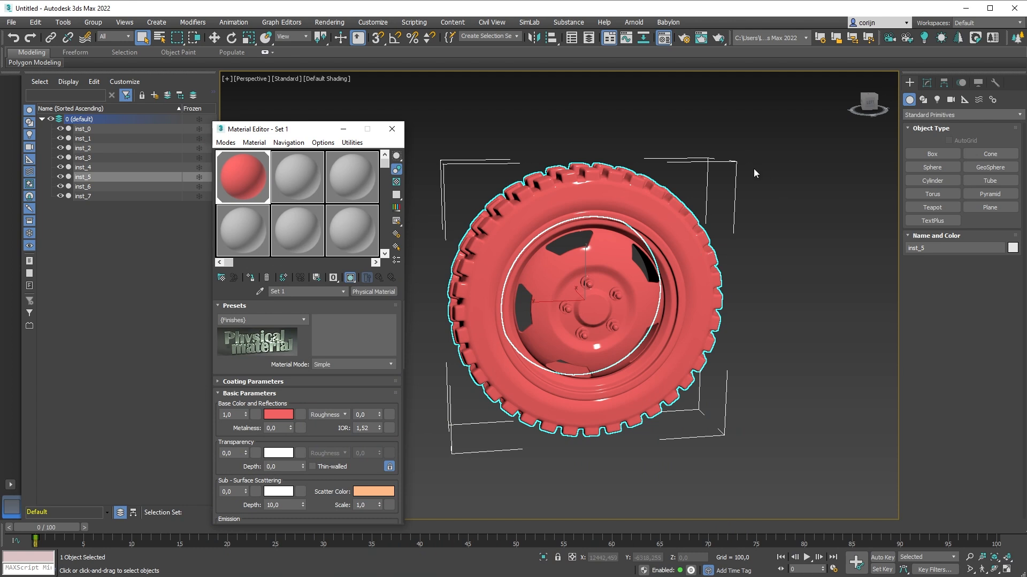
mouse_move(193, 90)
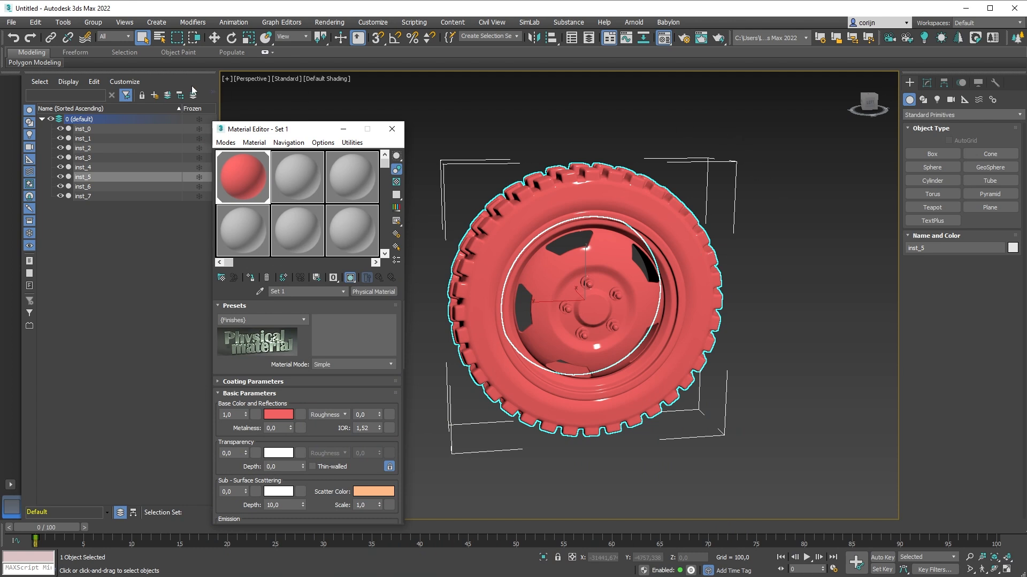
Reopen the recently used wheel scene, discarding unsaved changes.
click(10, 21)
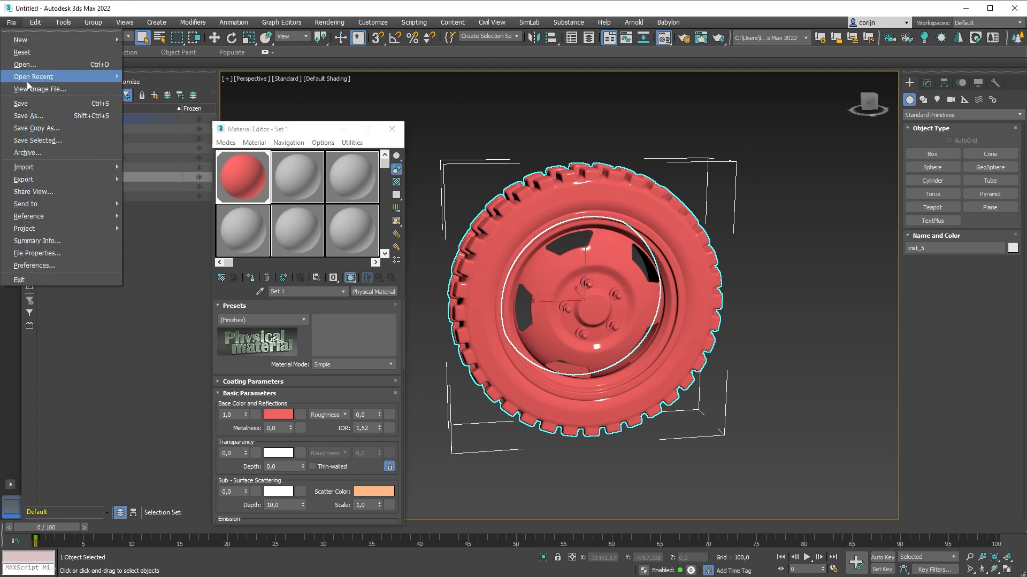
click(21, 40)
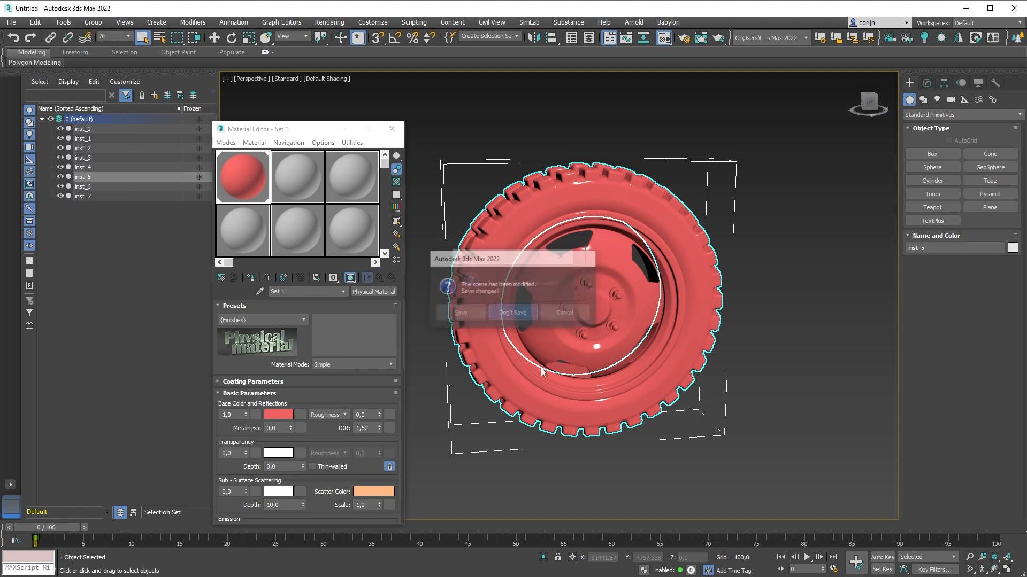
click(513, 312)
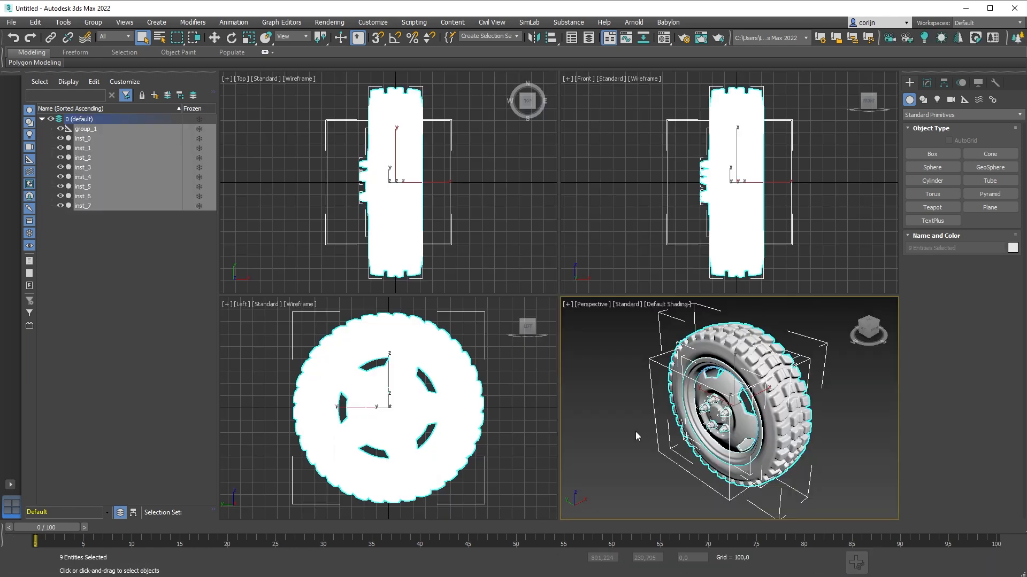
Add a Normal modifier with Unify Normals checked to all eight wheel pieces.
click(85, 128)
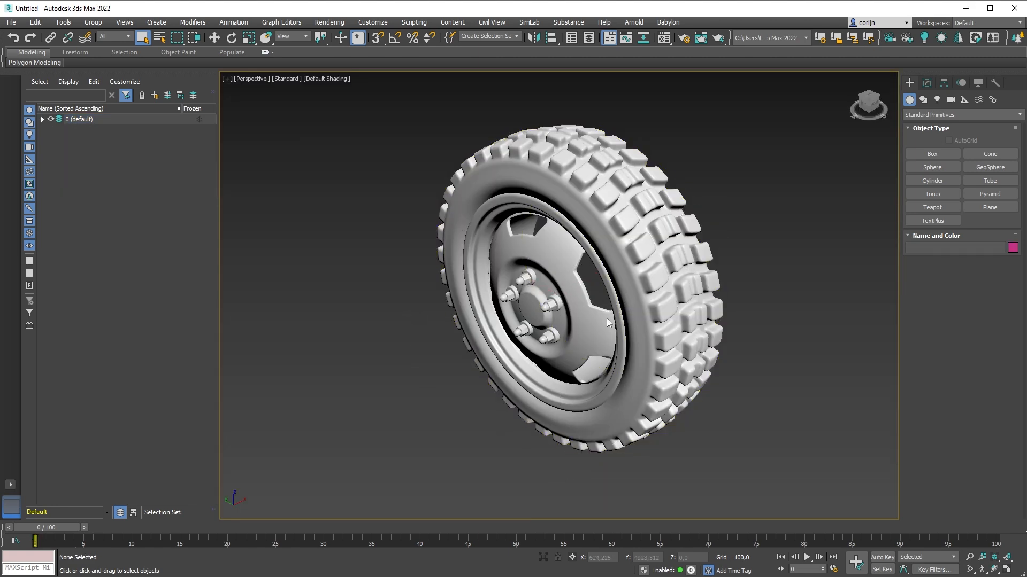
scroll(up, 3)
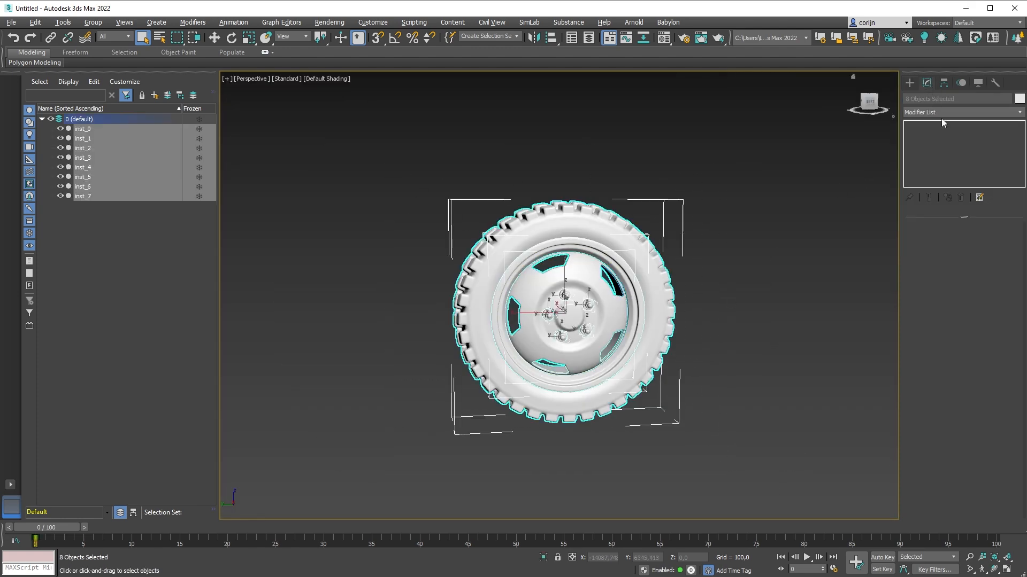
click(959, 112)
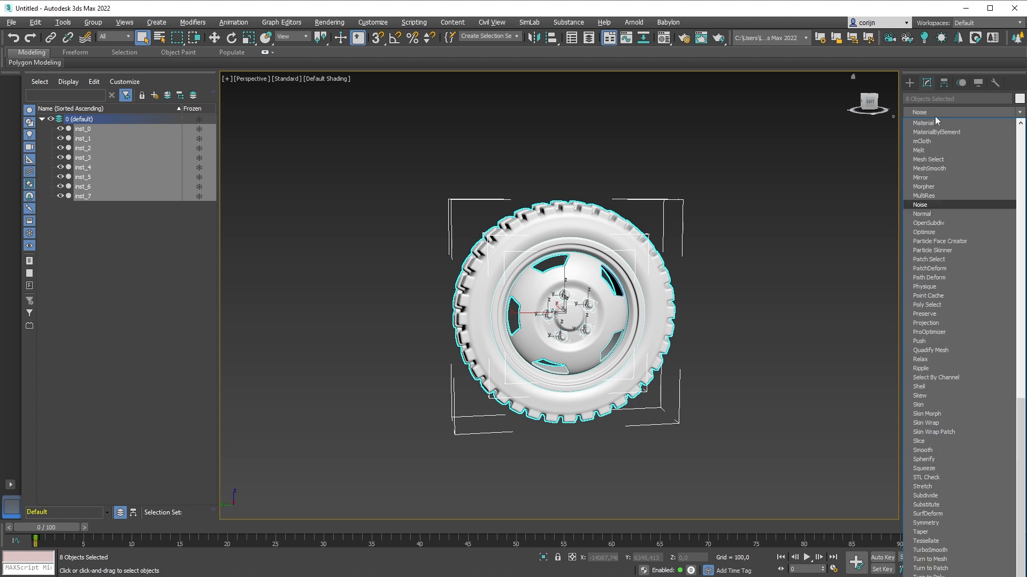
click(921, 213)
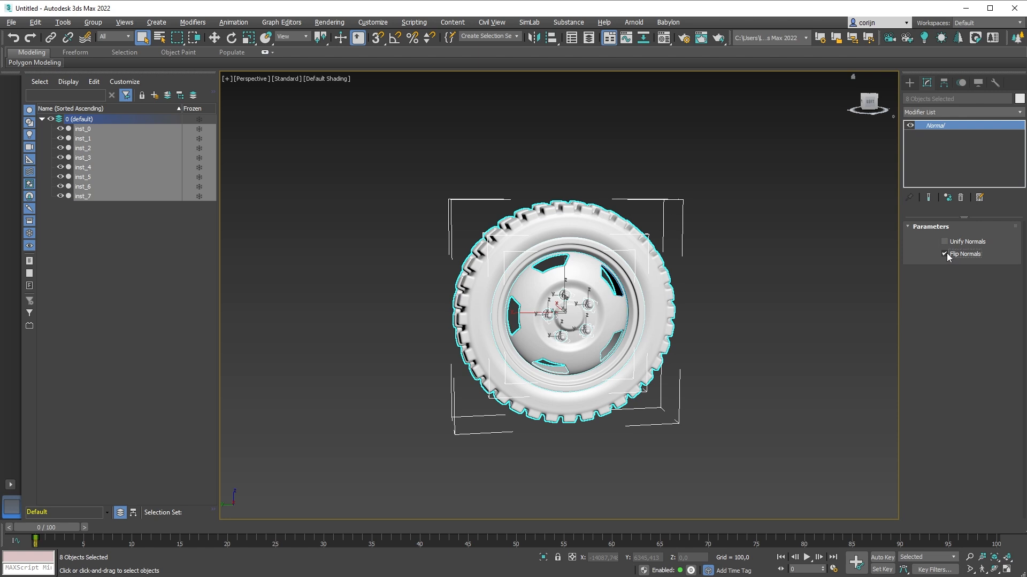
click(945, 242)
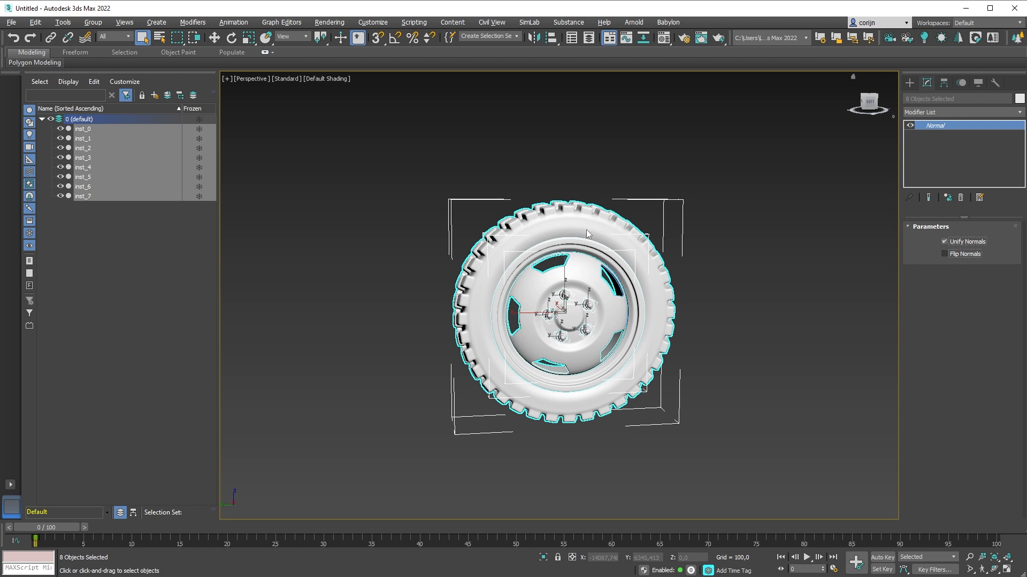
mouse_move(597, 218)
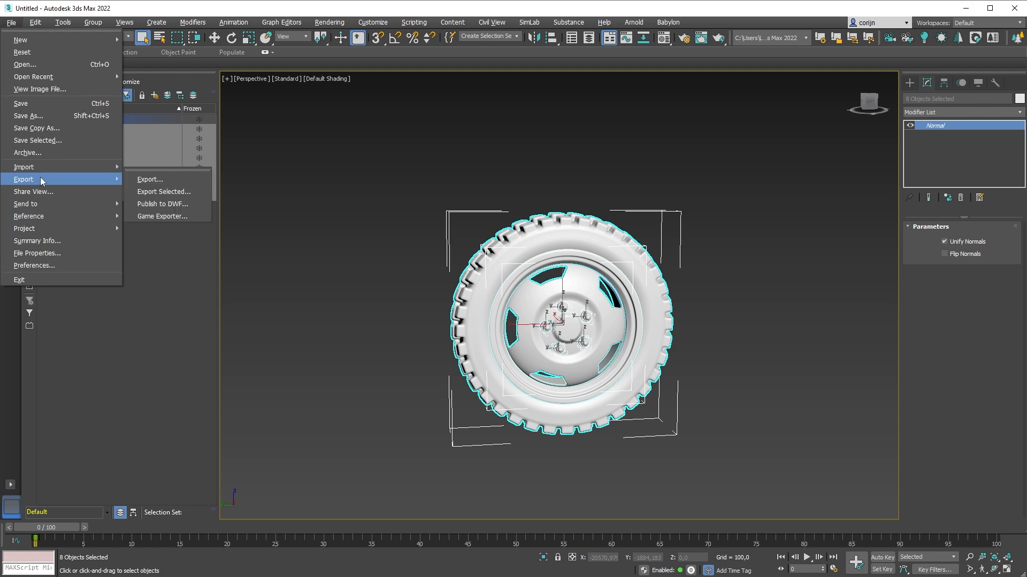
Save the wheel pieces as wheel_hi FBX in the Wheel folder, accepting the FBX settings.
click(149, 179)
text(wheel_hi)
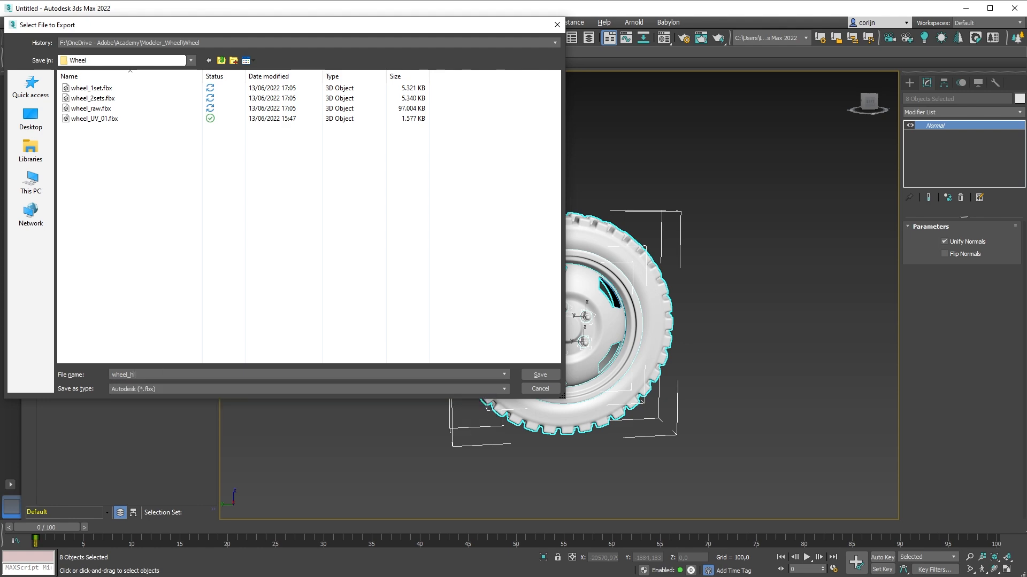
click(539, 374)
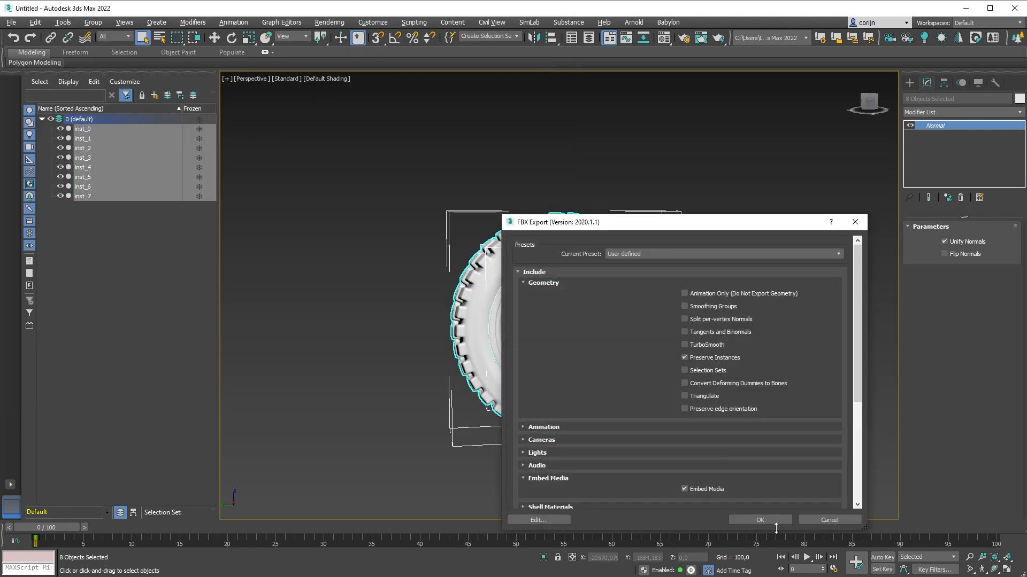
click(759, 519)
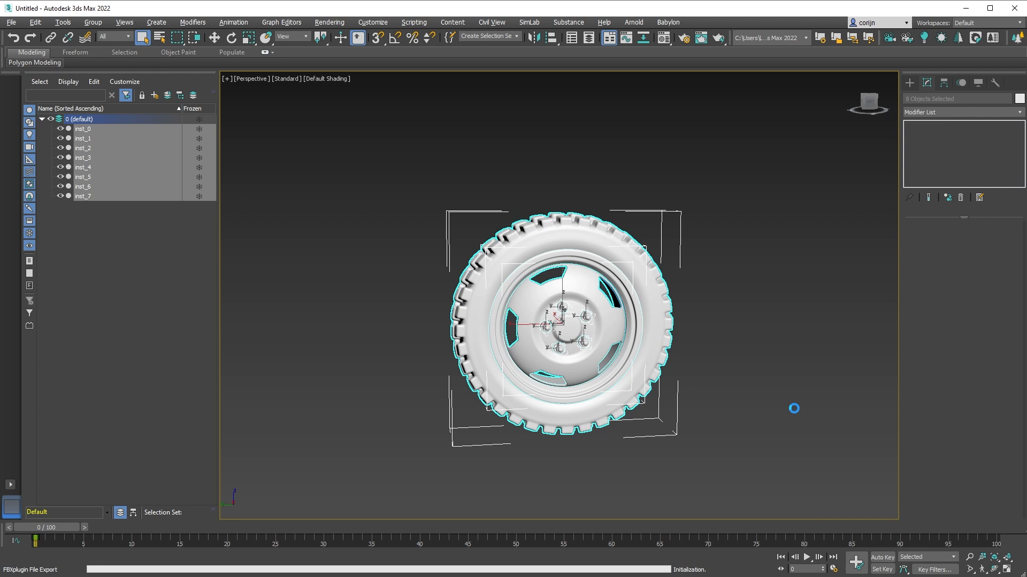
mouse_move(750, 312)
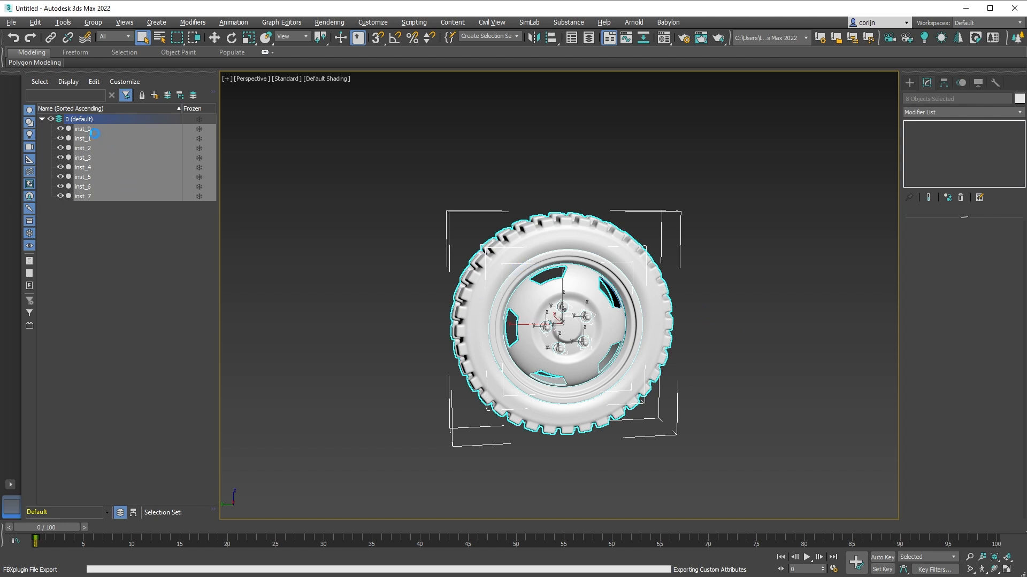
click(82, 128)
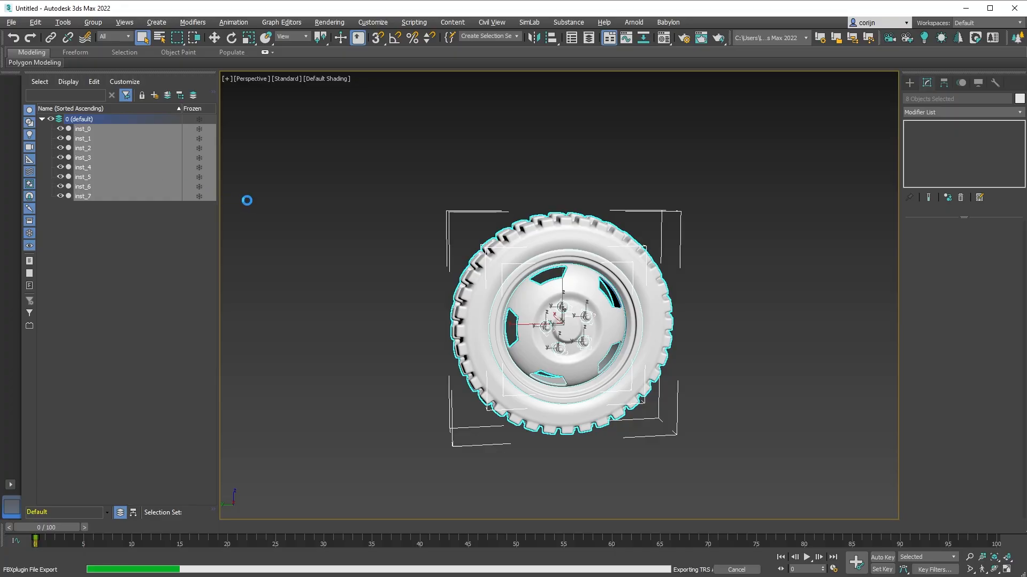
mouse_move(668, 241)
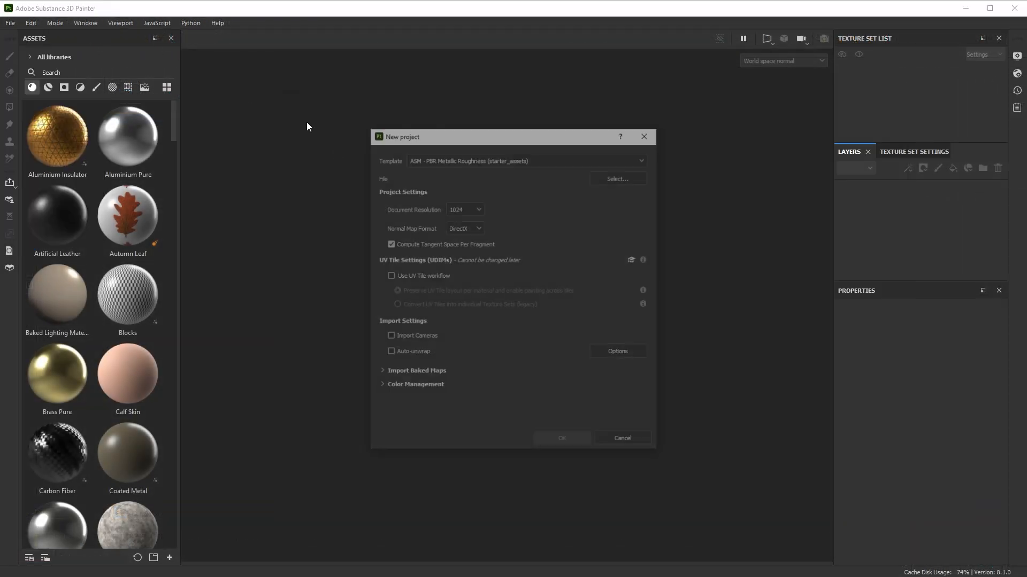
Load wheel_1set.fbx as the project mesh at 2048 document resolution and confirm.
click(616, 179)
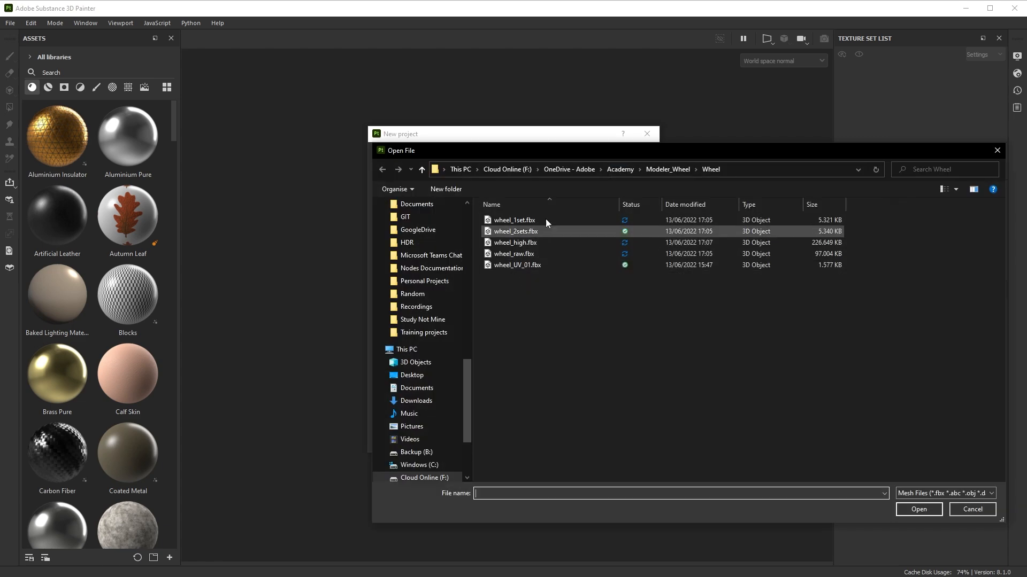
click(514, 219)
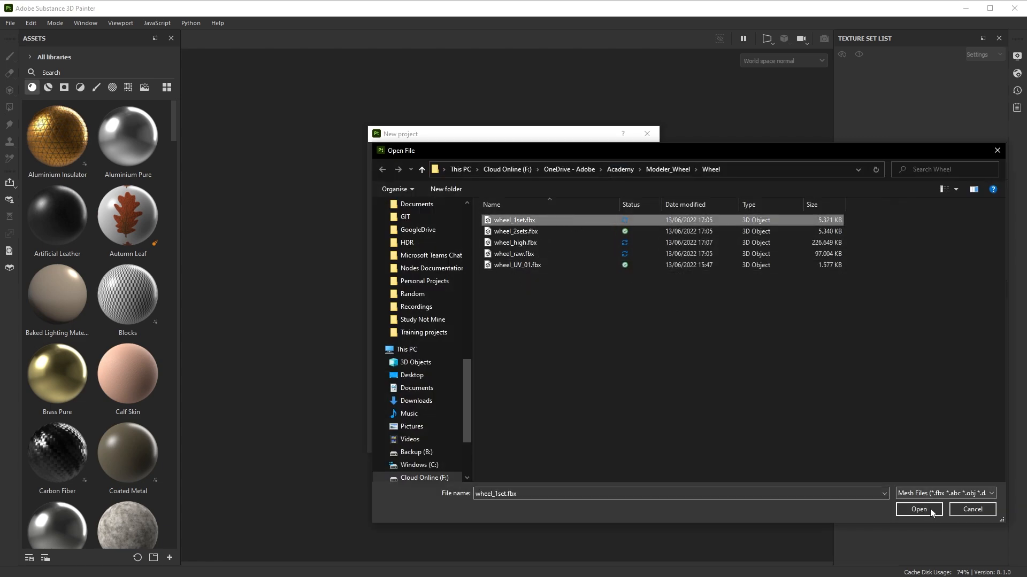
click(918, 510)
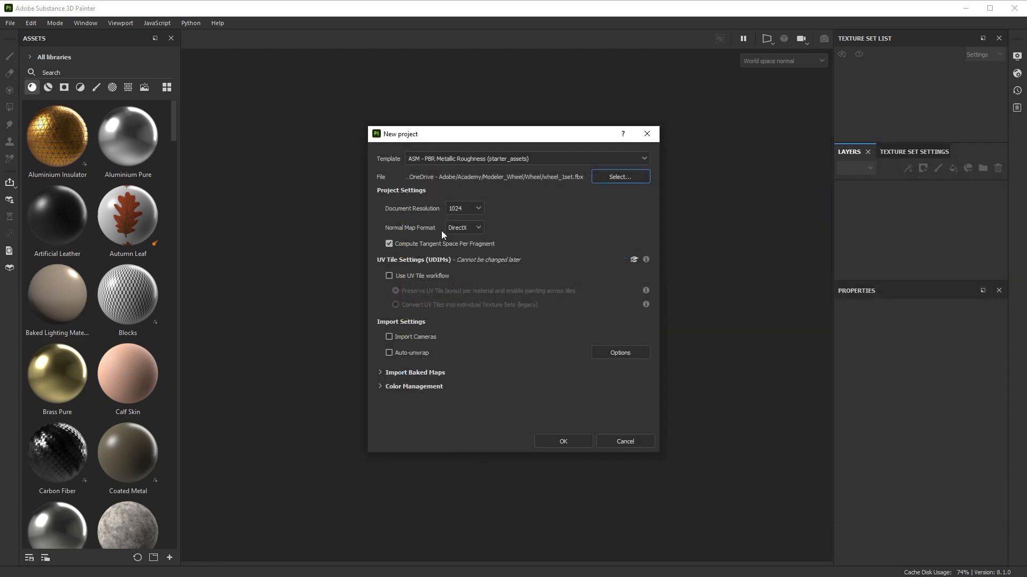
click(464, 208)
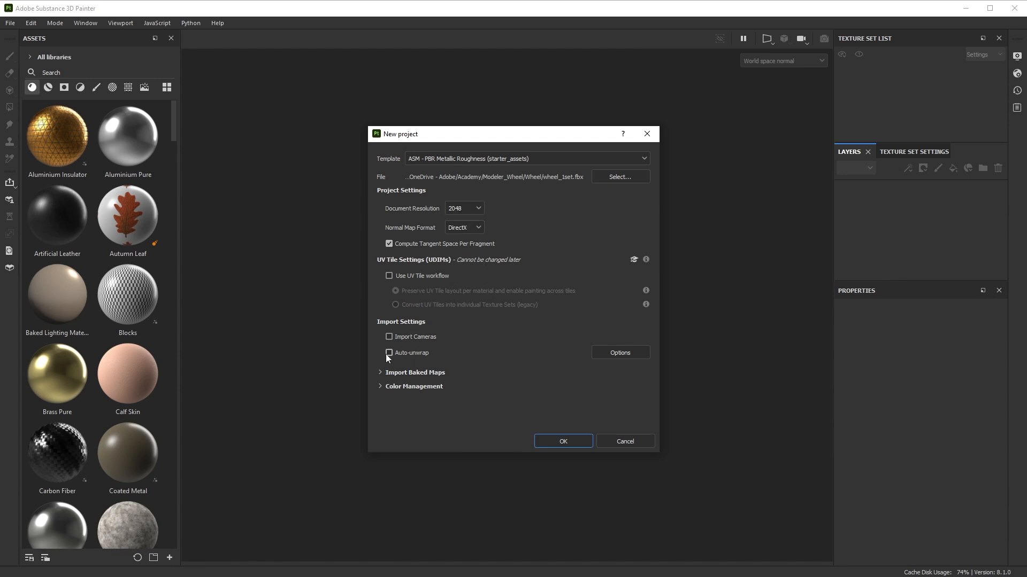
mouse_move(294, 339)
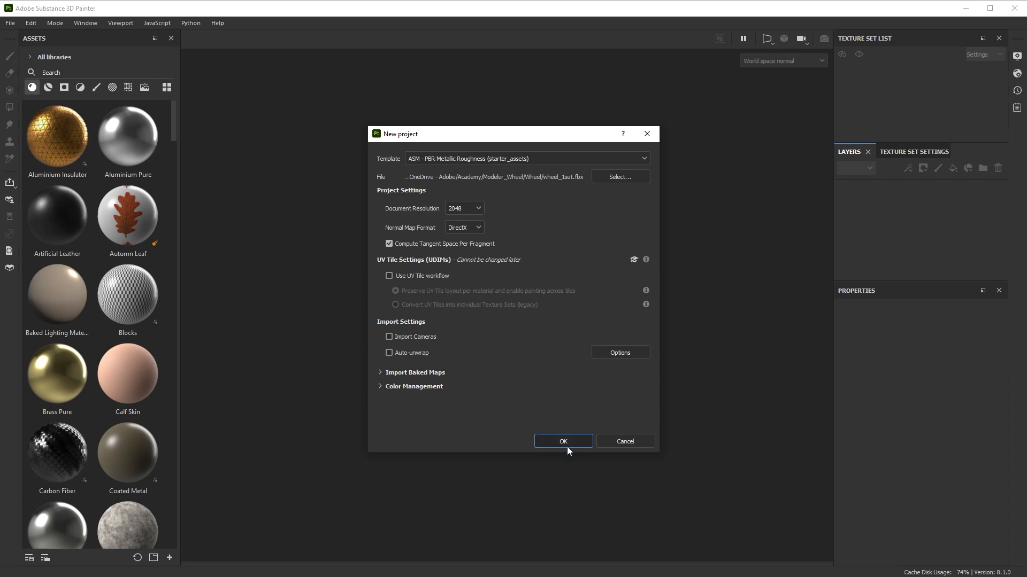
click(619, 177)
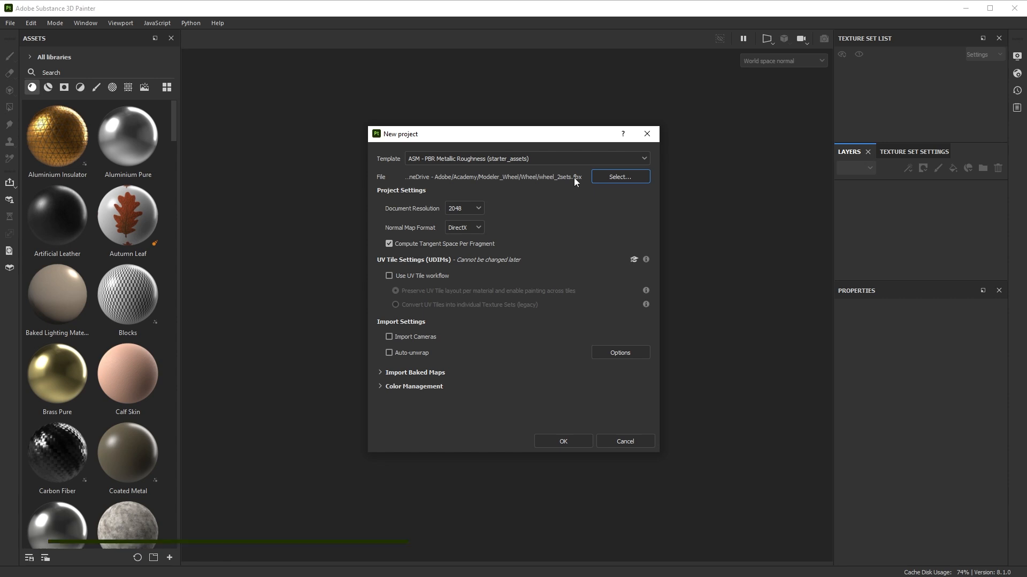
Turn on auto-unwrap with seams and UV islands set to generate only missing data.
click(389, 353)
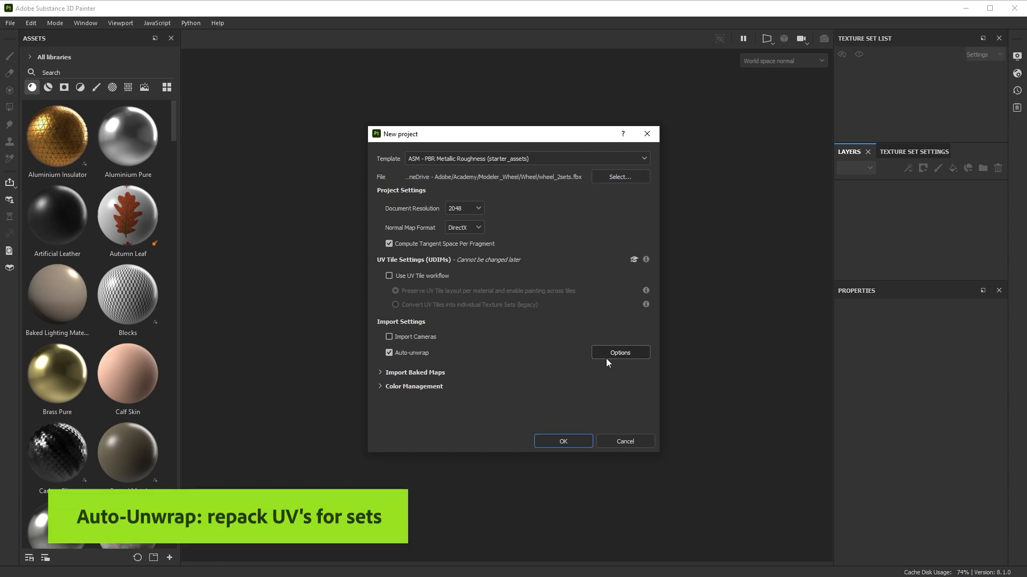
click(619, 352)
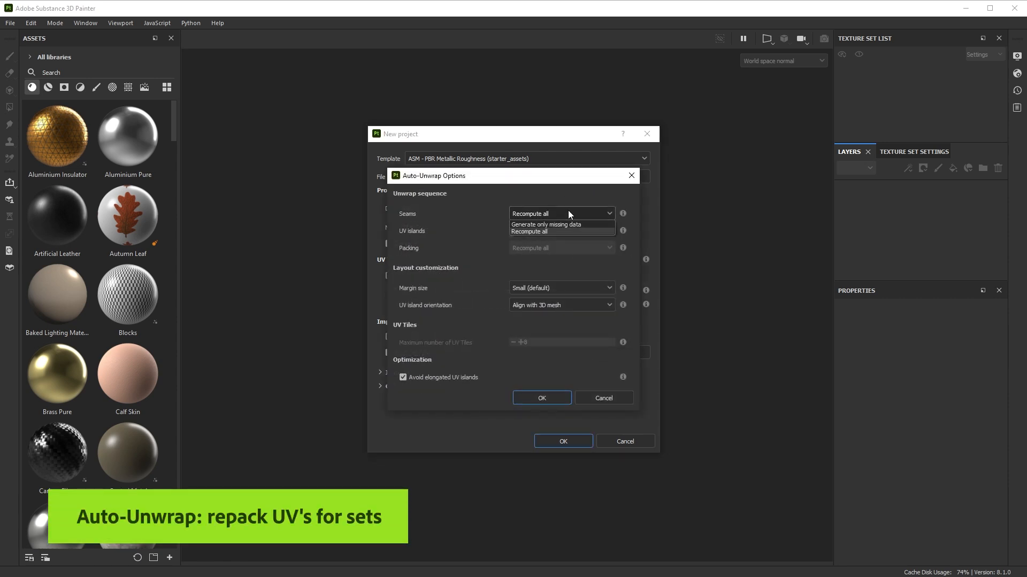
click(545, 224)
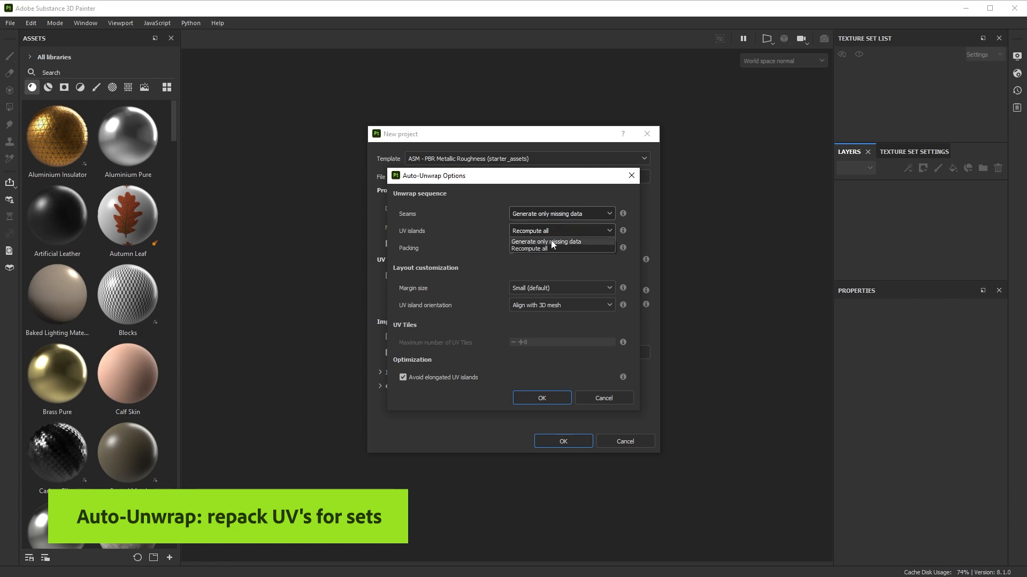
click(546, 242)
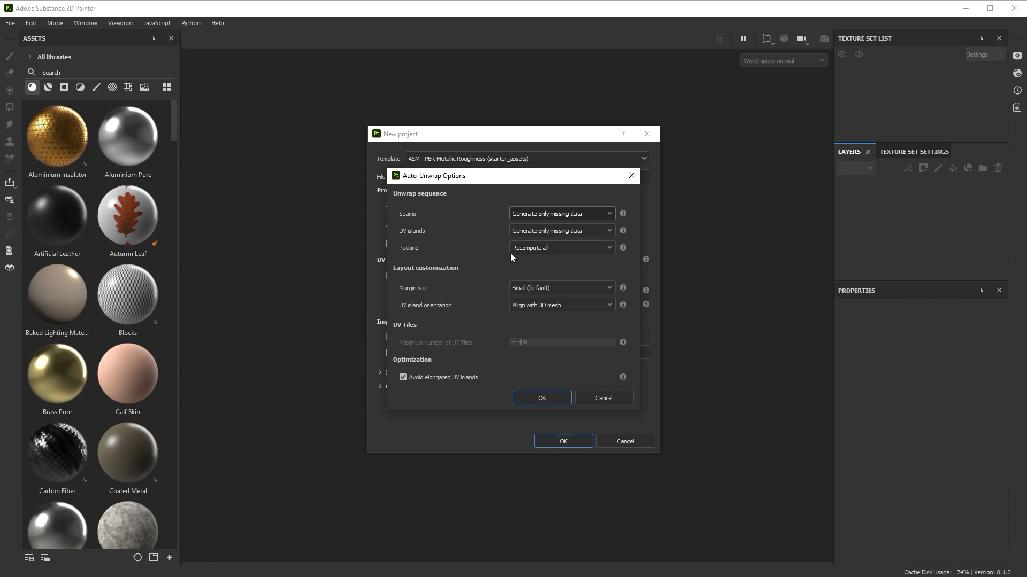
mouse_move(500, 288)
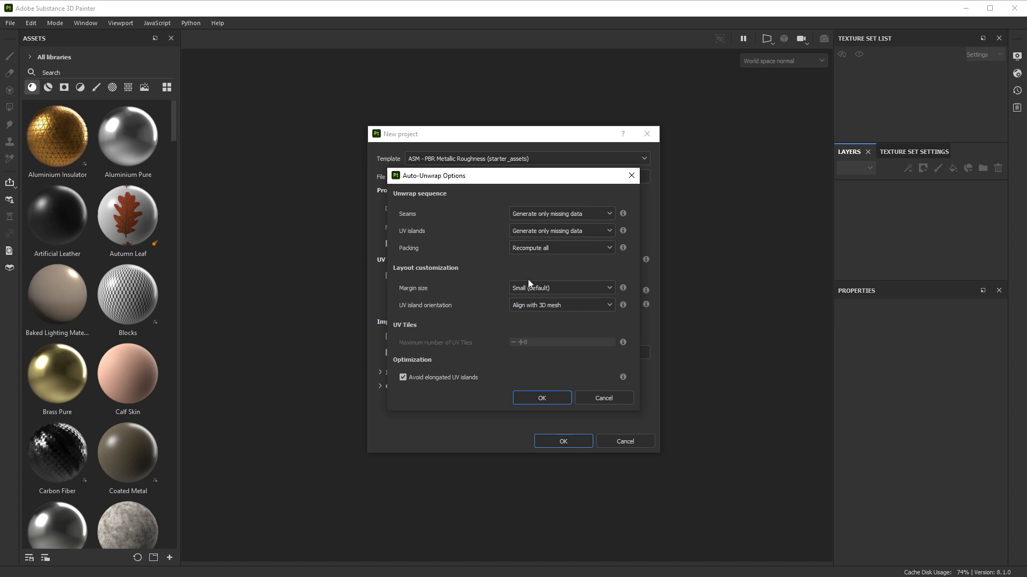
click(541, 397)
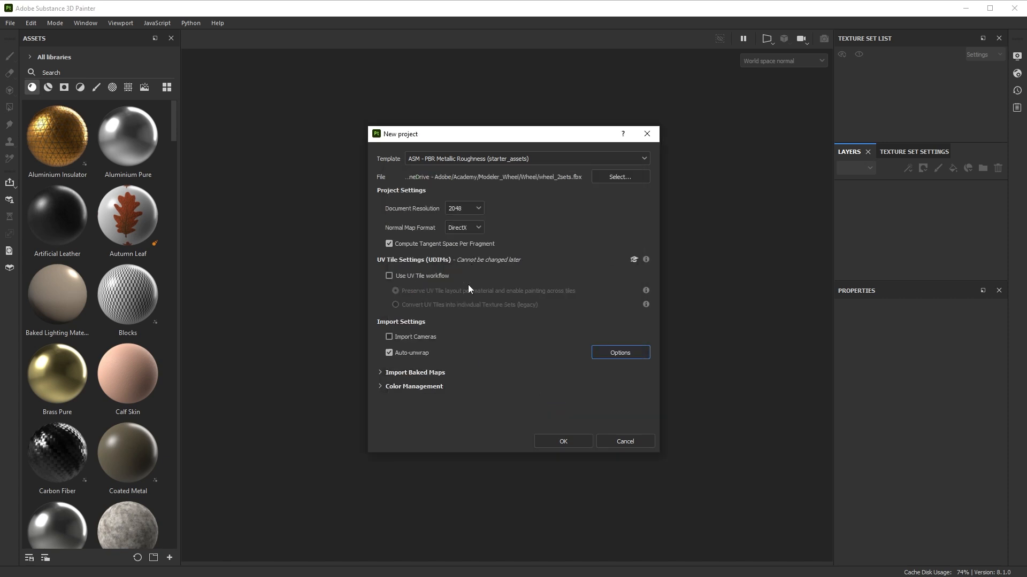
mouse_move(568, 192)
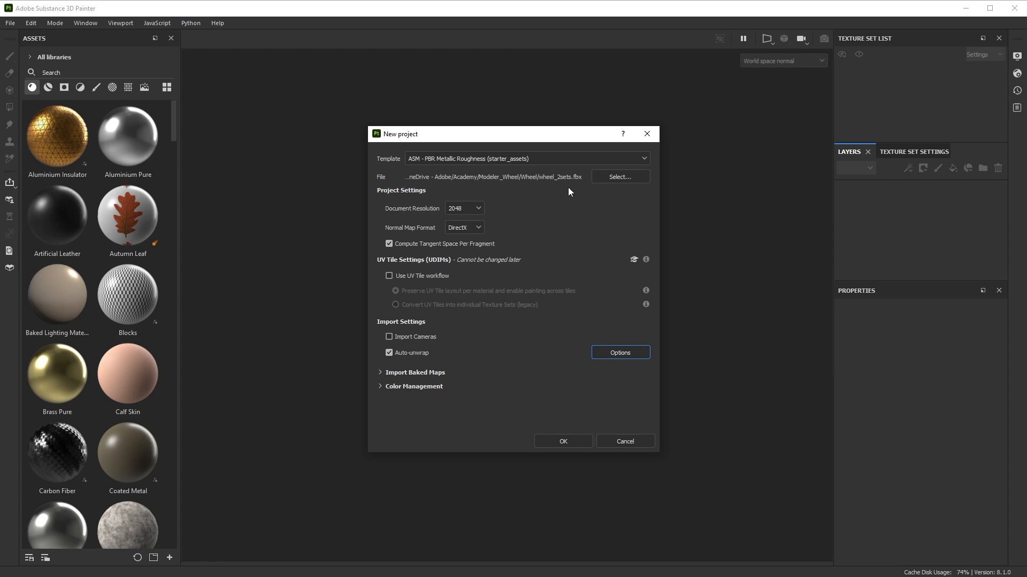
mouse_move(619, 177)
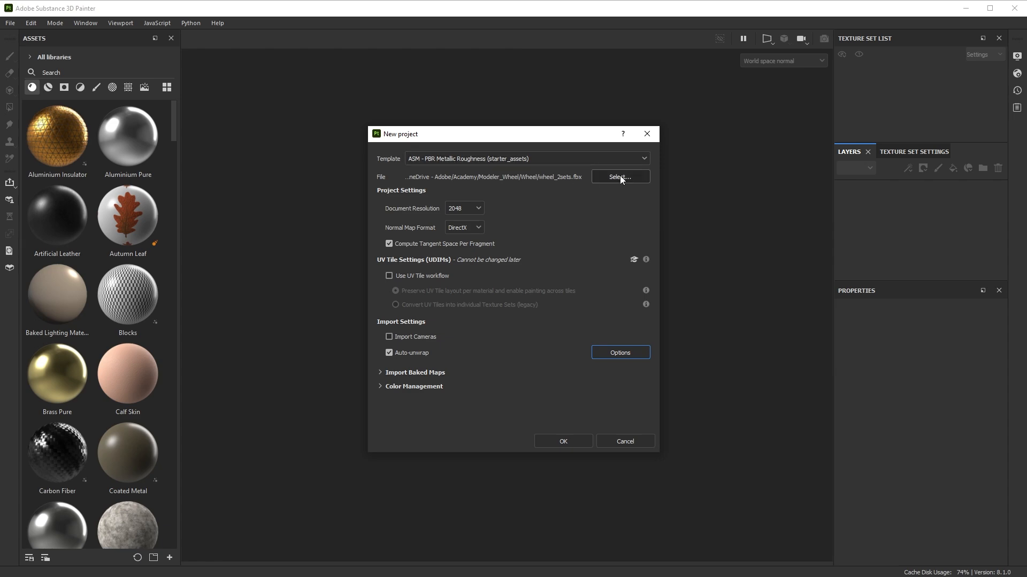
Reselect wheel_1set.fbx and create the PBR Metallic Roughness project at 2048.
click(618, 177)
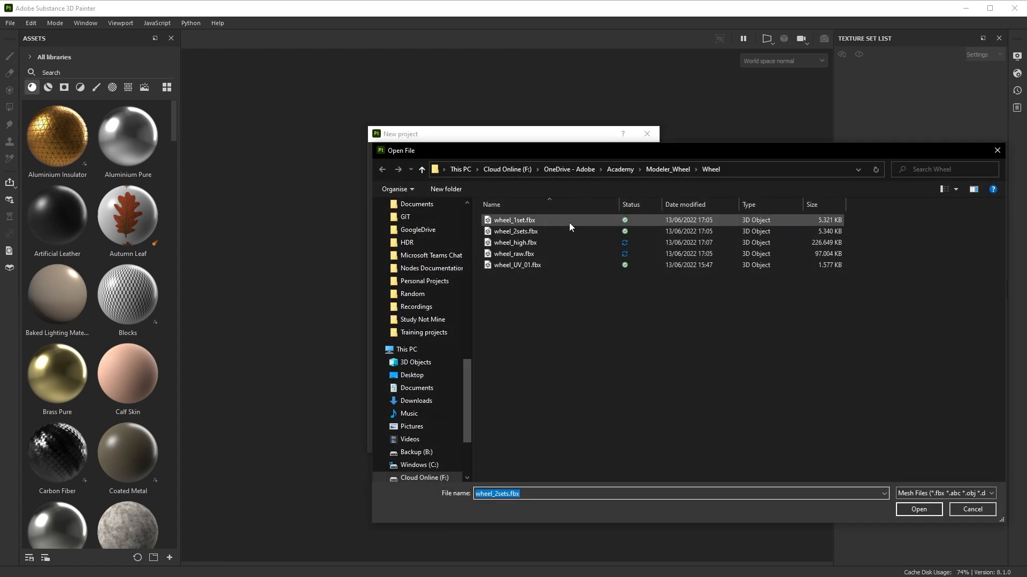
click(514, 219)
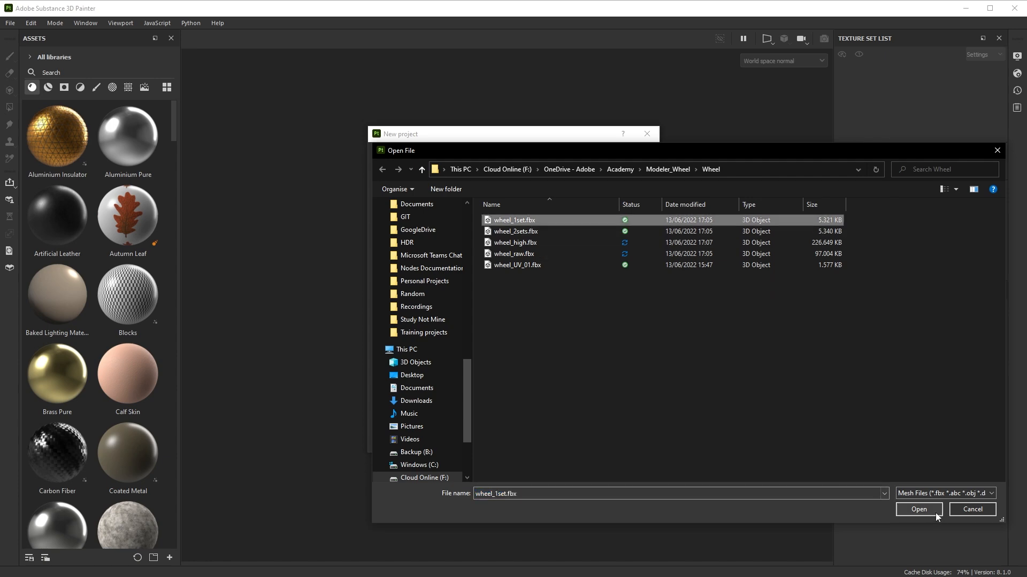
click(918, 510)
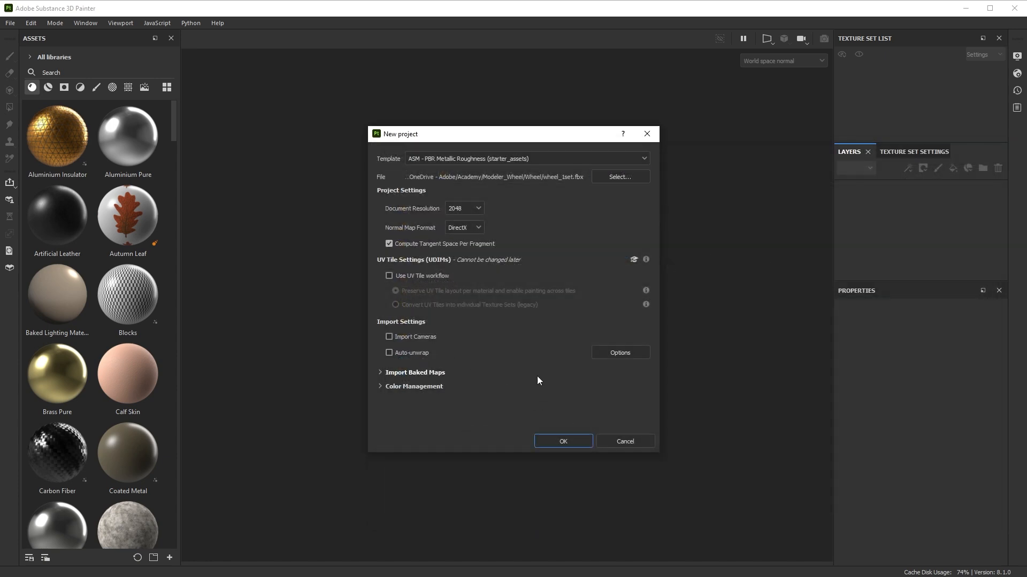
click(562, 440)
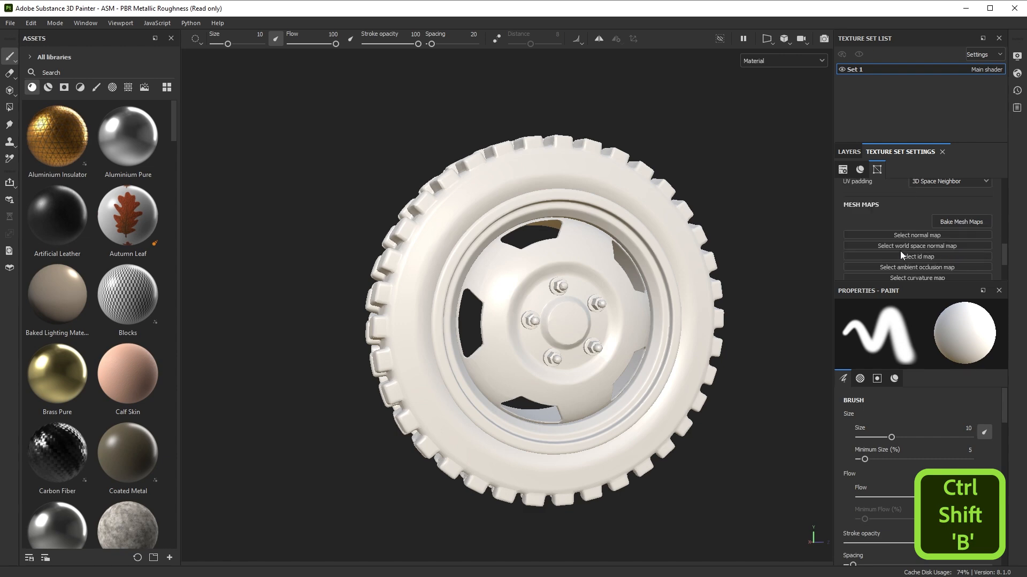
Bake the mesh maps without Thickness, using a color source for the ID map.
click(961, 221)
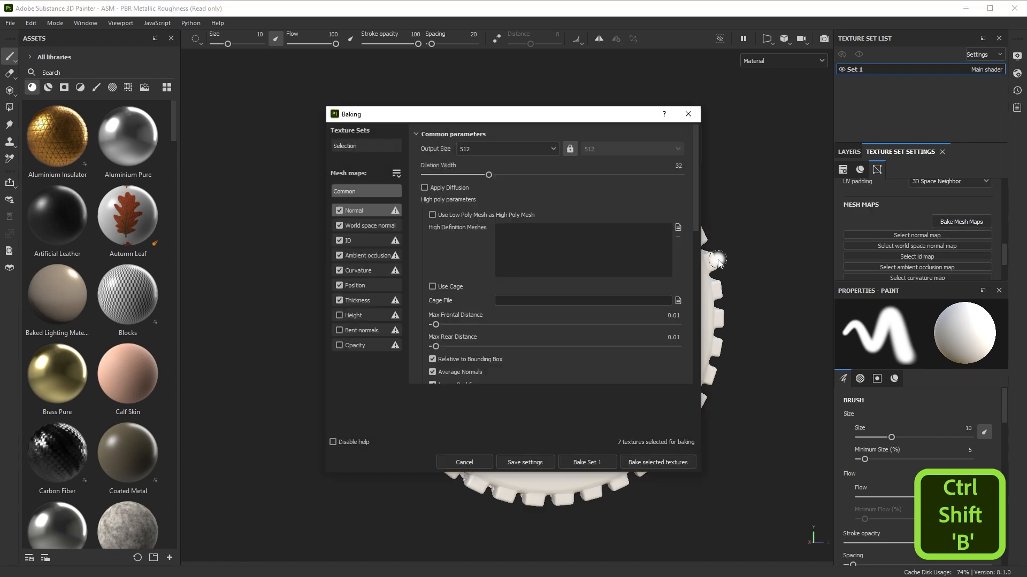
click(339, 300)
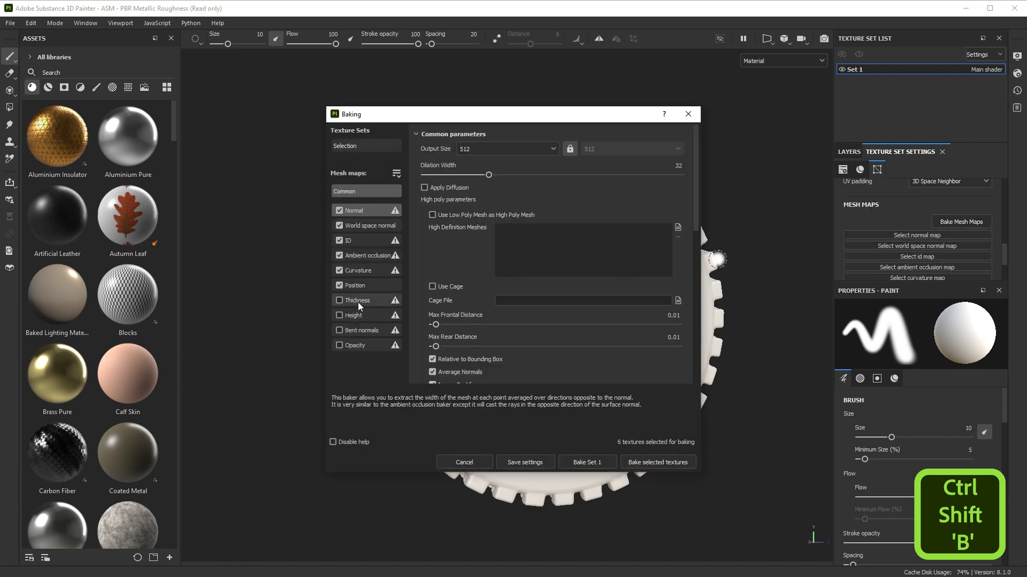
click(348, 240)
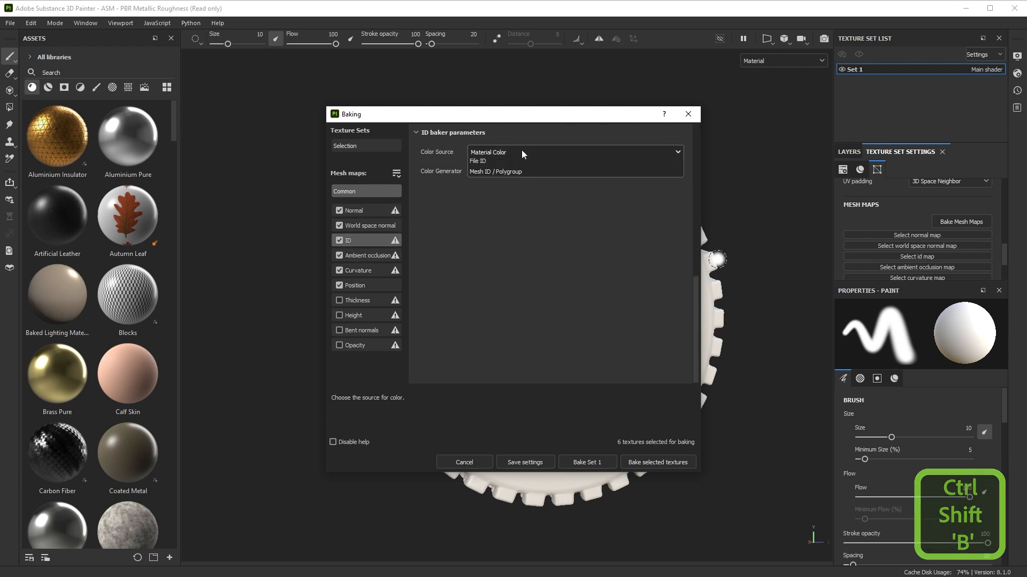
click(524, 172)
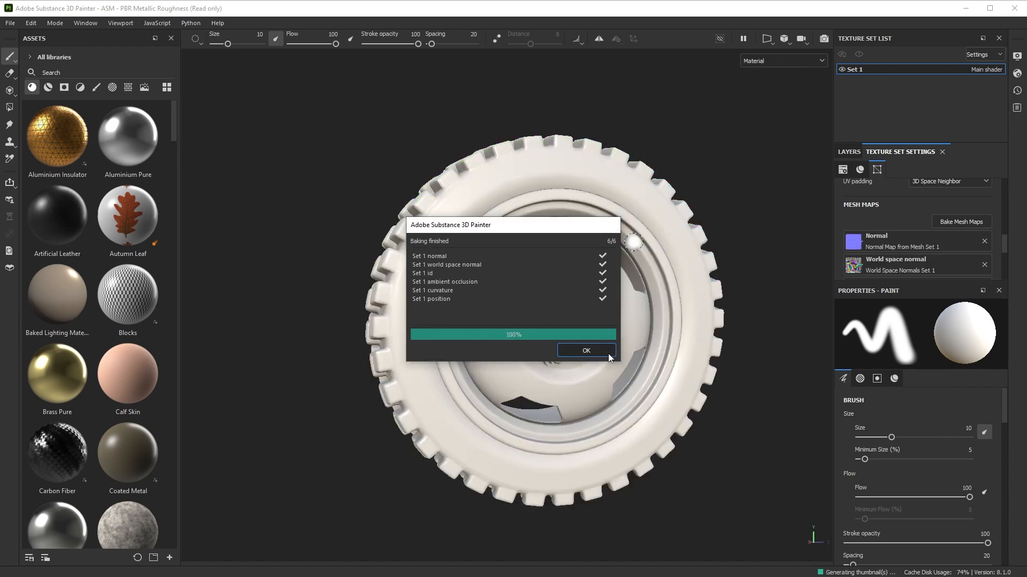
click(585, 350)
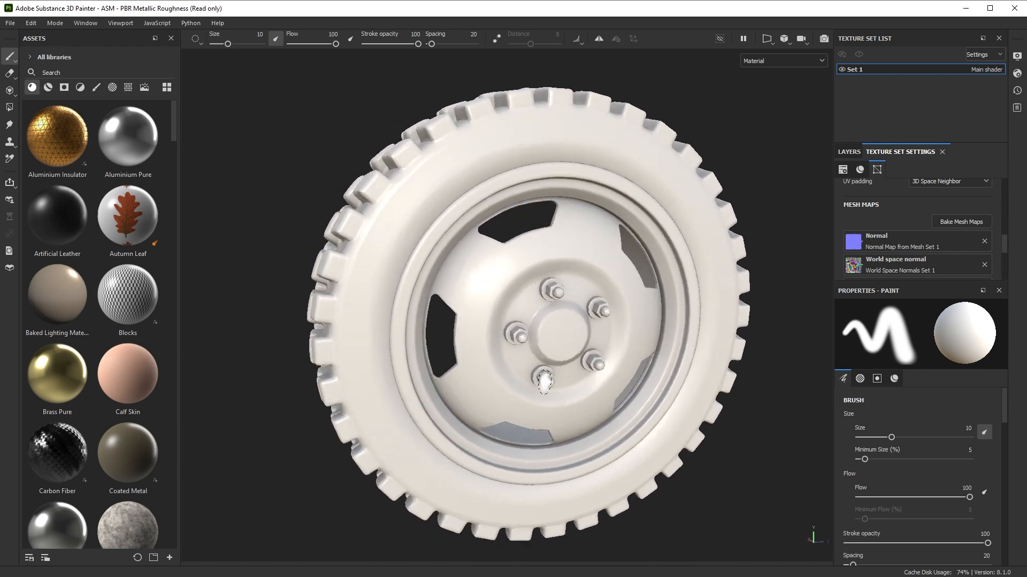
Rebake the mesh maps at 2048 from wheel_high.fbx with mesh matching set to Always.
click(960, 221)
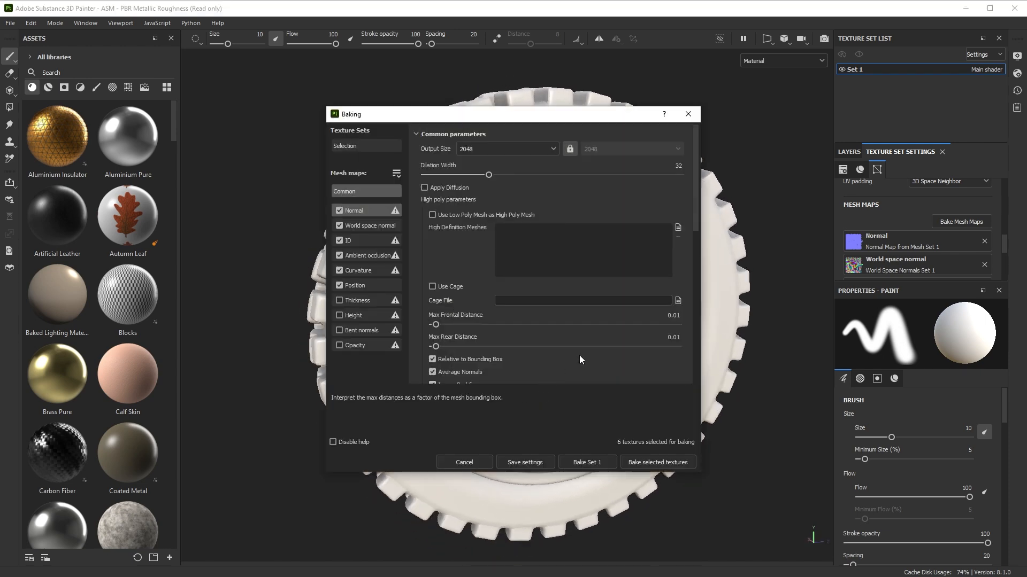
mouse_move(669, 232)
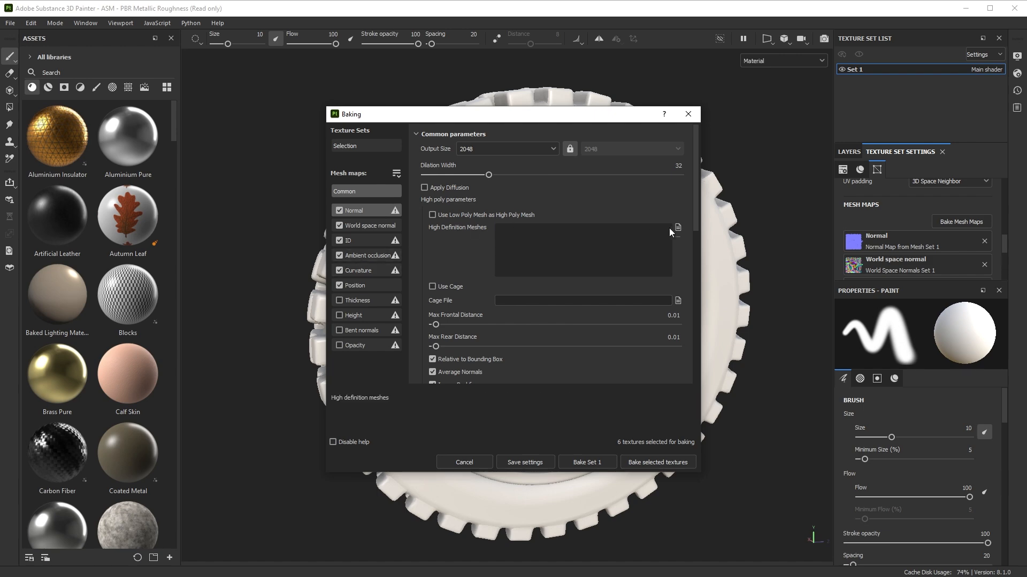
click(678, 227)
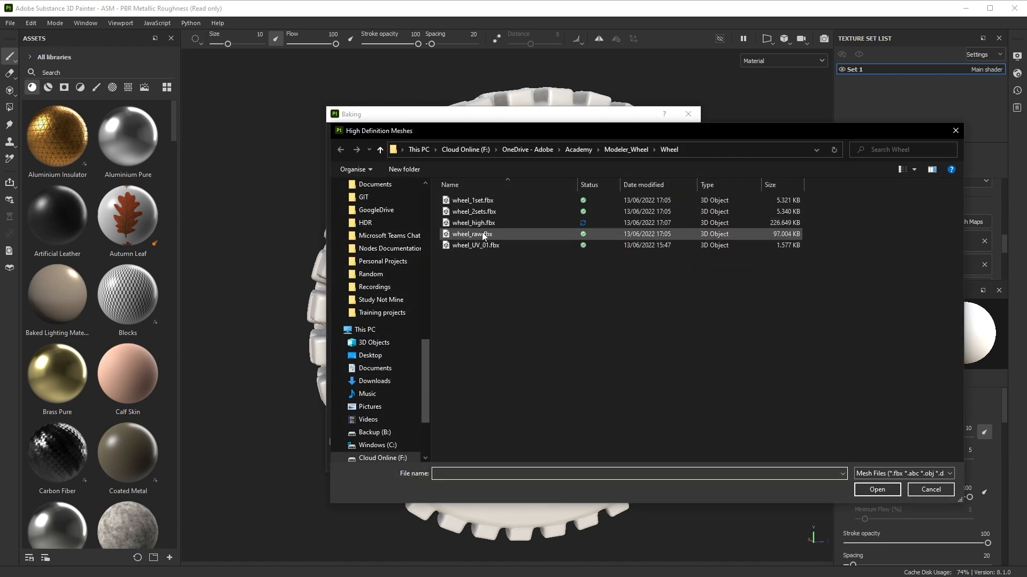
click(876, 489)
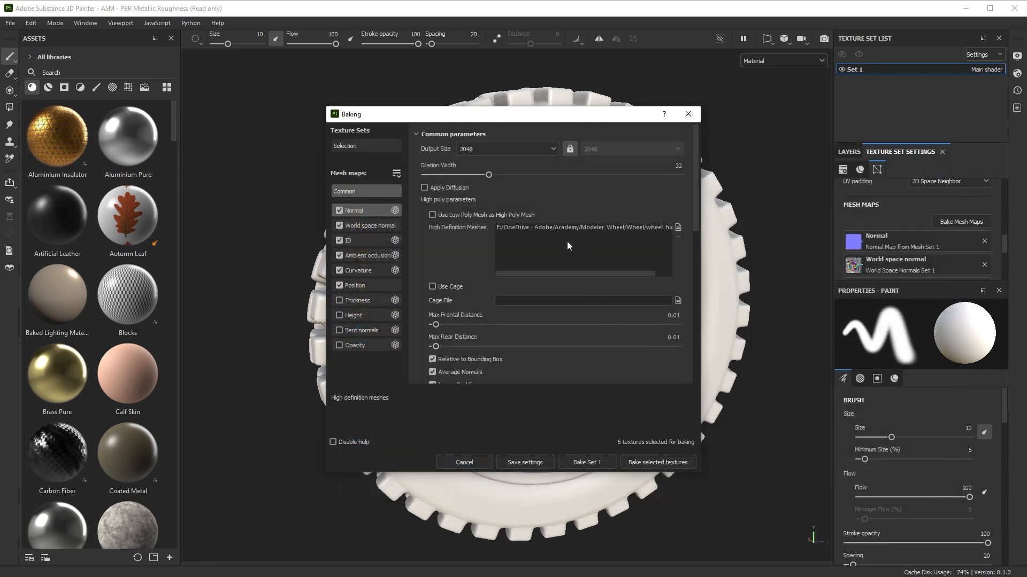
scroll(down, 3)
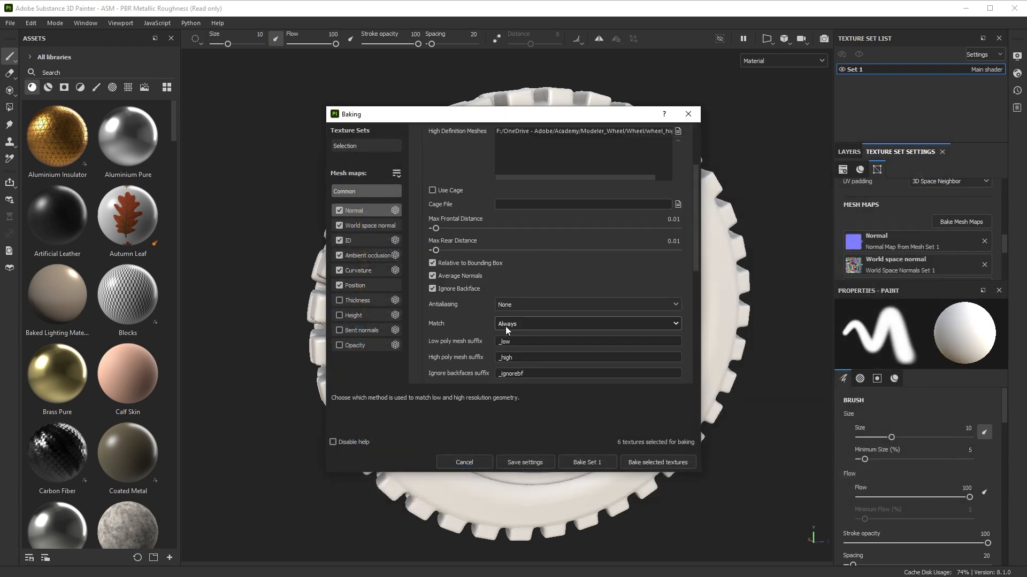
mouse_move(525, 327)
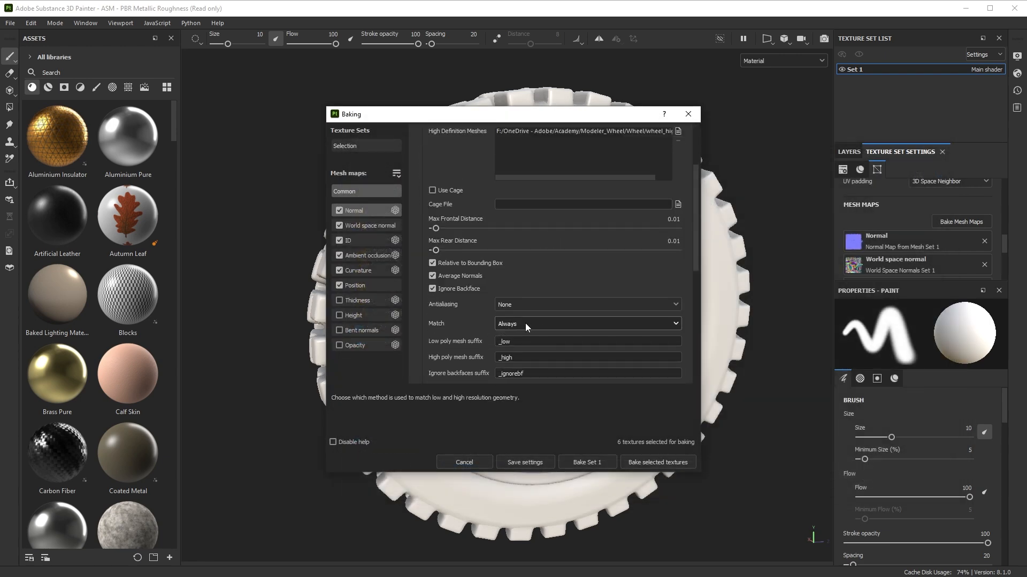
click(586, 323)
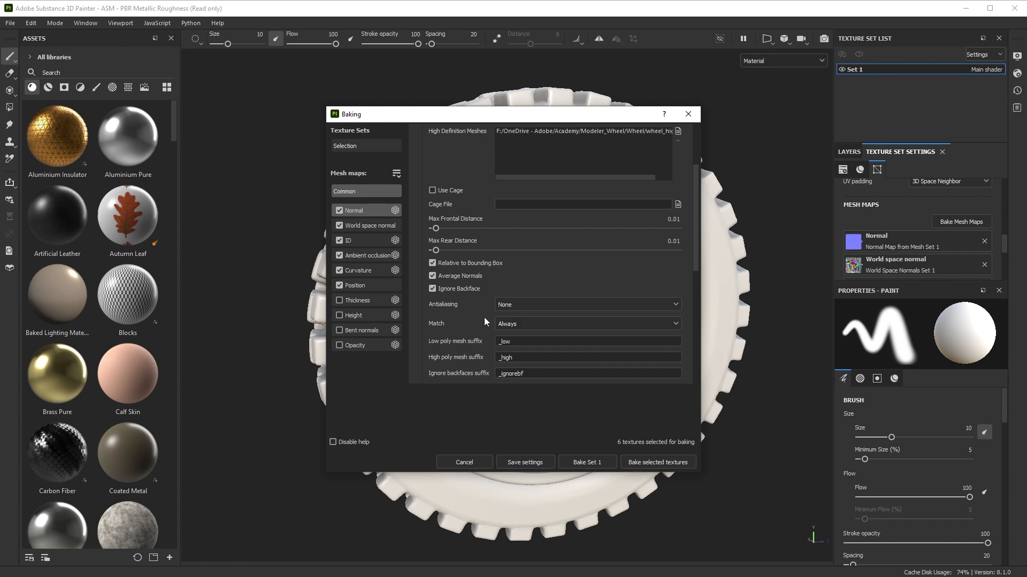
mouse_move(623, 492)
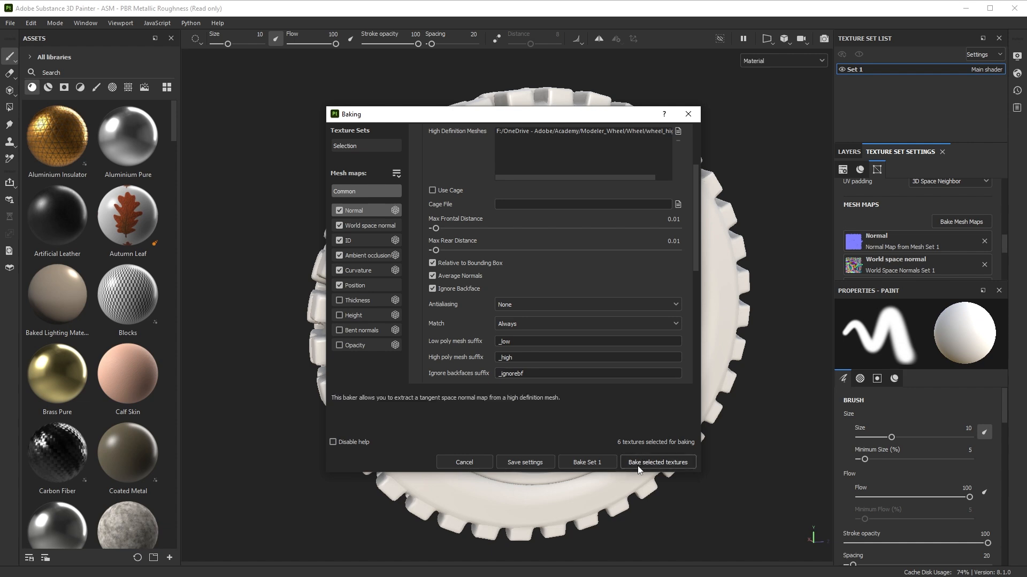
scroll(up, 3)
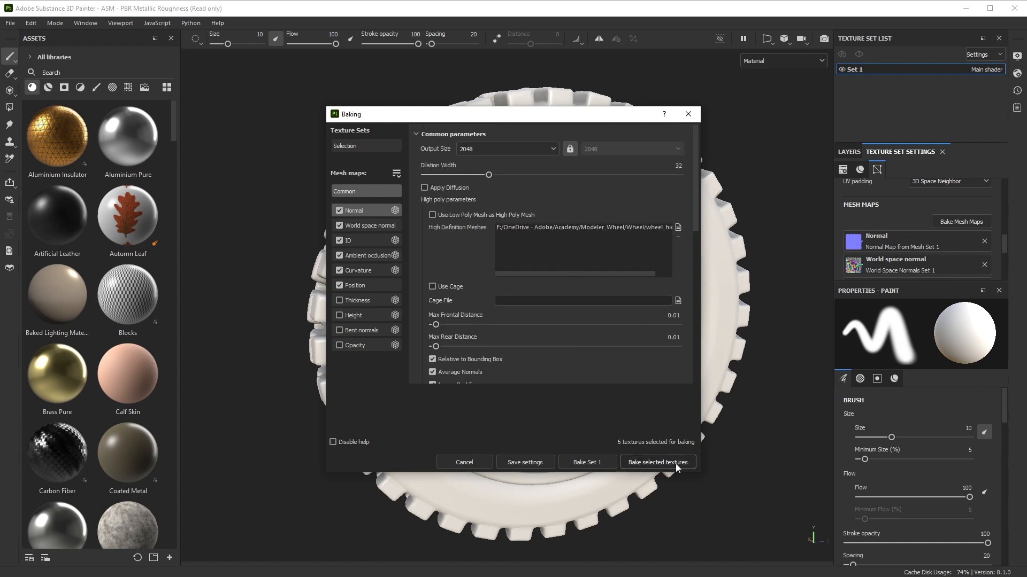
click(656, 462)
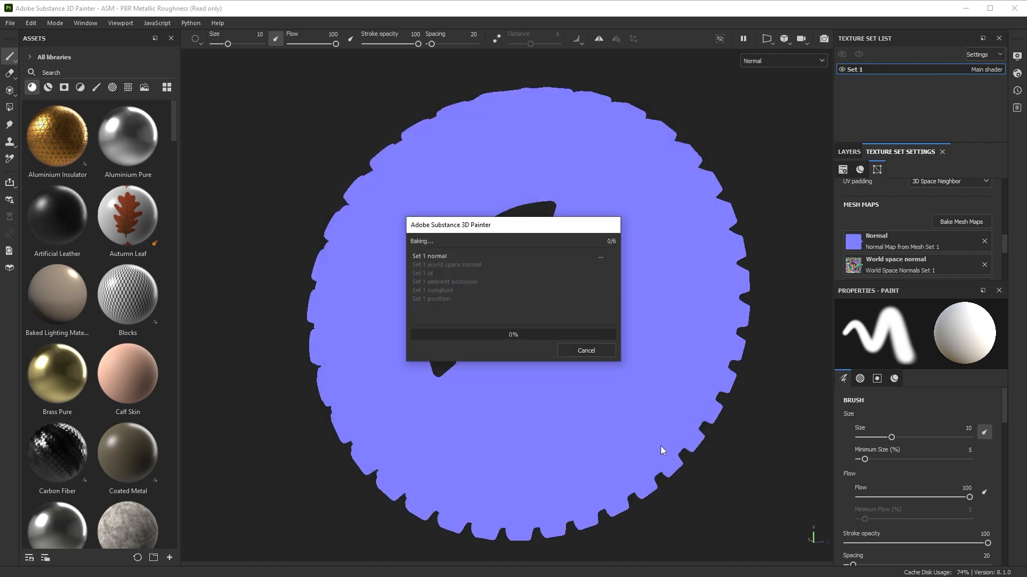
mouse_move(554, 319)
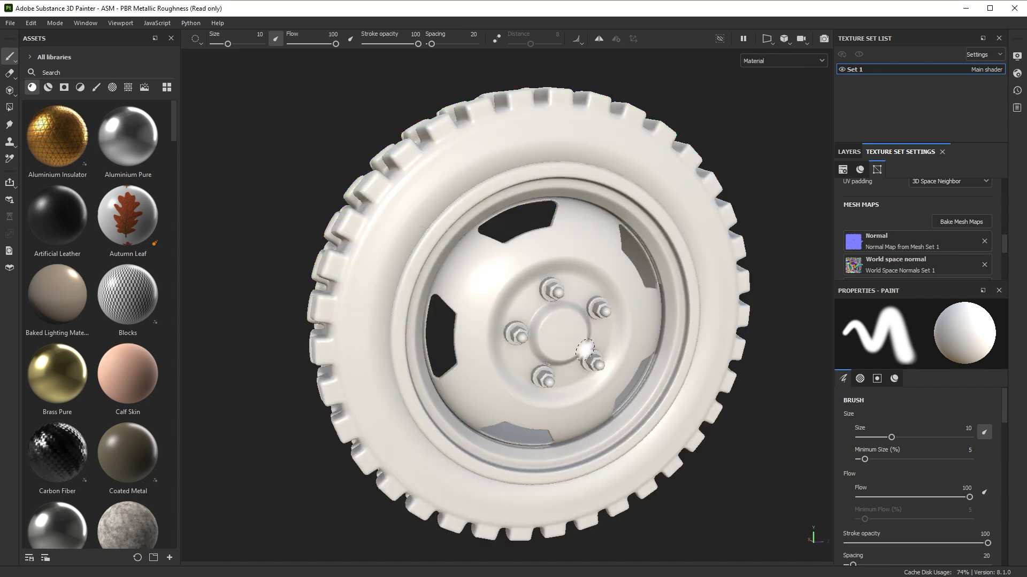
scroll(down, 3)
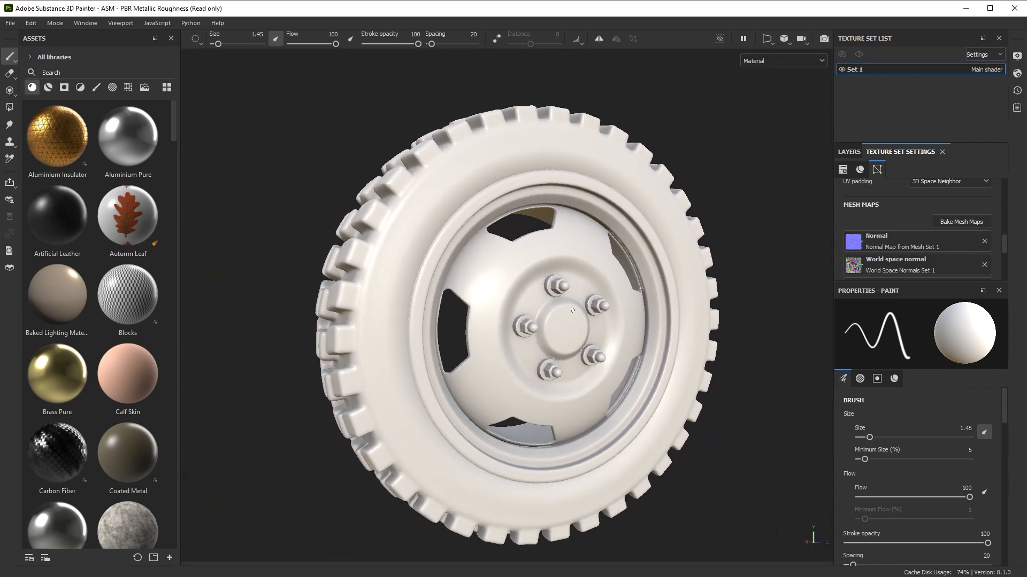
click(960, 222)
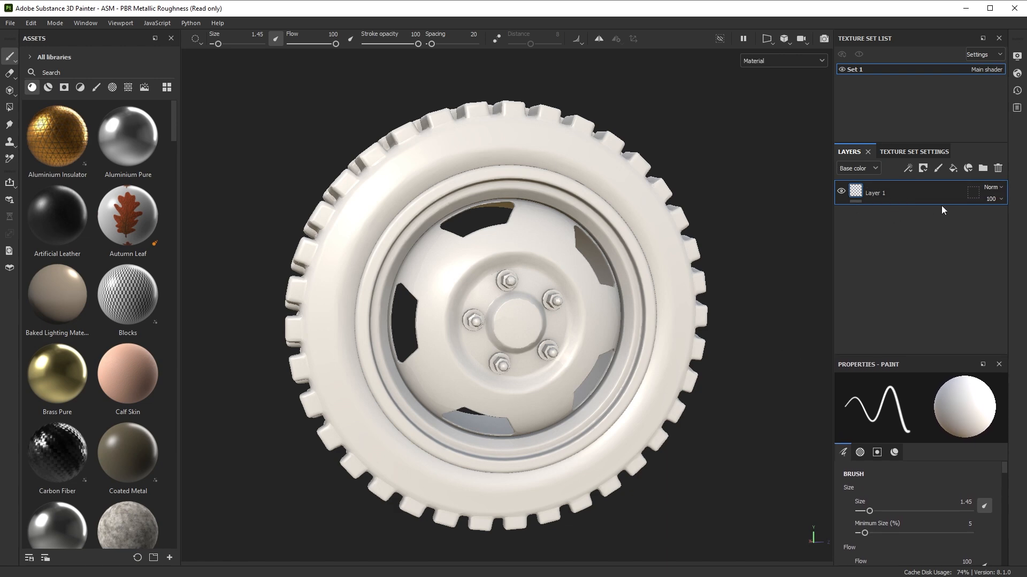
Add a folder and a dirt layer with a black mask broken up by Grunge Concrete.
click(982, 169)
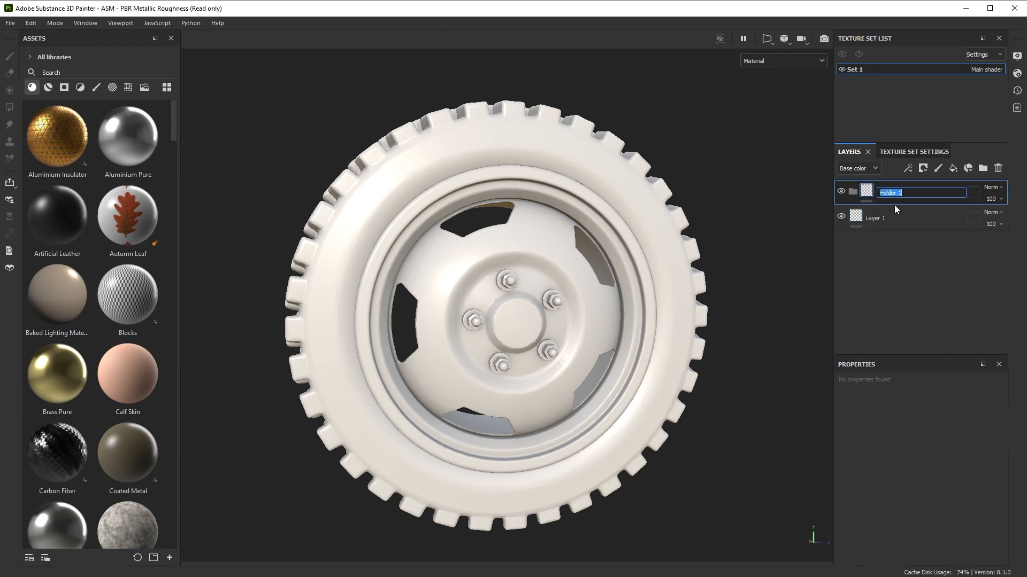
click(890, 218)
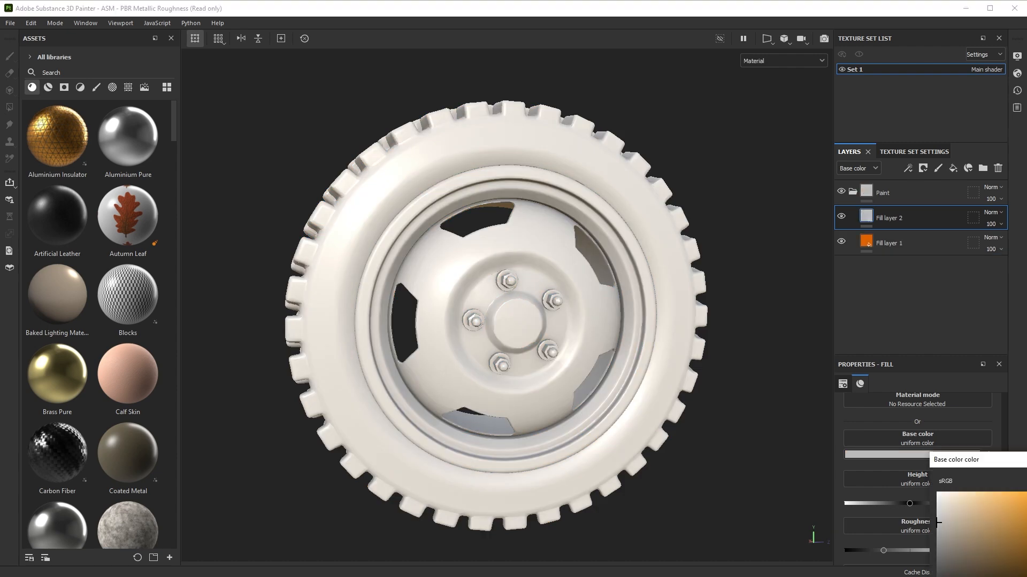
right_click(891, 217)
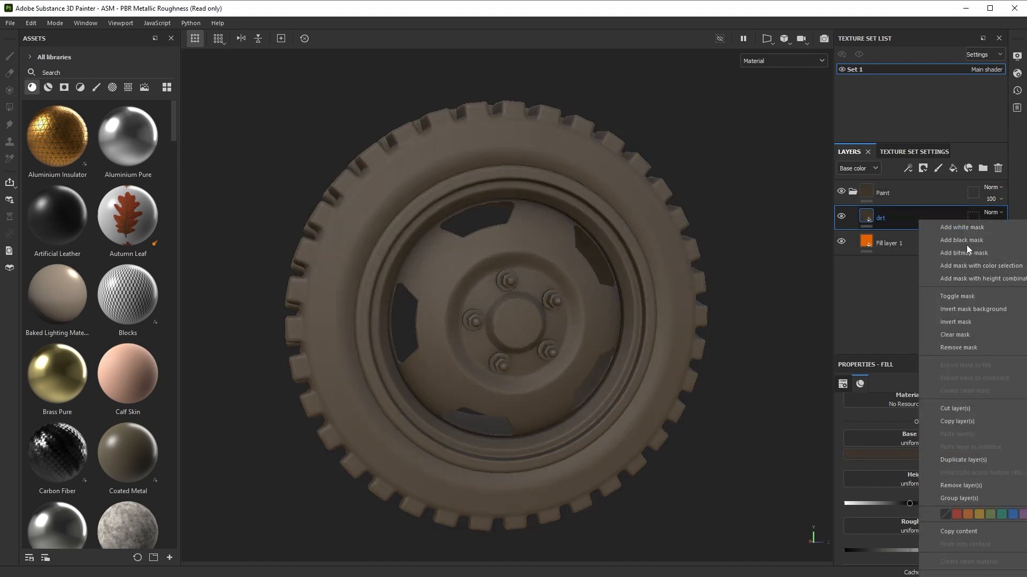
click(961, 239)
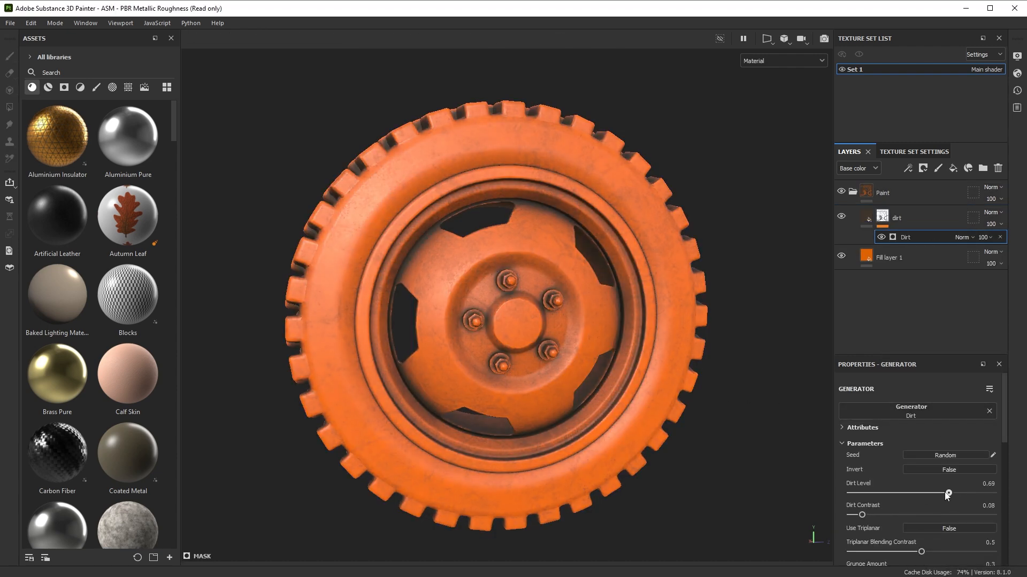
text(grunge)
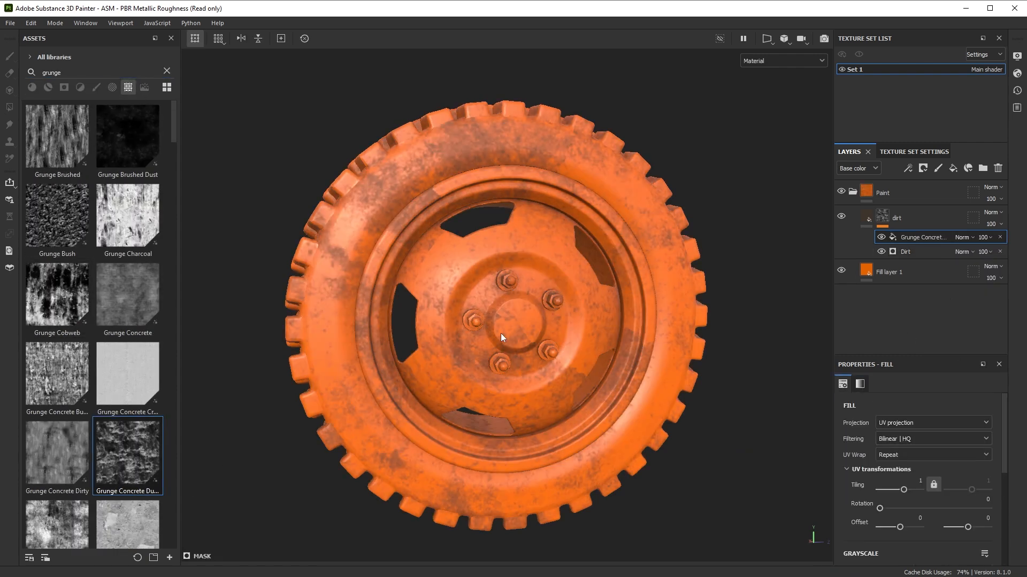
click(931, 422)
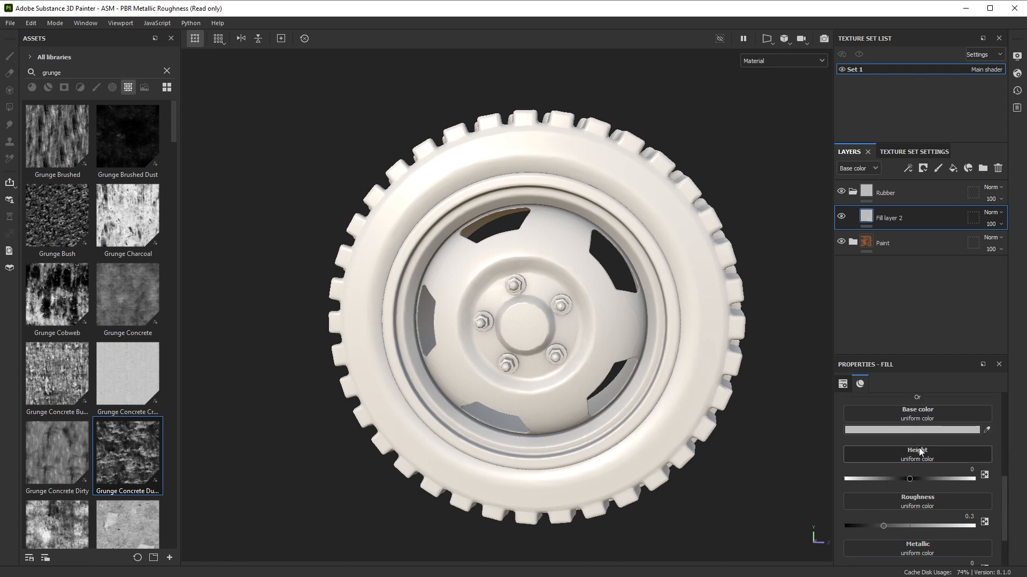
Add the dark rubber layers and adjust Levels on the curvature-based edges mask.
click(912, 430)
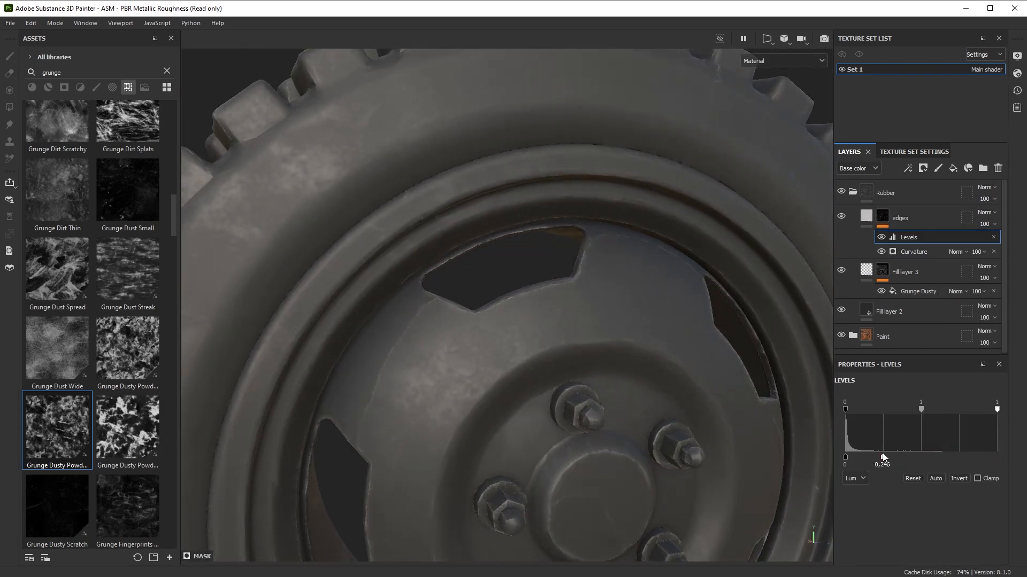
click(884, 192)
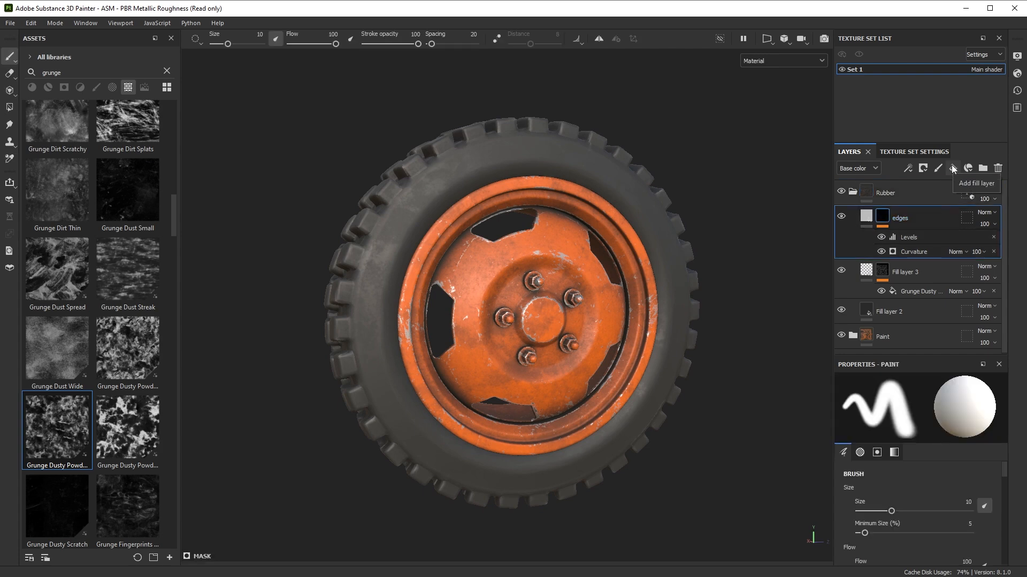
Add a fill layer over the tire and give it a black mask.
click(952, 169)
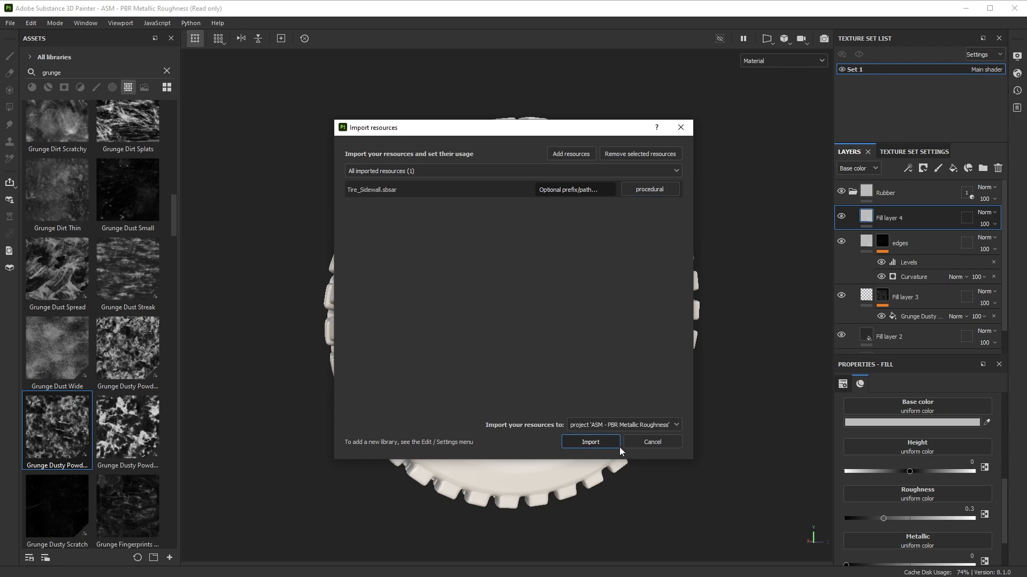
click(589, 442)
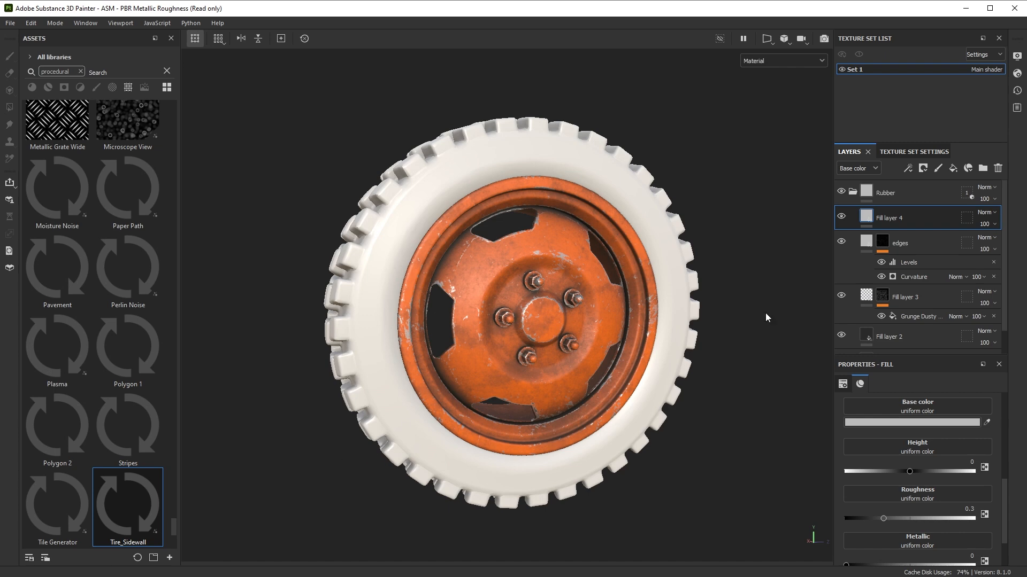
right_click(889, 216)
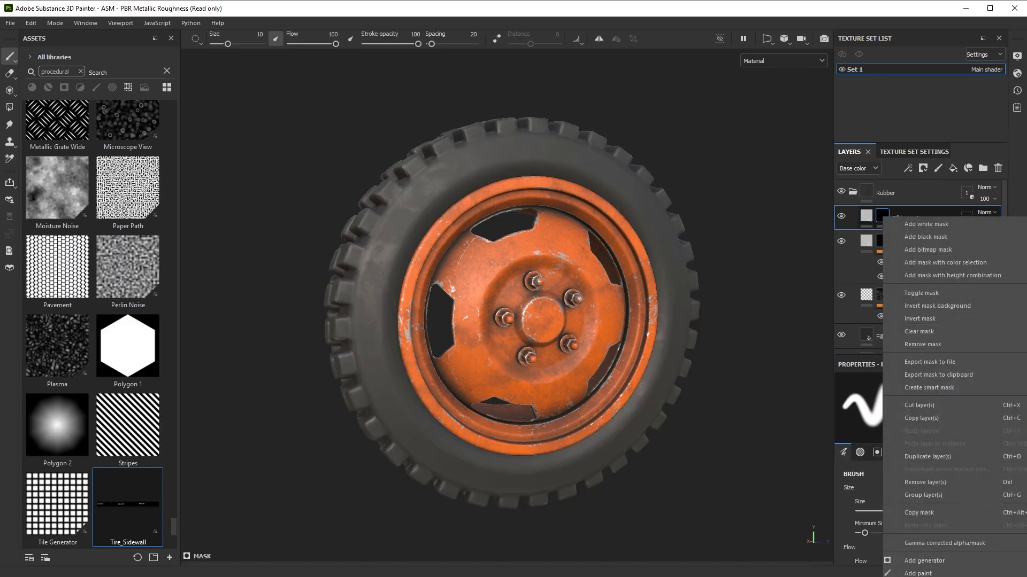
click(928, 236)
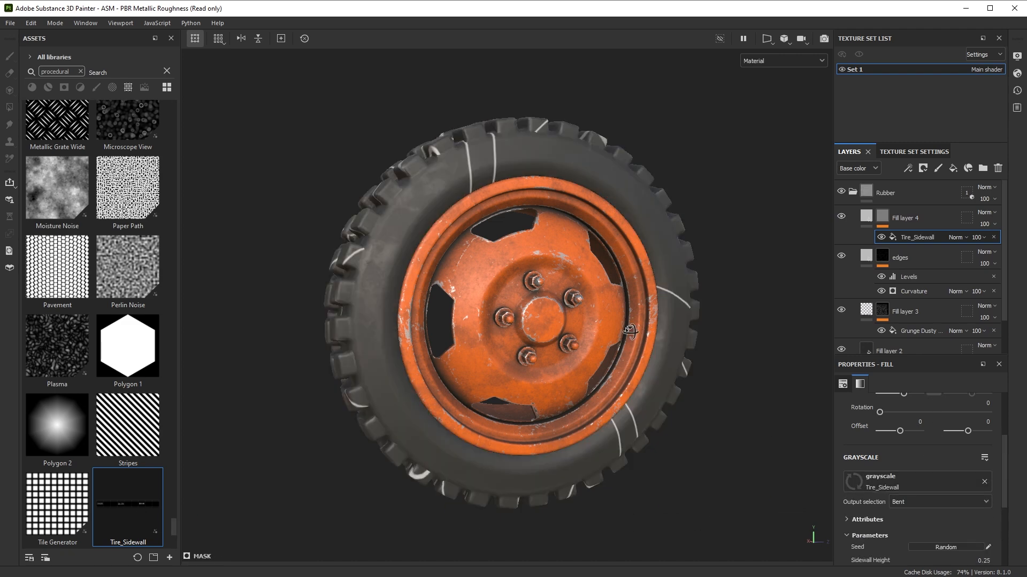
Mask the layer with the Tire_Sidewall generator, using tri-planar projection and adjusted Sidewall Height.
click(932, 422)
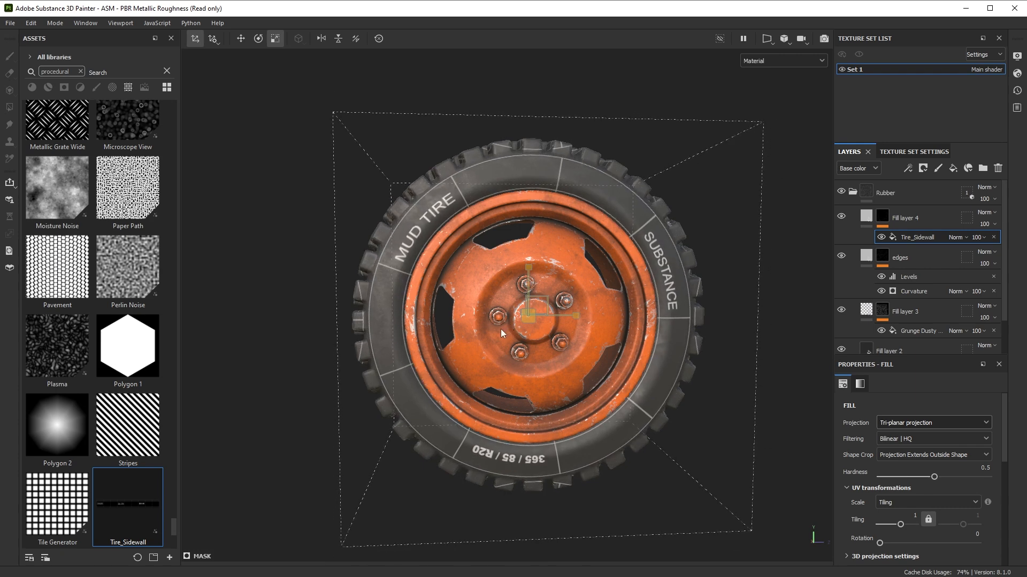
scroll(up, 3)
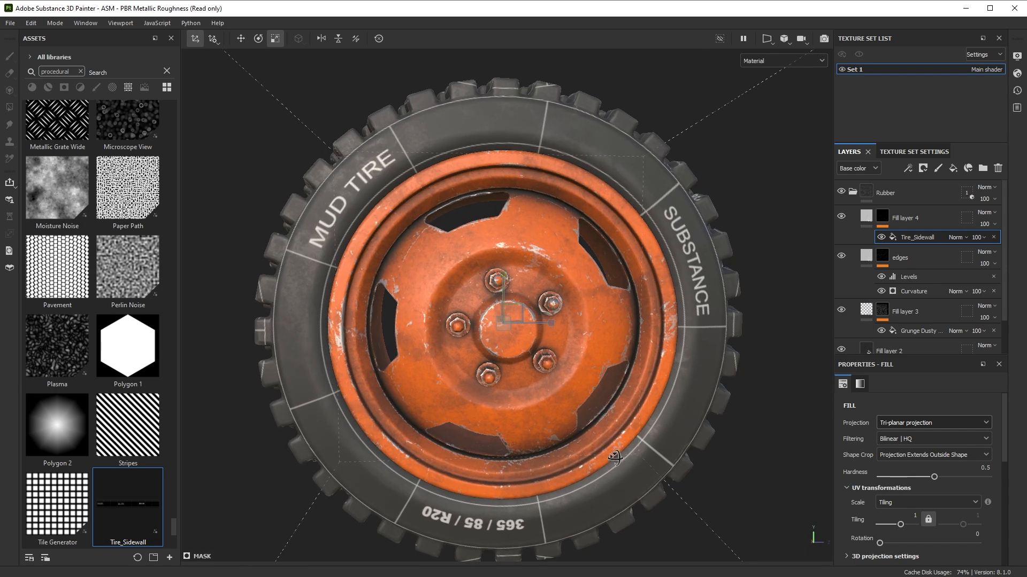
click(924, 502)
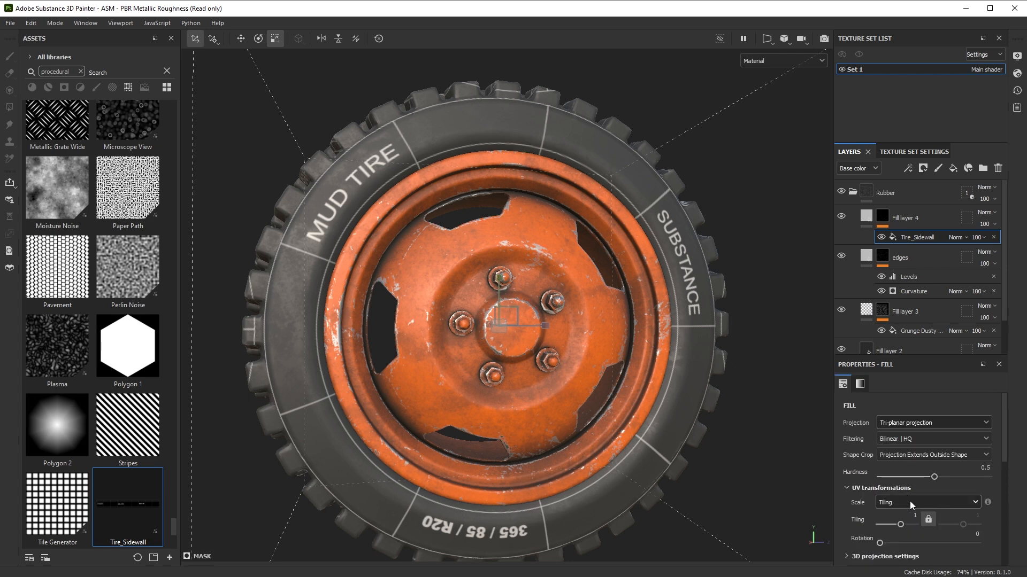
click(931, 454)
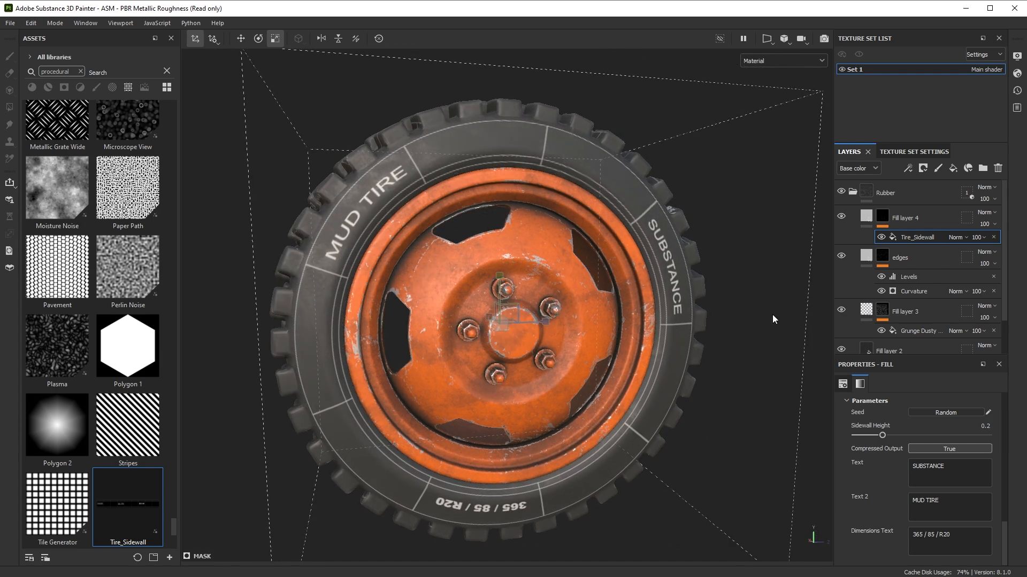
click(907, 217)
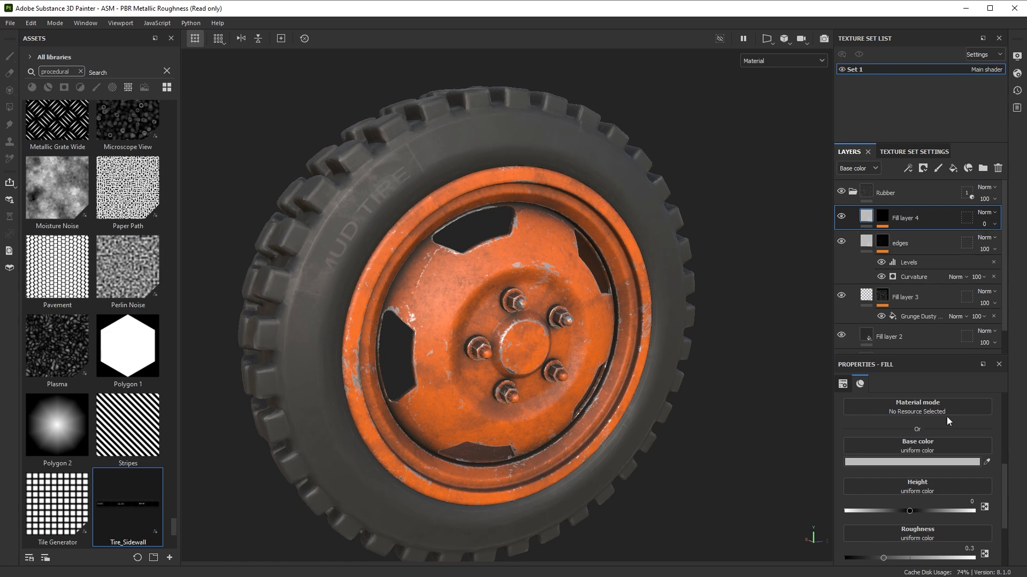
Emboss the lettering with opacity 0 and height about 0.058, then send the wheel to Stager.
scroll(down, 3)
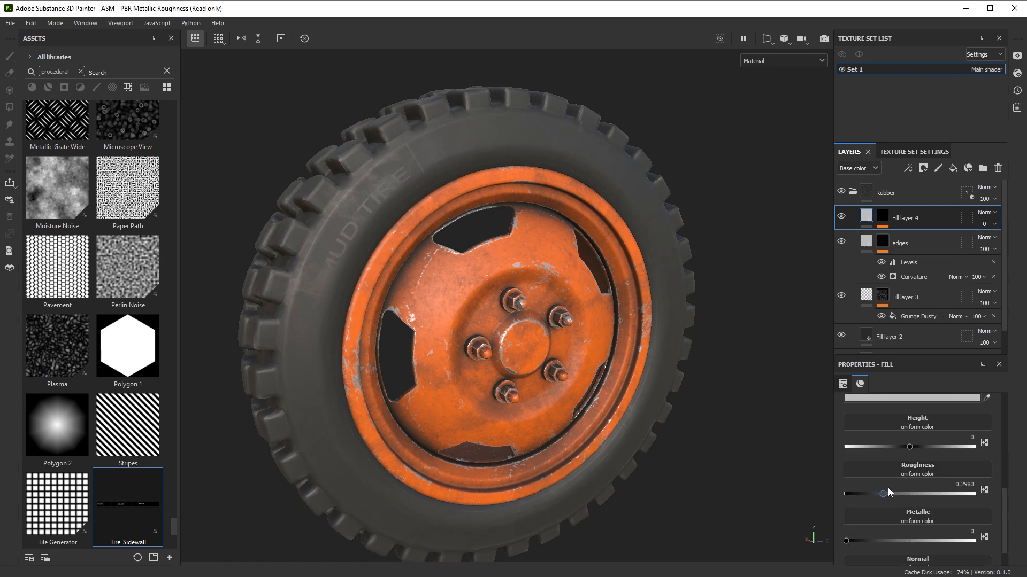
scroll(down, 3)
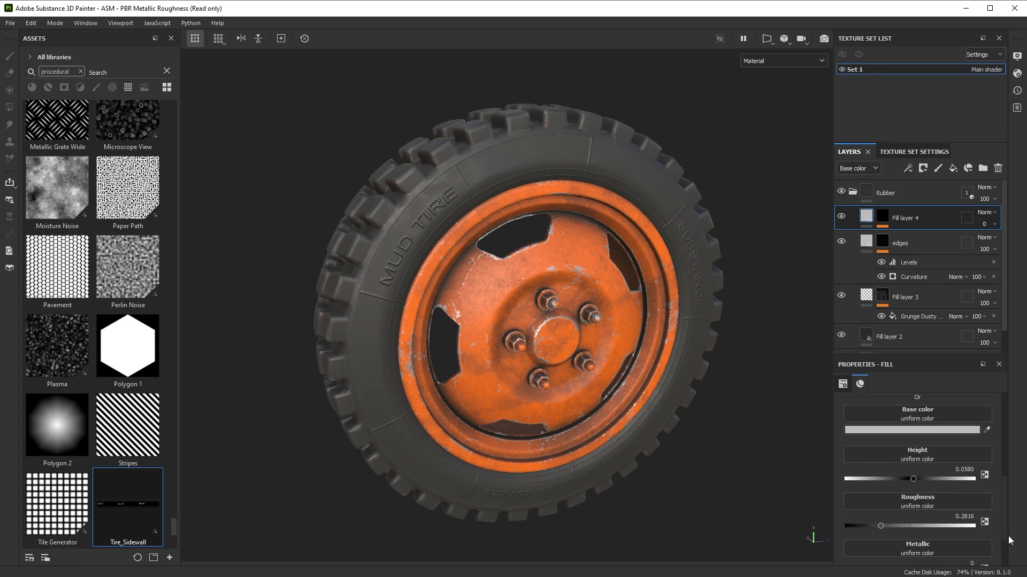
mouse_move(548, 260)
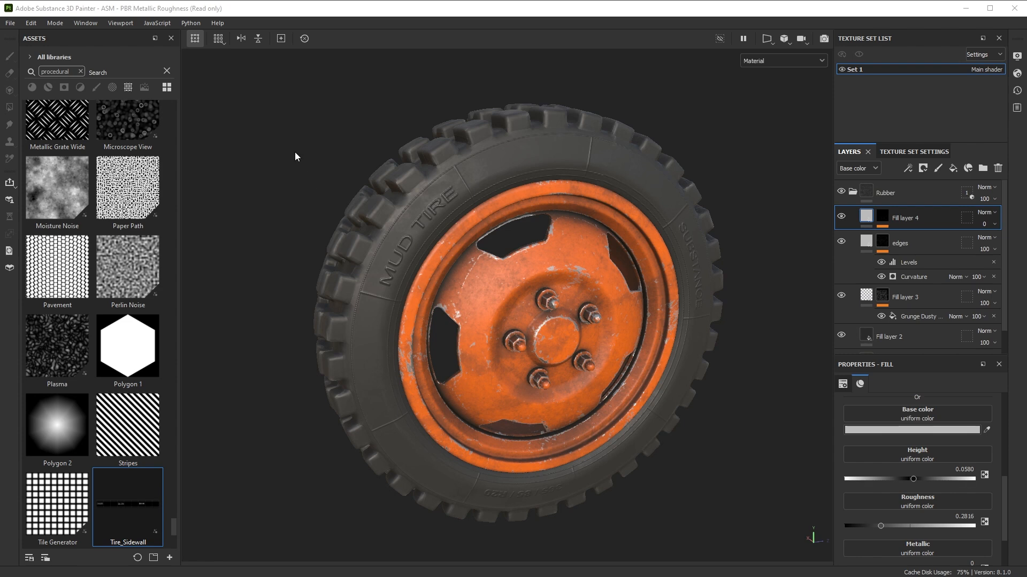
click(10, 22)
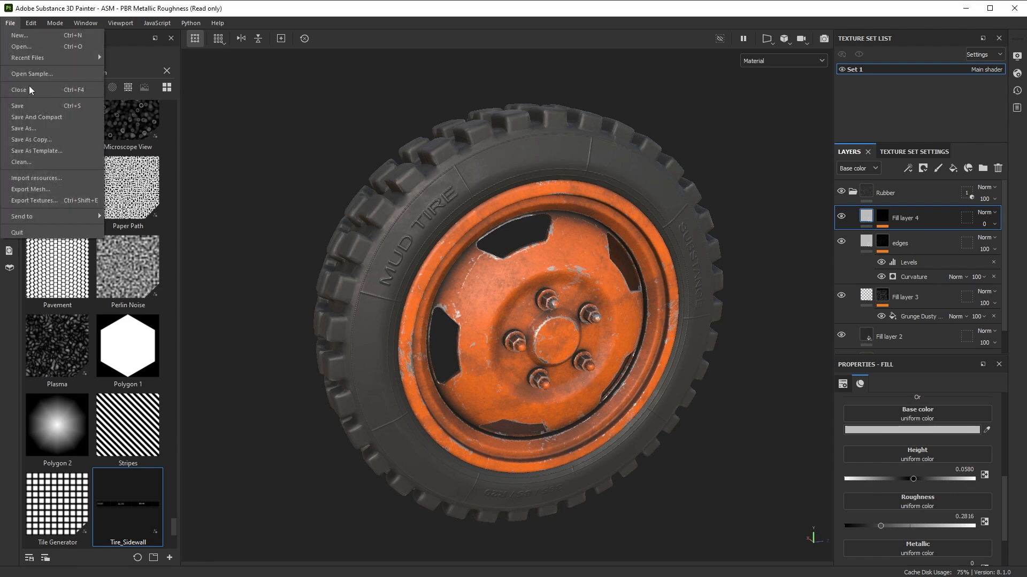
click(33, 201)
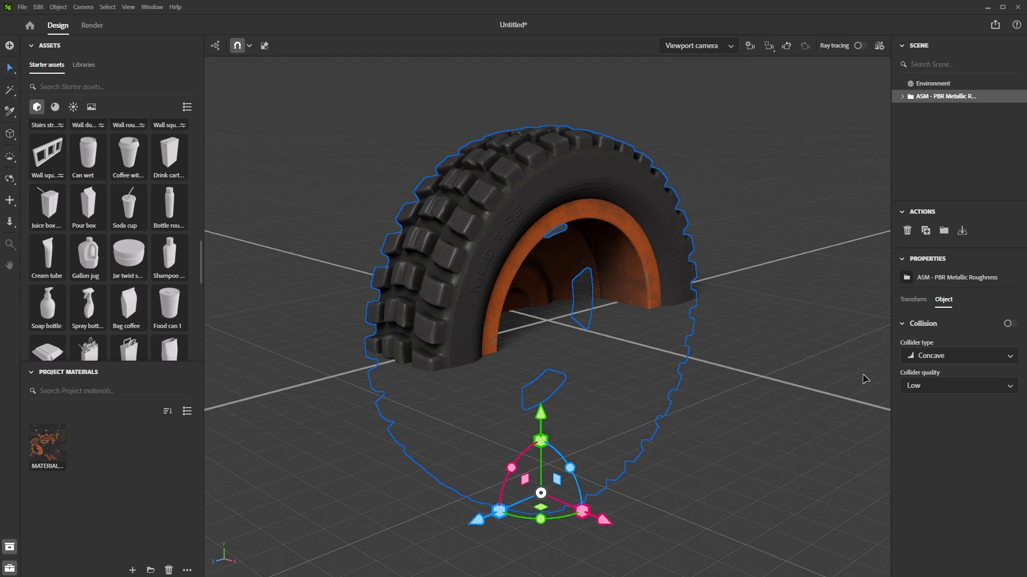
Show the wheel's Transform values: scale 1, zero rotation, about 1532 cm tall.
click(912, 300)
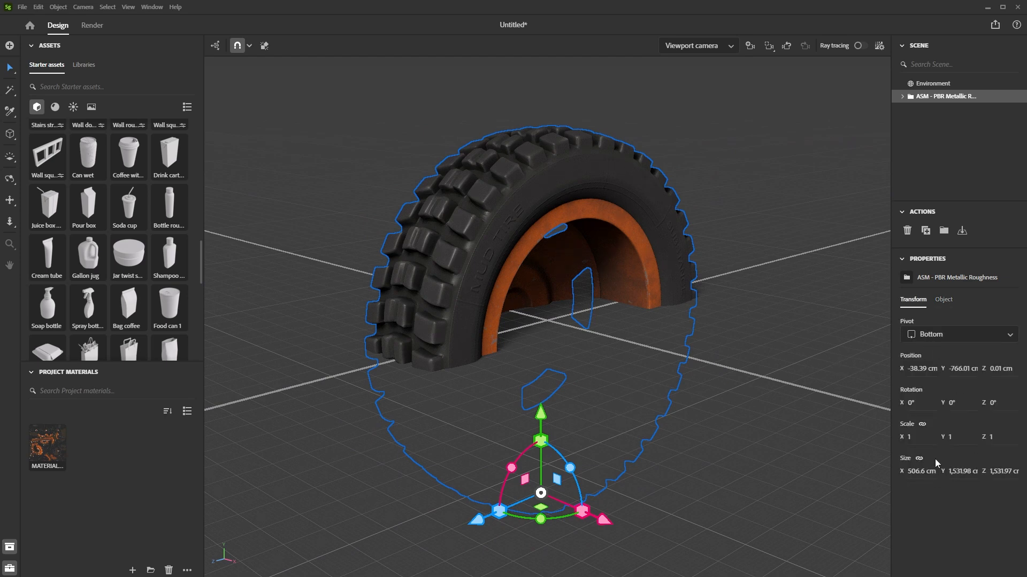
mouse_move(919, 458)
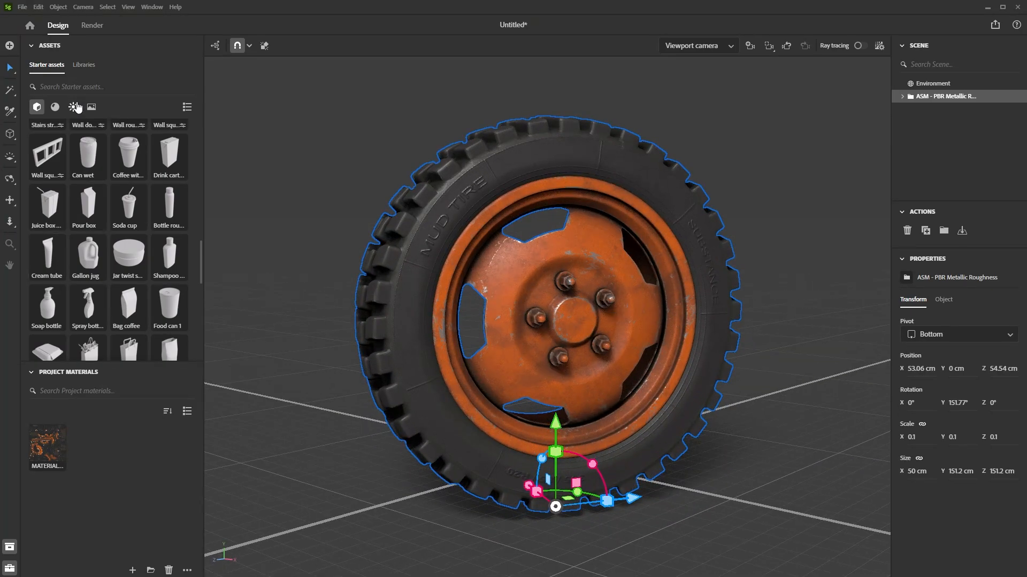
Light the wheel with a Studio environment preset from Lights and enable ray tracing.
click(73, 107)
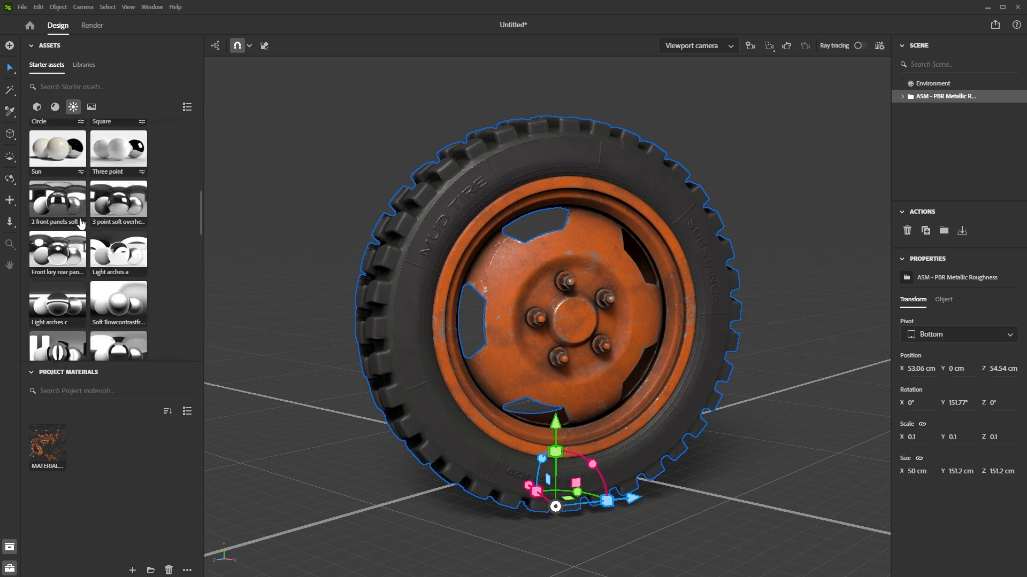
scroll(down, 3)
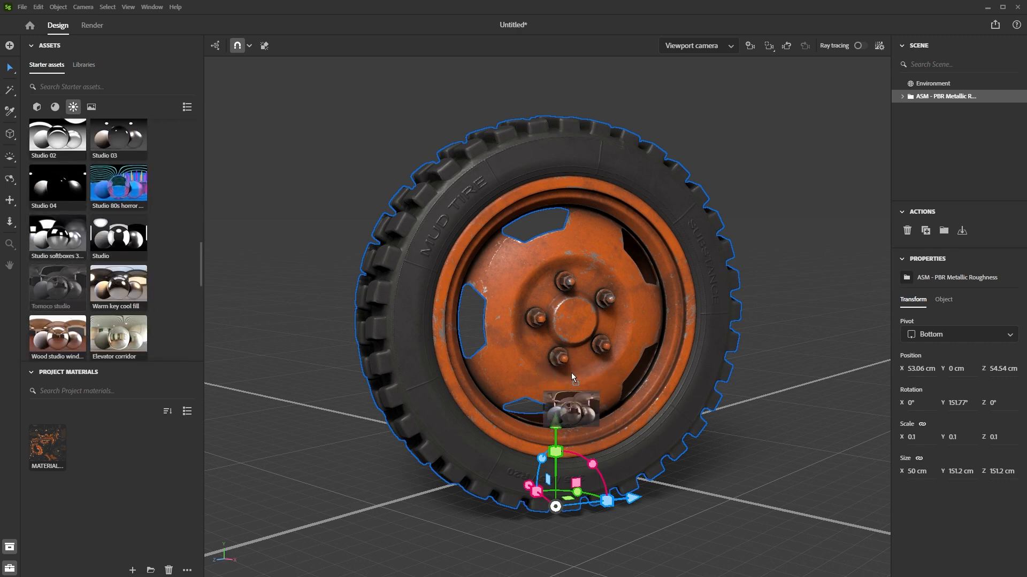
click(930, 84)
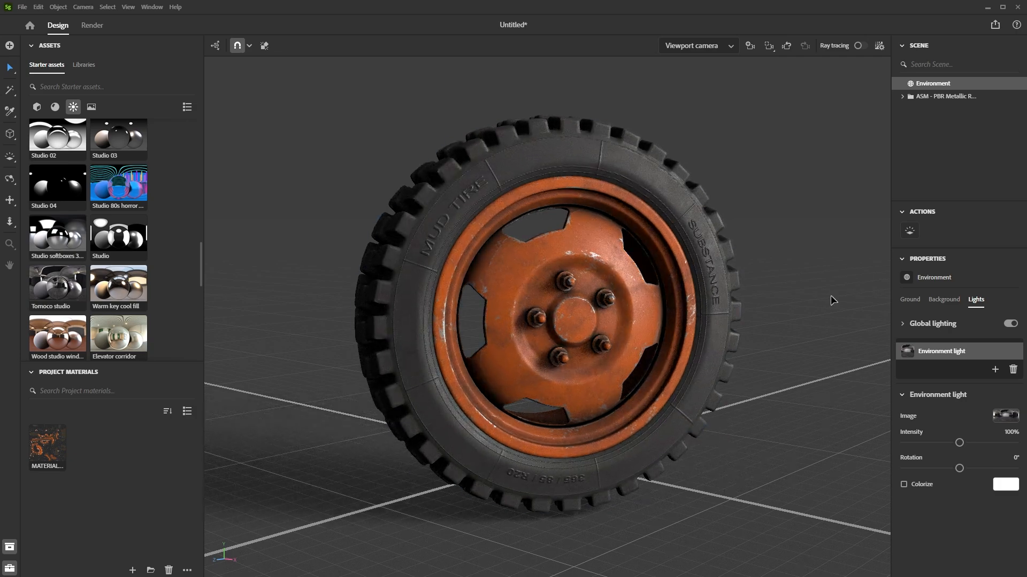
click(860, 45)
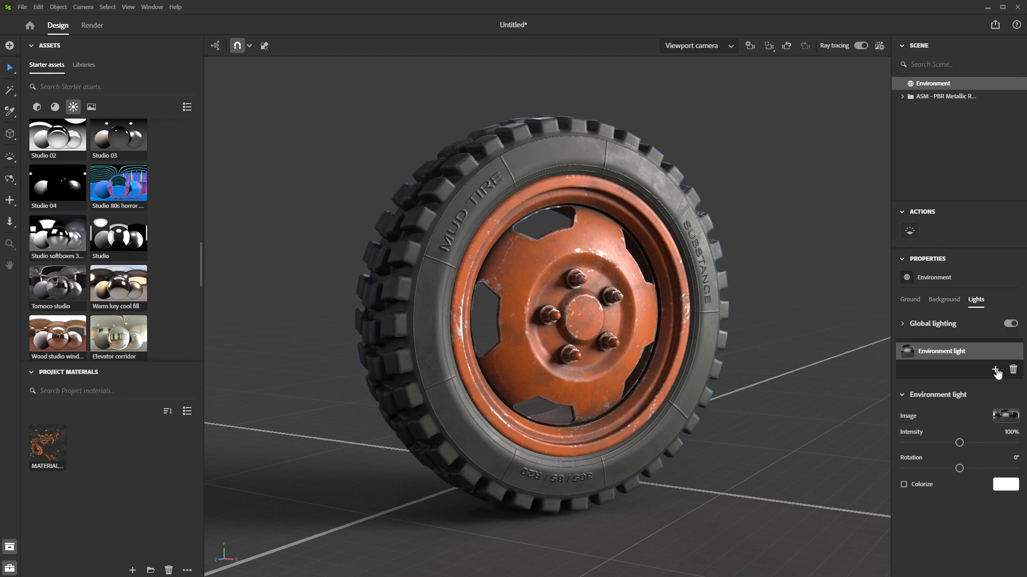
Start adding a second light from the Environment Lights panel.
click(995, 369)
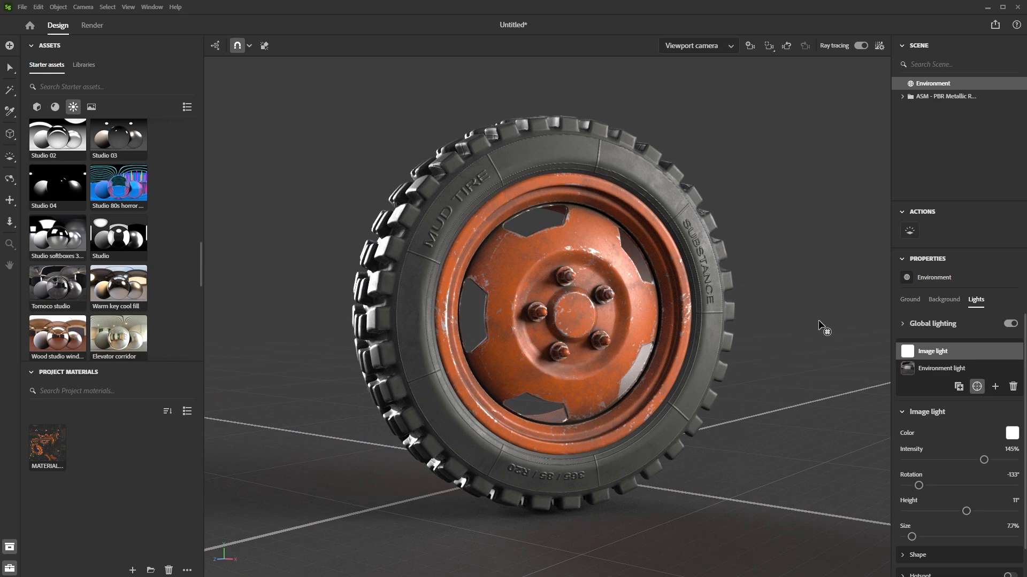
mouse_move(888, 72)
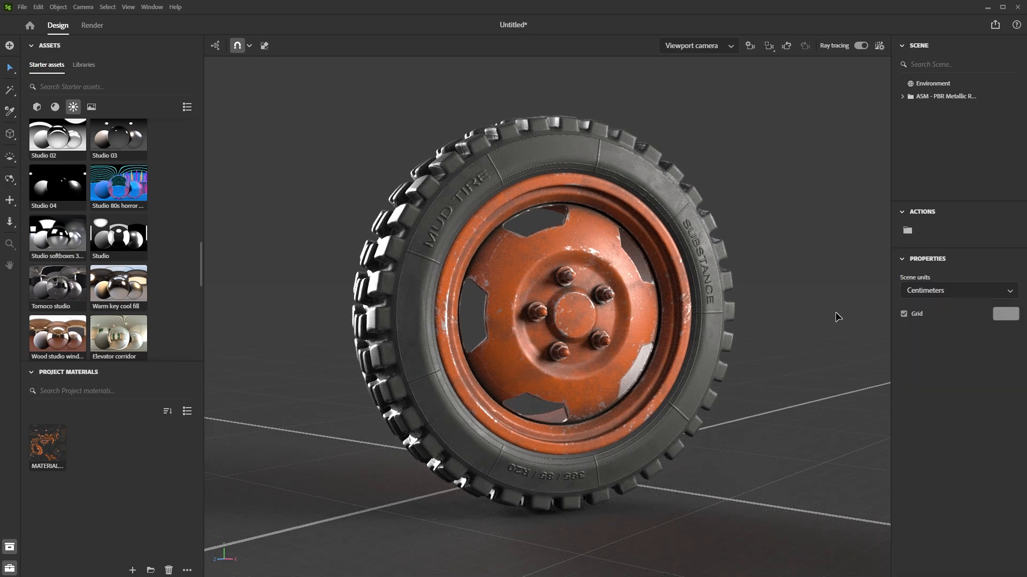
click(931, 83)
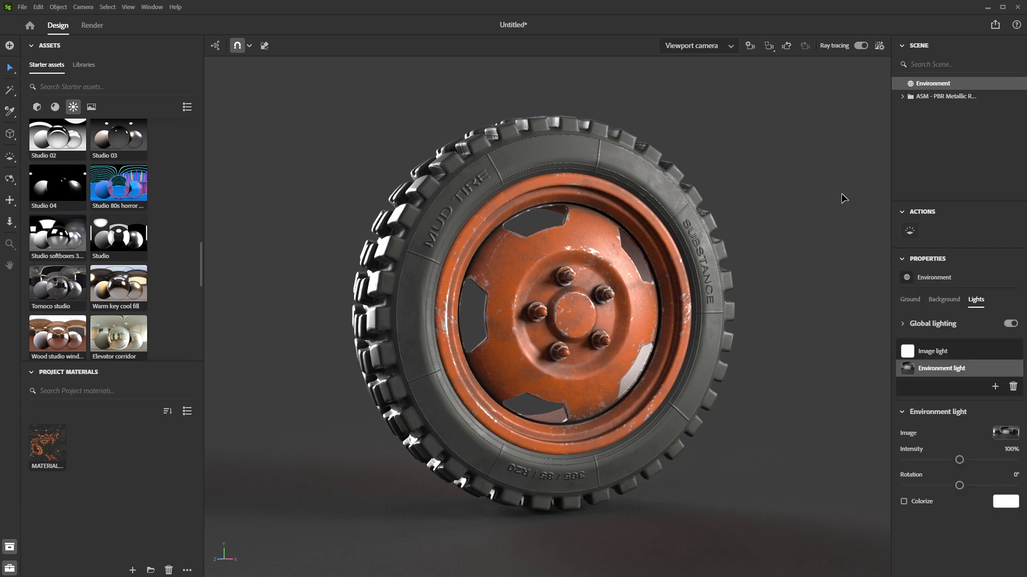
click(994, 24)
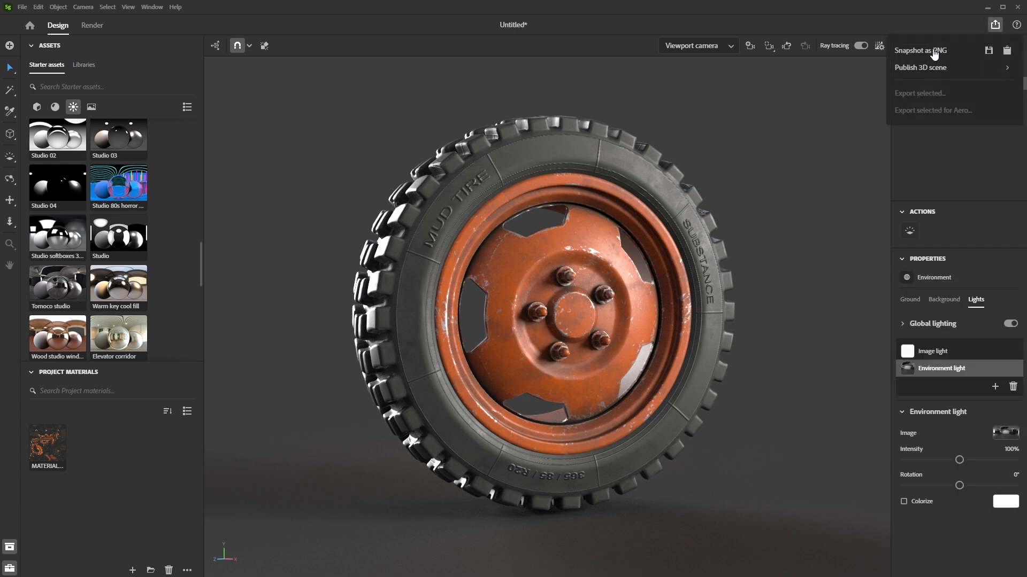
mouse_move(968, 57)
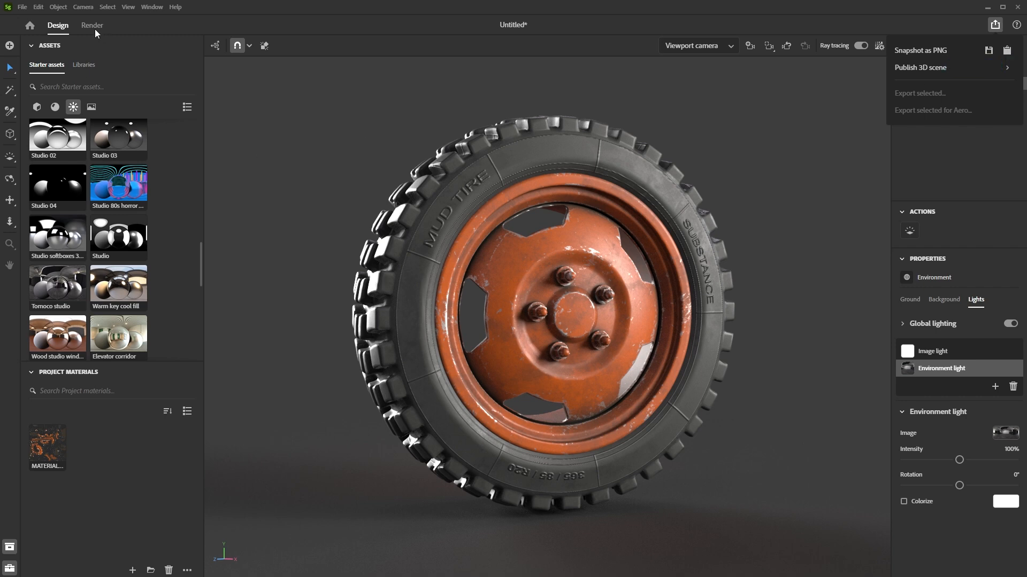
mouse_move(155, 144)
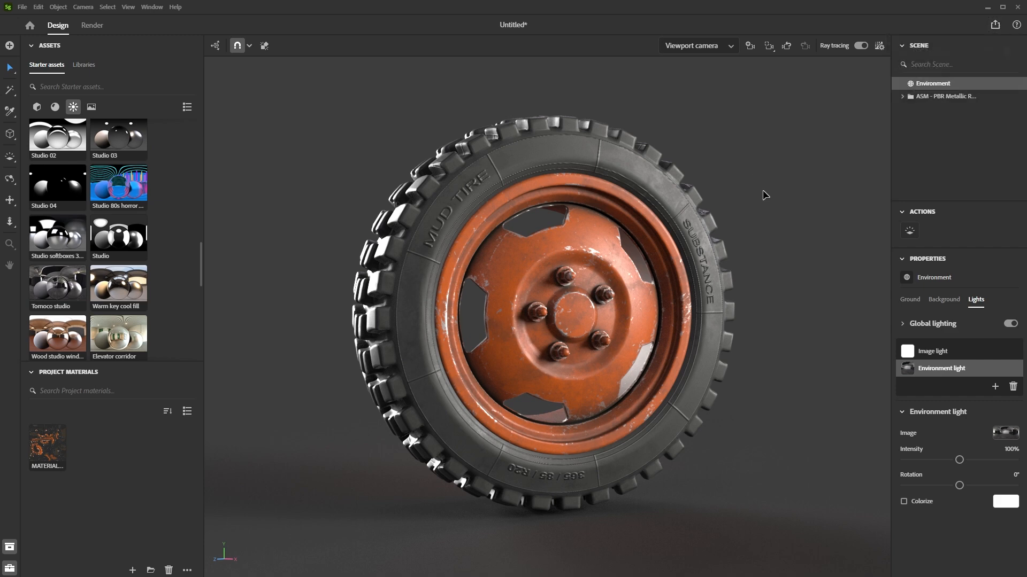
mouse_move(825, 266)
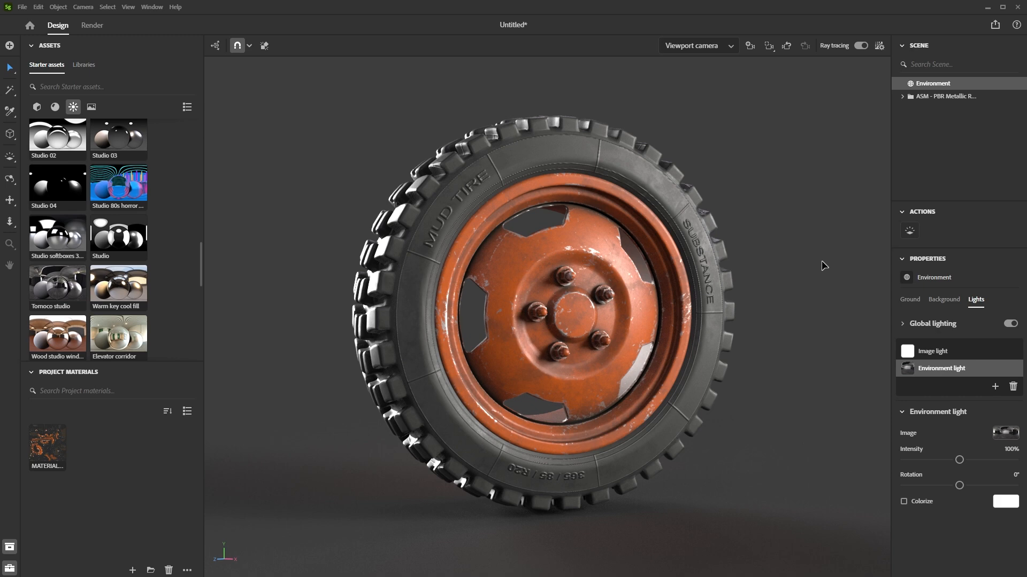
mouse_move(825, 263)
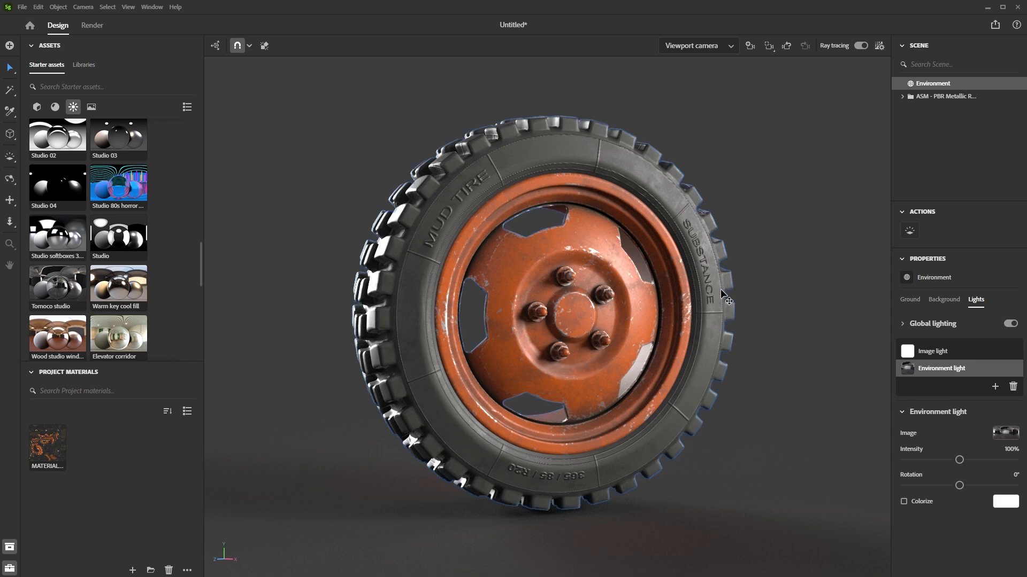
mouse_move(723, 278)
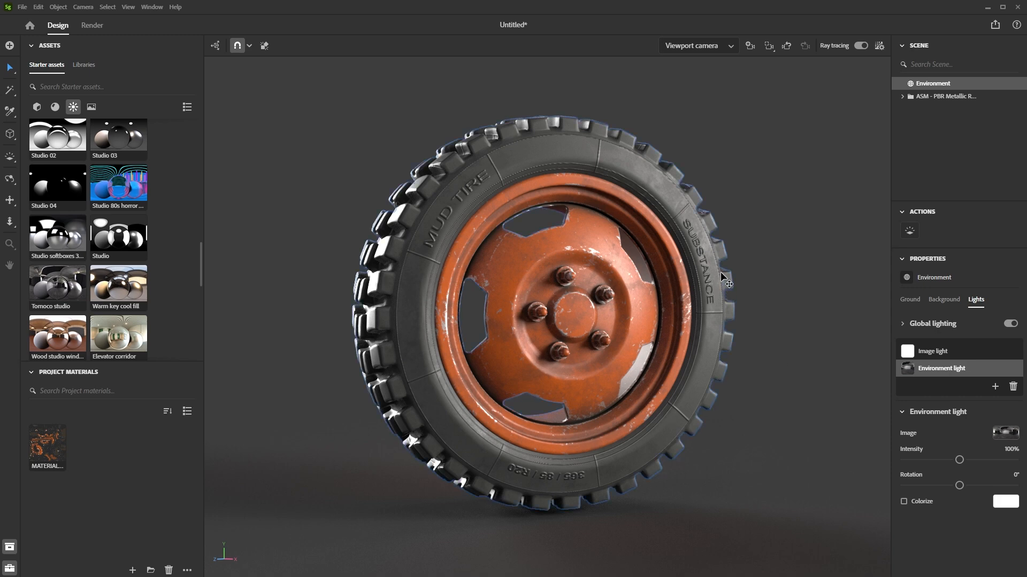